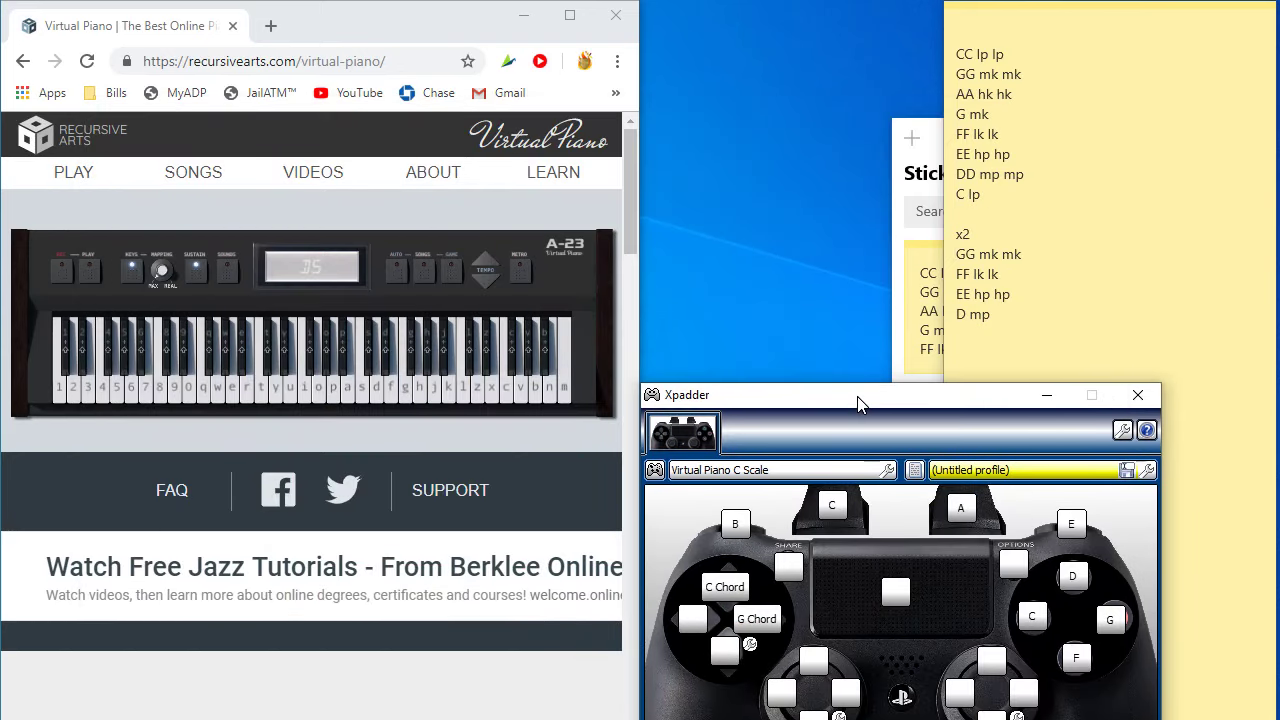
Raise the Virtual Piano C Scale controller window so the whole layout and set tabs show.
{"action": "left_click_drag", "start_coordinate": [860, 394], "coordinate": [848, 333]}
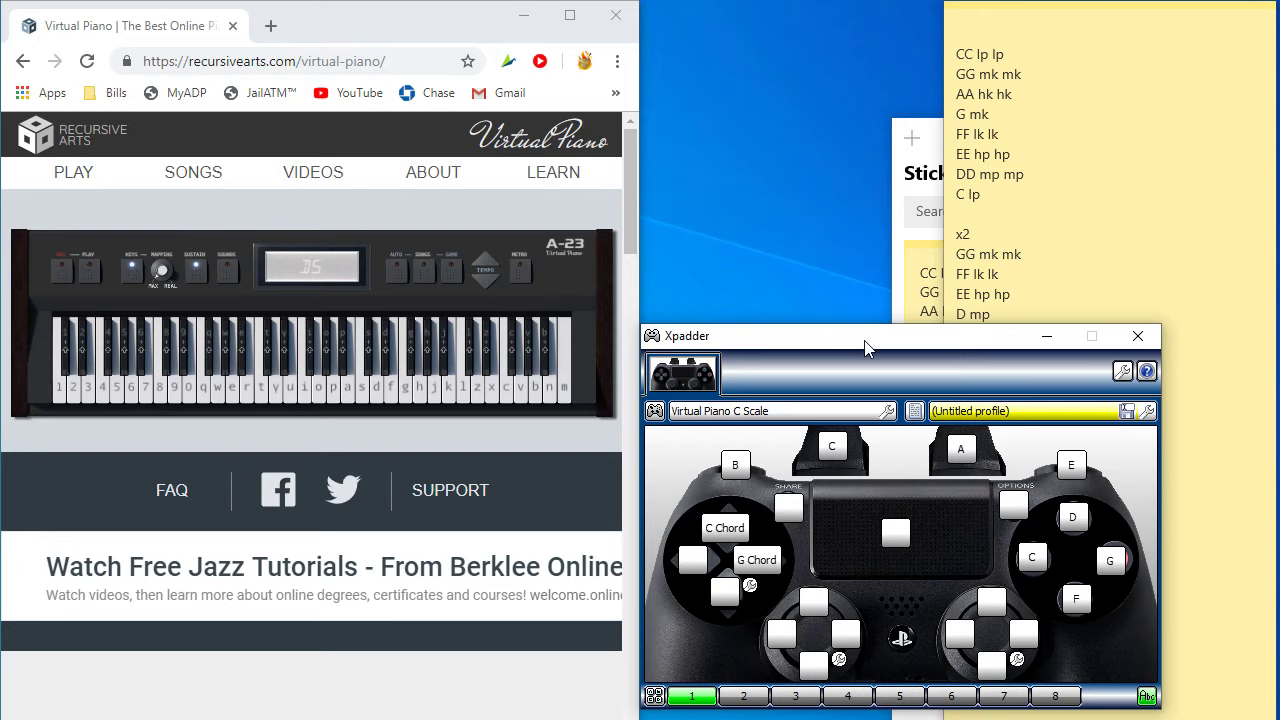
{"action": "mouse_move", "coordinate": [435, 205]}
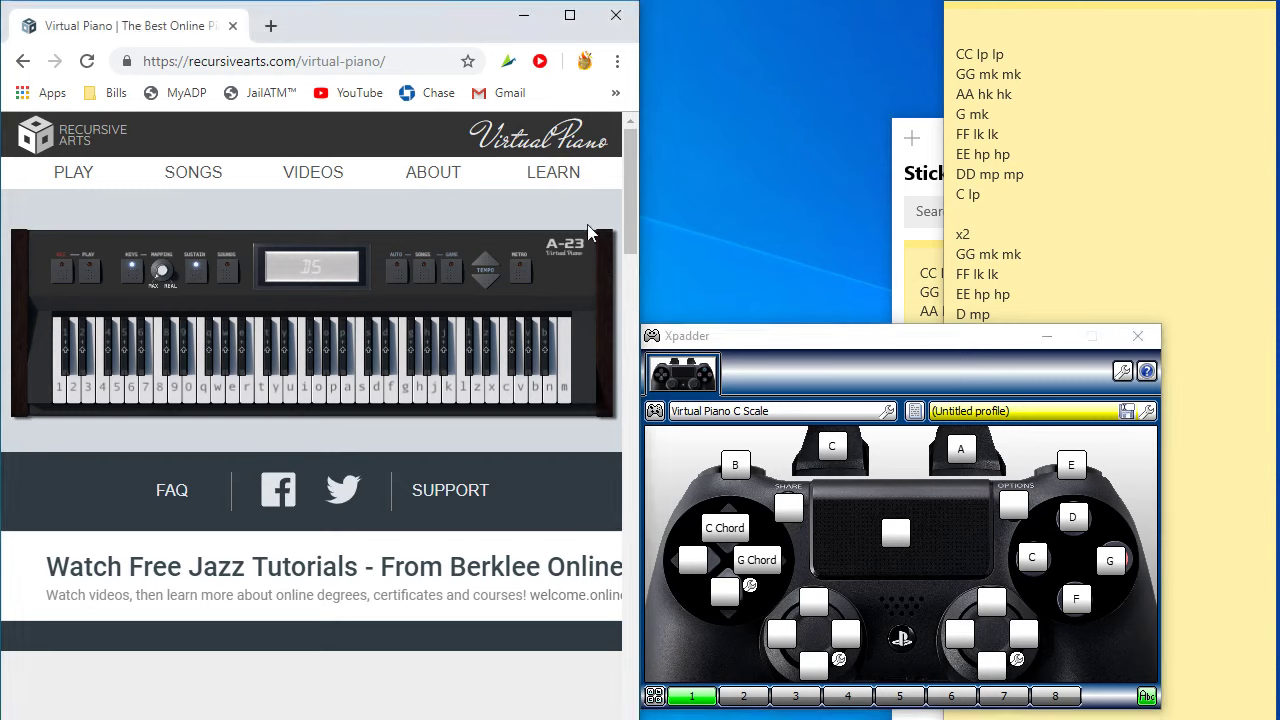
{"action": "mouse_move", "coordinate": [5, 303]}
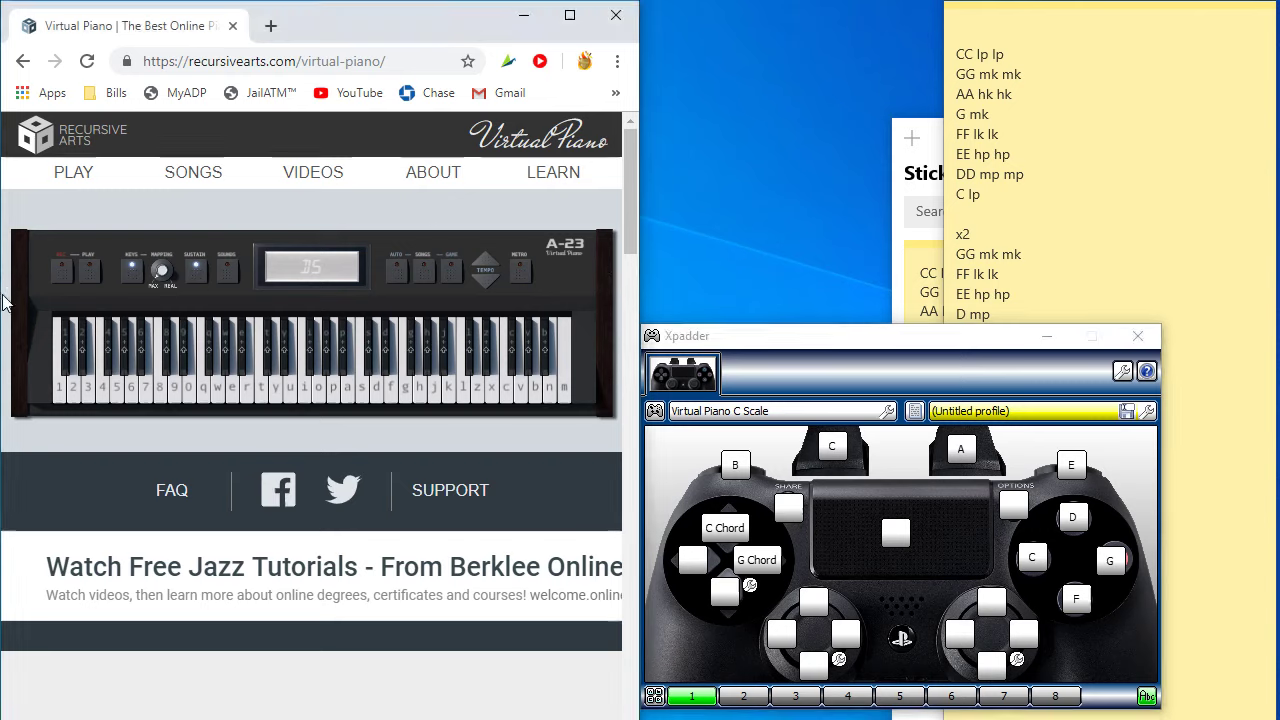
{"action": "mouse_move", "coordinate": [30, 315]}
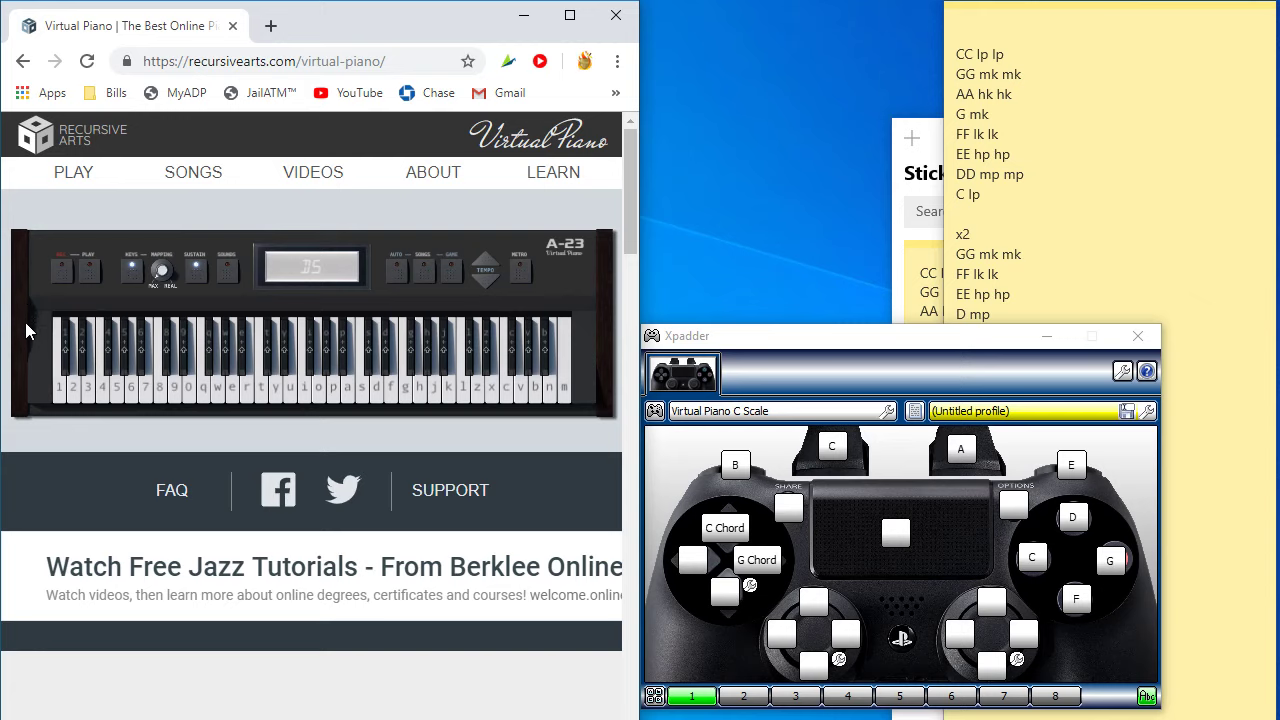
{"action": "mouse_move", "coordinate": [20, 328]}
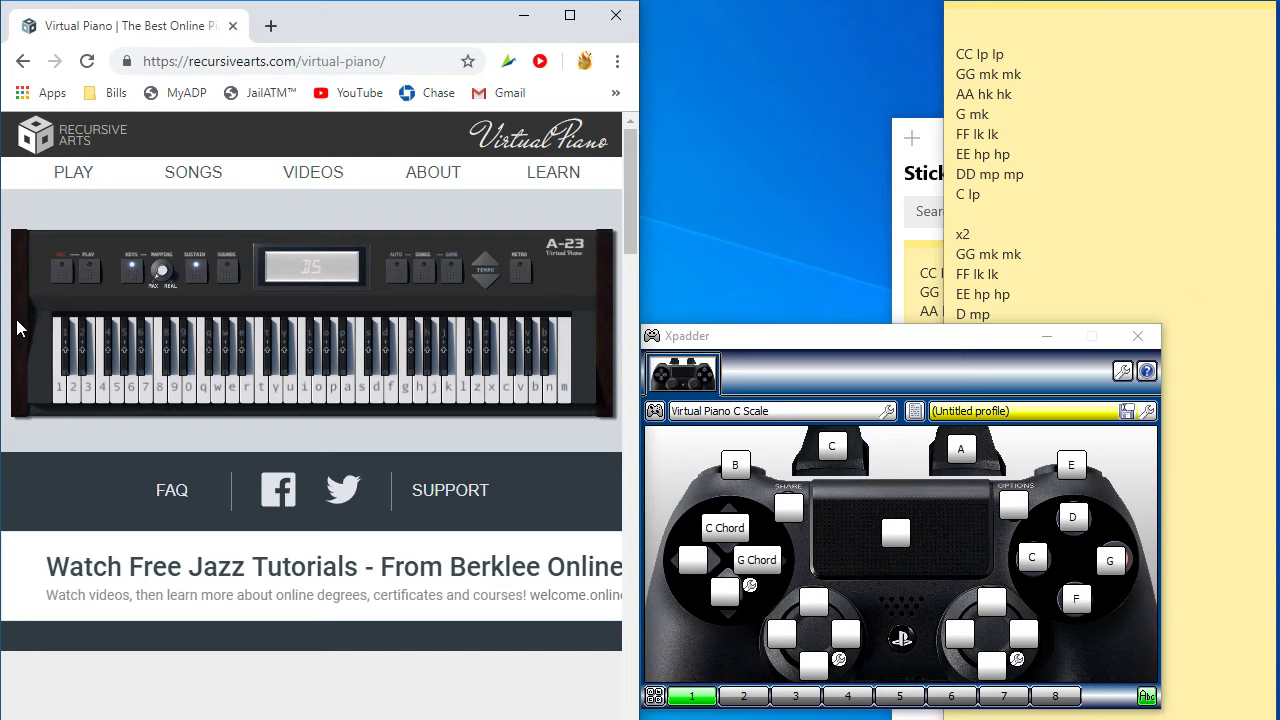
{"action": "mouse_move", "coordinate": [890, 464]}
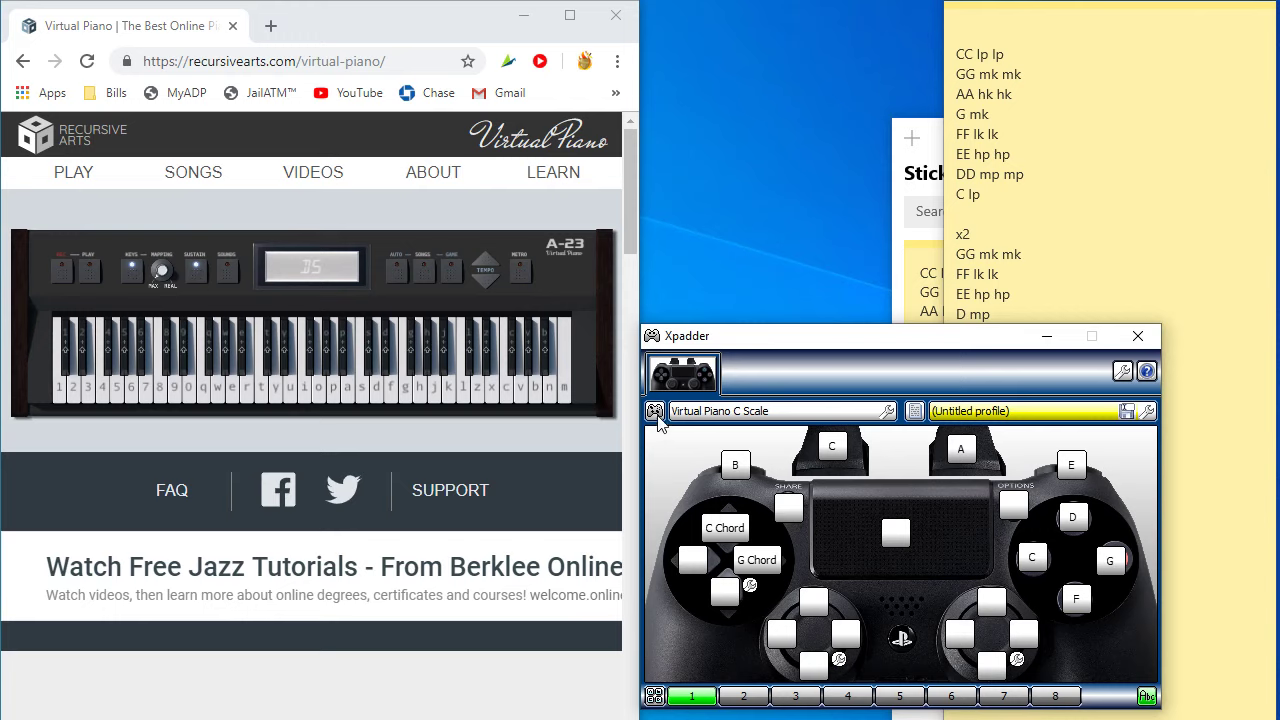
{"action": "mouse_move", "coordinate": [885, 355]}
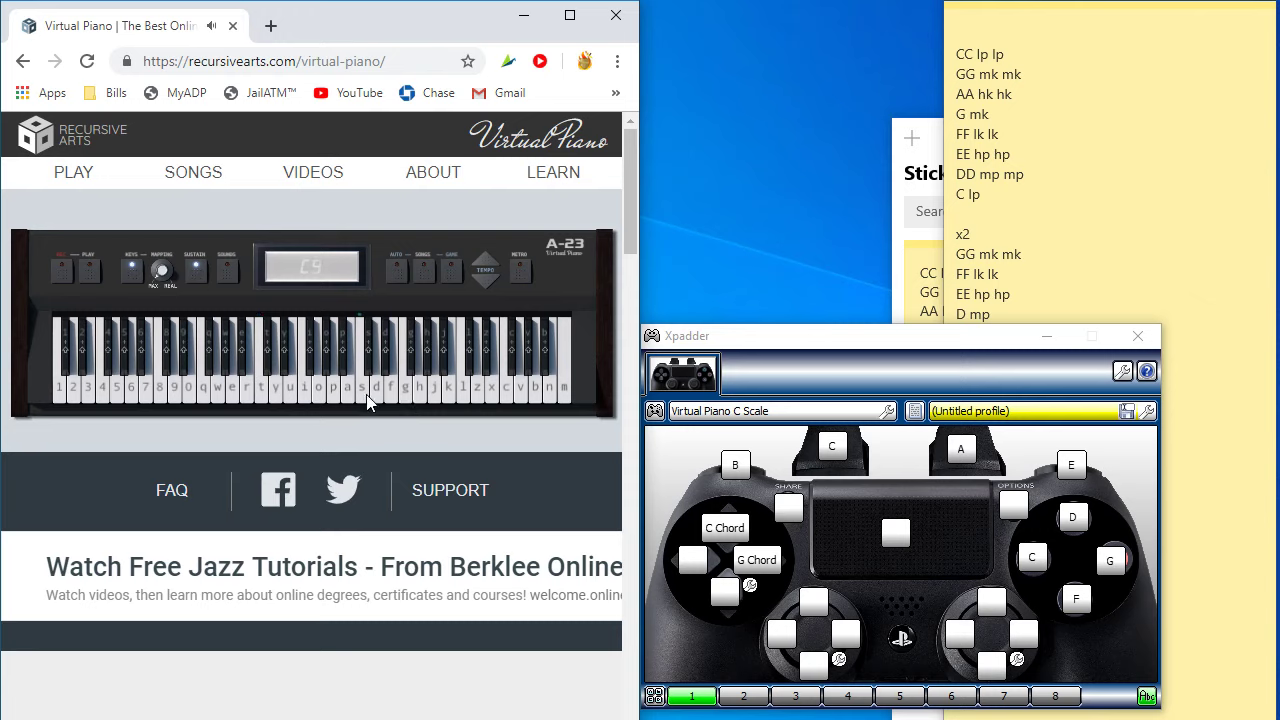
{"action": "mouse_move", "coordinate": [362, 408]}
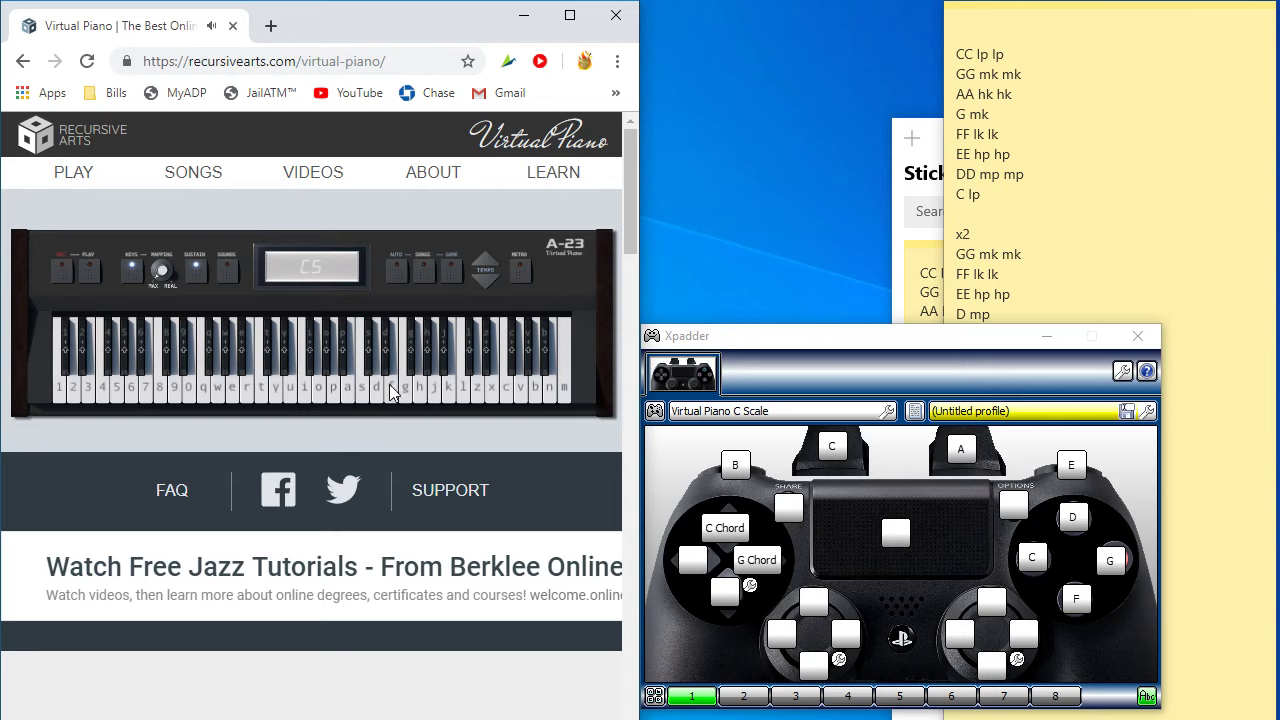
{"action": "mouse_move", "coordinate": [382, 438]}
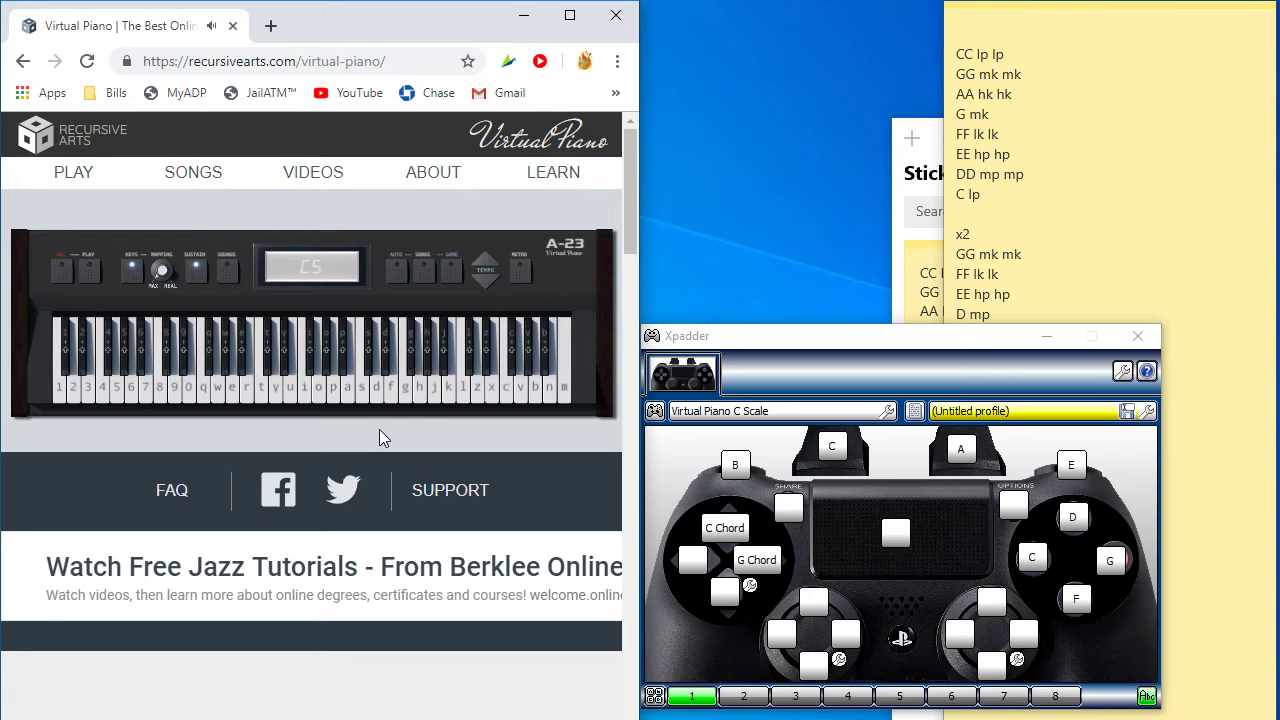
{"action": "mouse_move", "coordinate": [603, 337]}
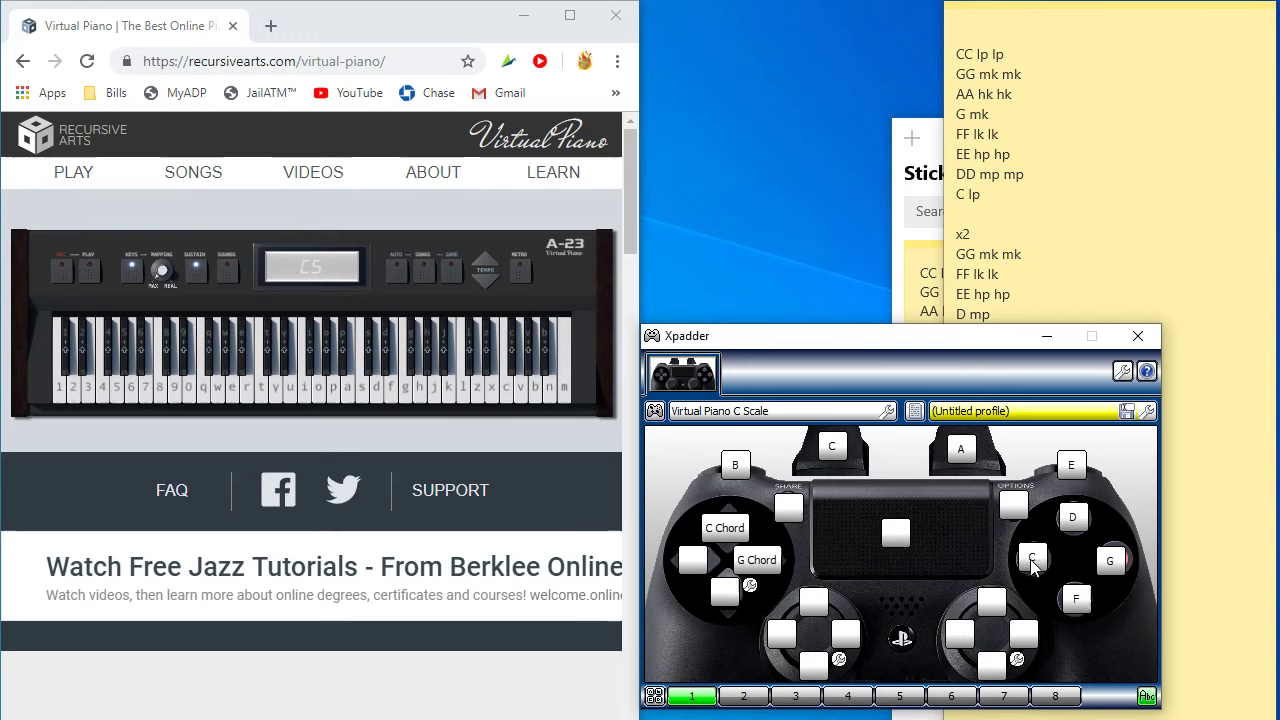
{"action": "mouse_move", "coordinate": [1019, 588]}
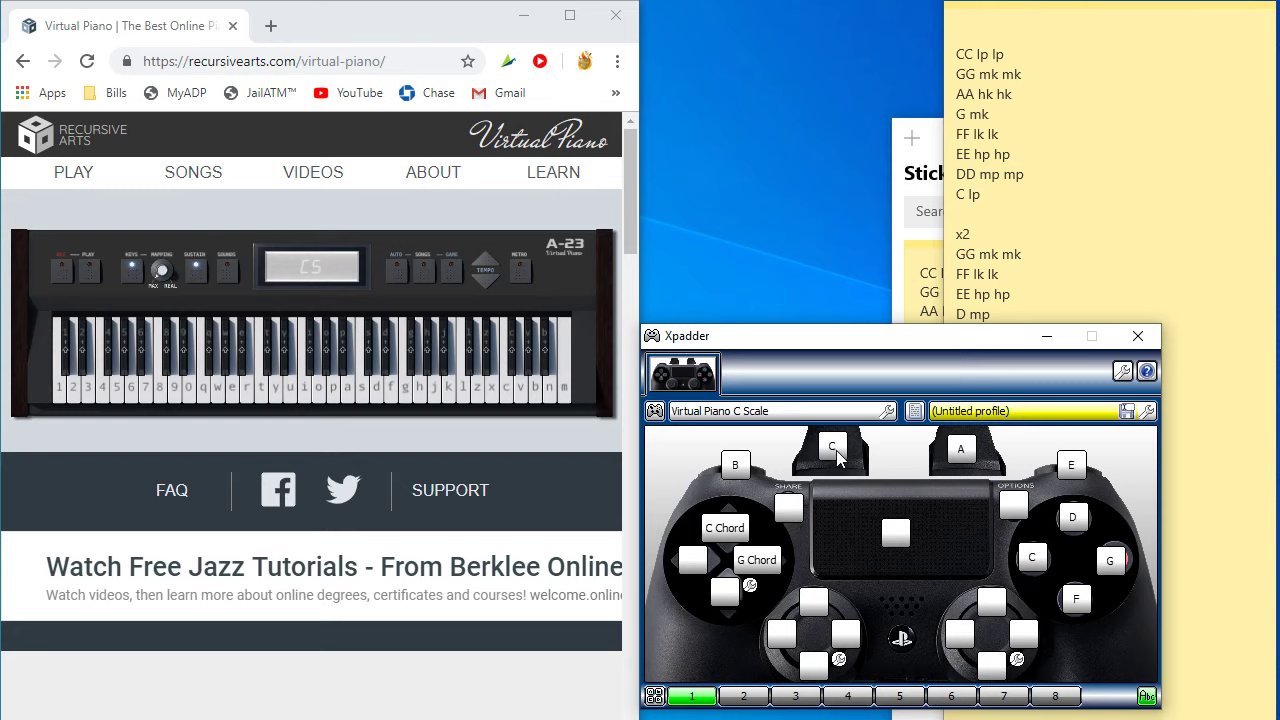
{"action": "mouse_move", "coordinate": [1007, 501]}
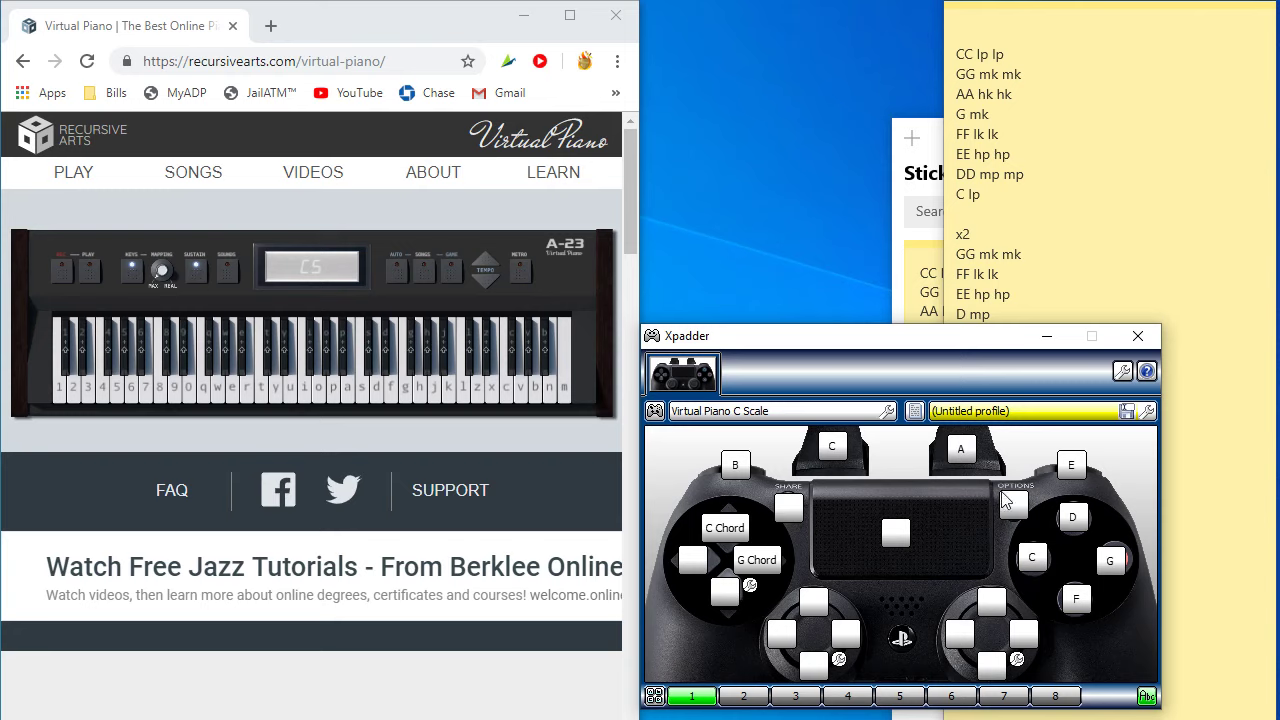
{"action": "mouse_move", "coordinate": [882, 492]}
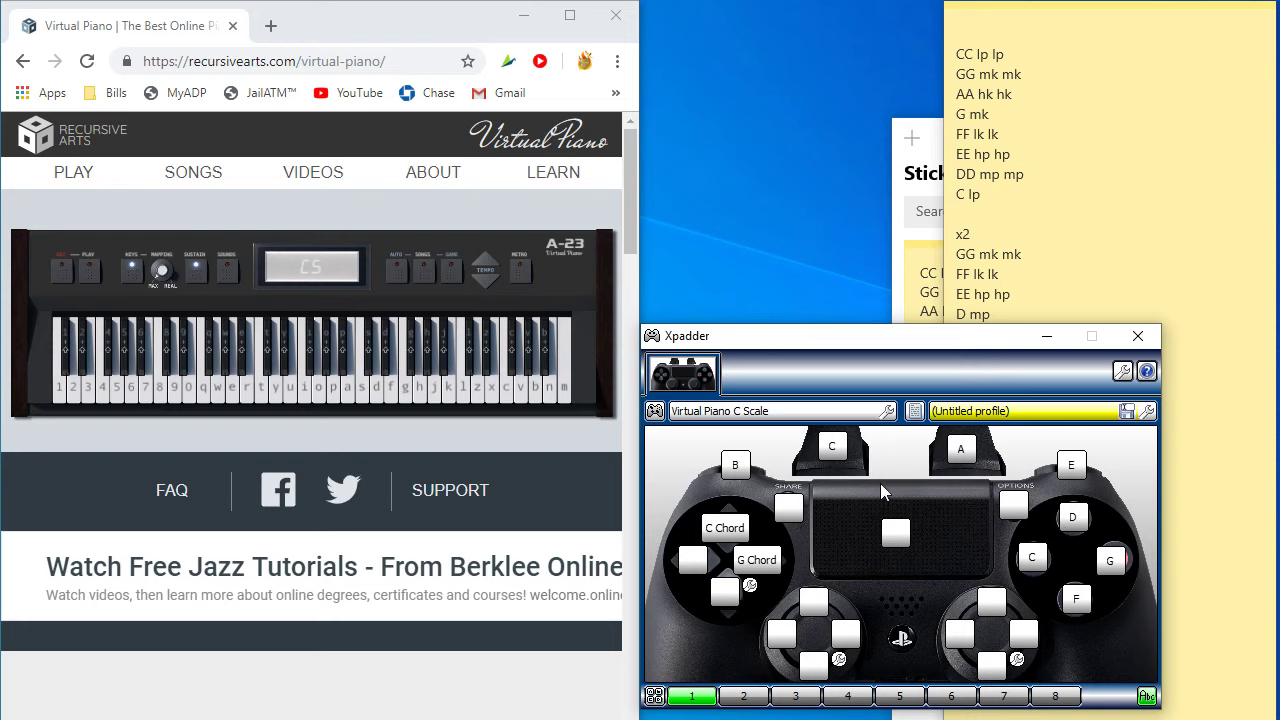
{"action": "mouse_move", "coordinate": [1028, 557]}
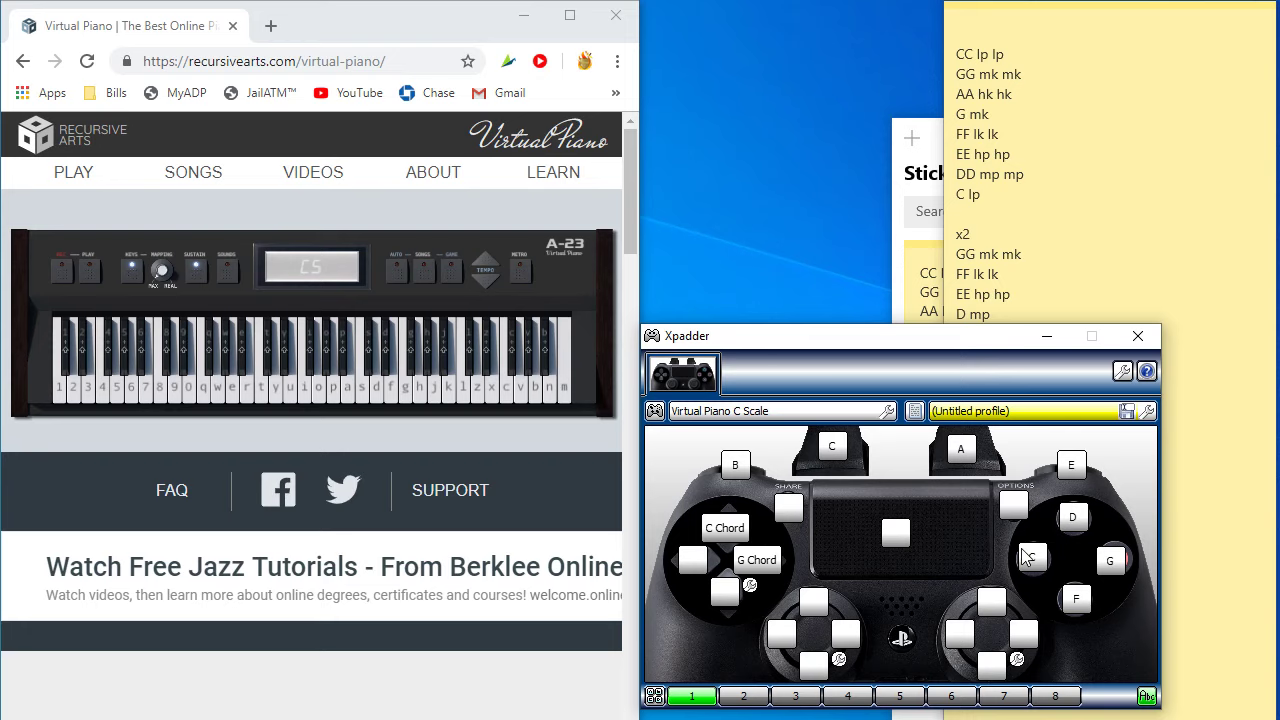
{"action": "left_click", "coordinate": [1031, 557]}
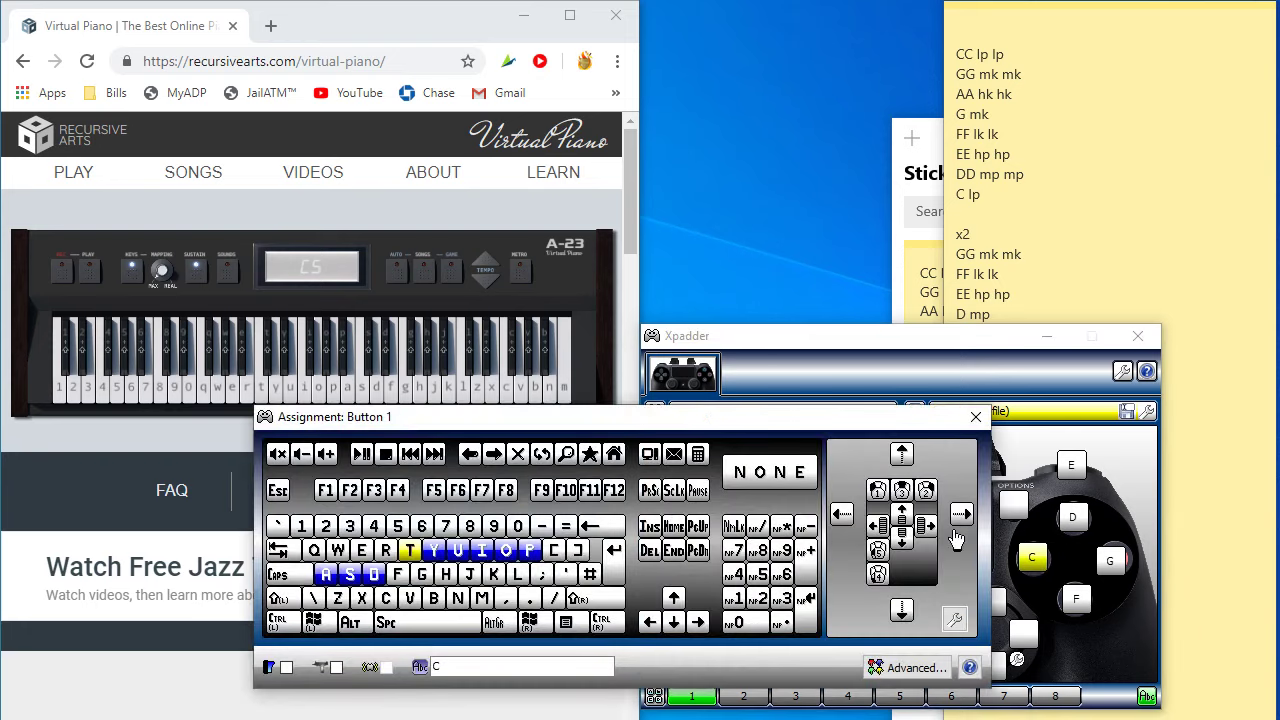
{"action": "left_click", "coordinate": [411, 550]}
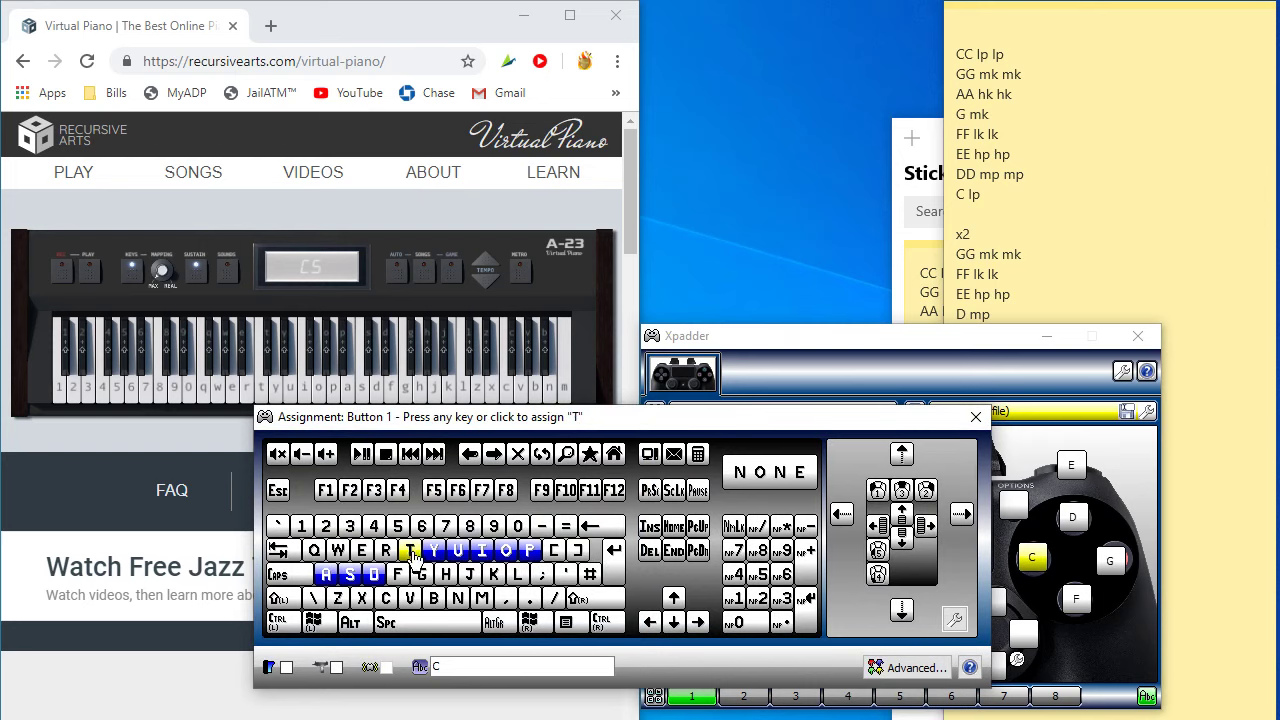
{"action": "left_click", "coordinate": [412, 550]}
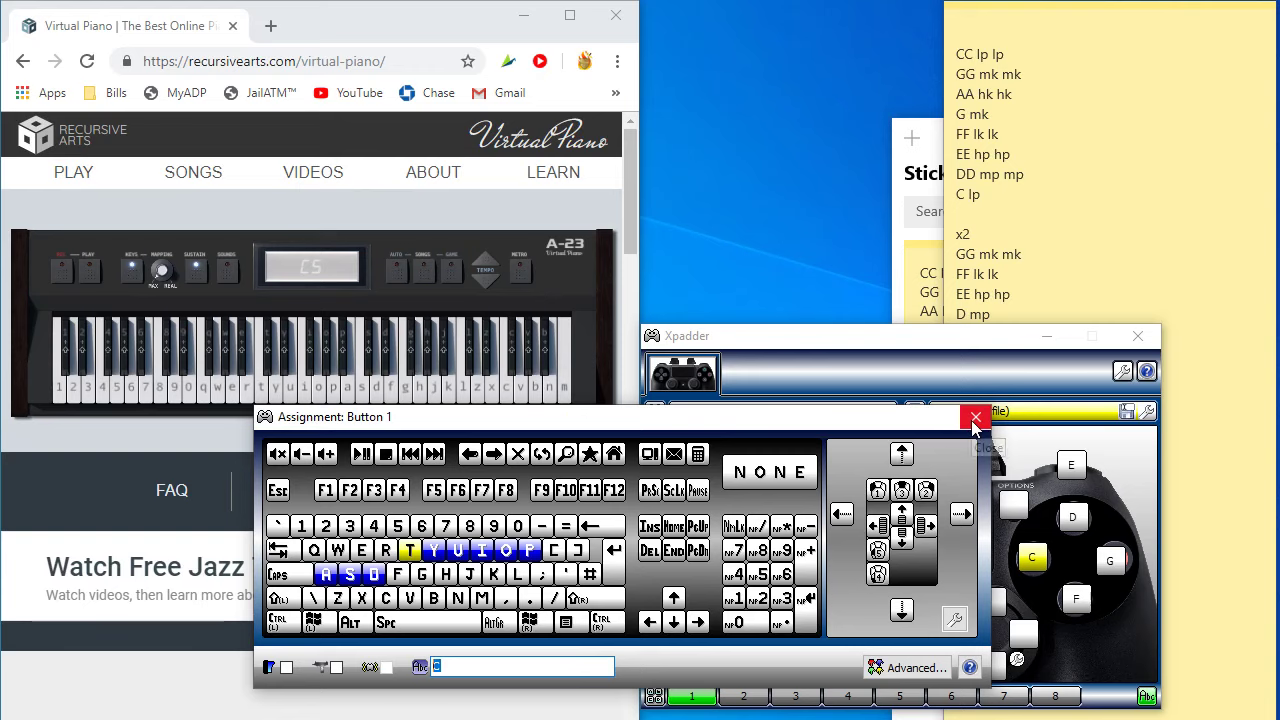
{"action": "left_click", "coordinate": [975, 417]}
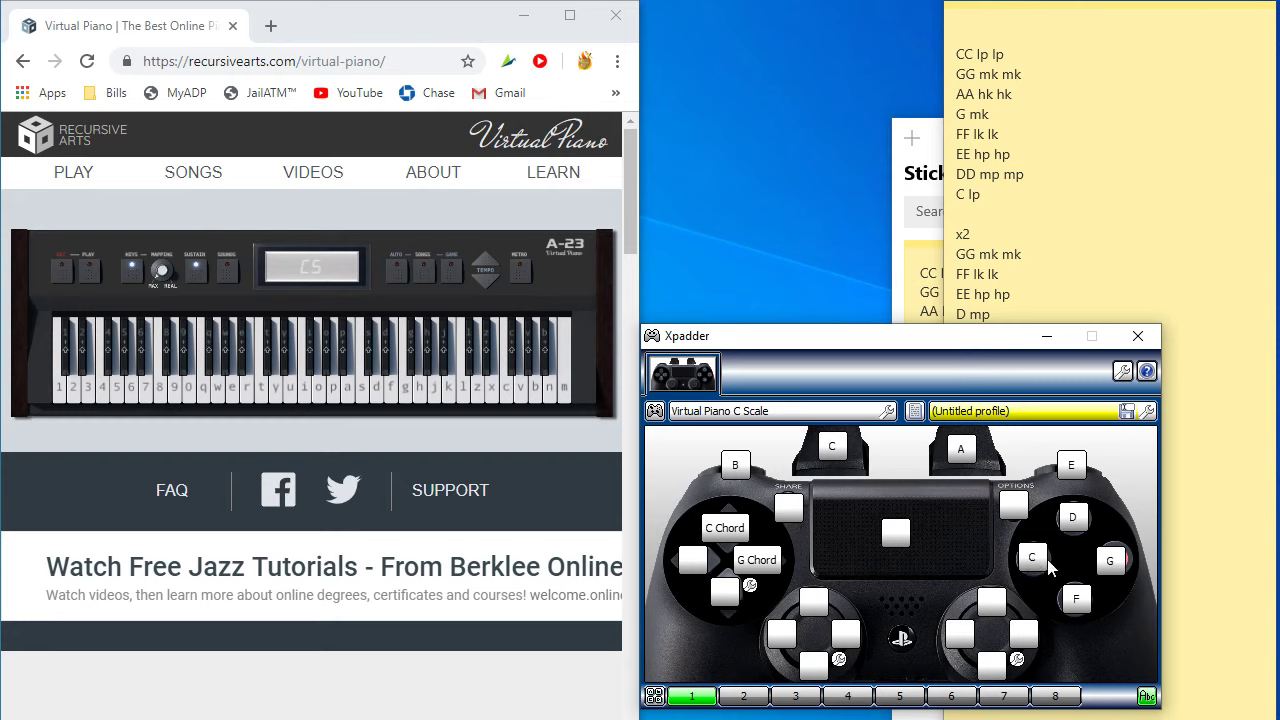
{"action": "mouse_move", "coordinate": [1032, 602]}
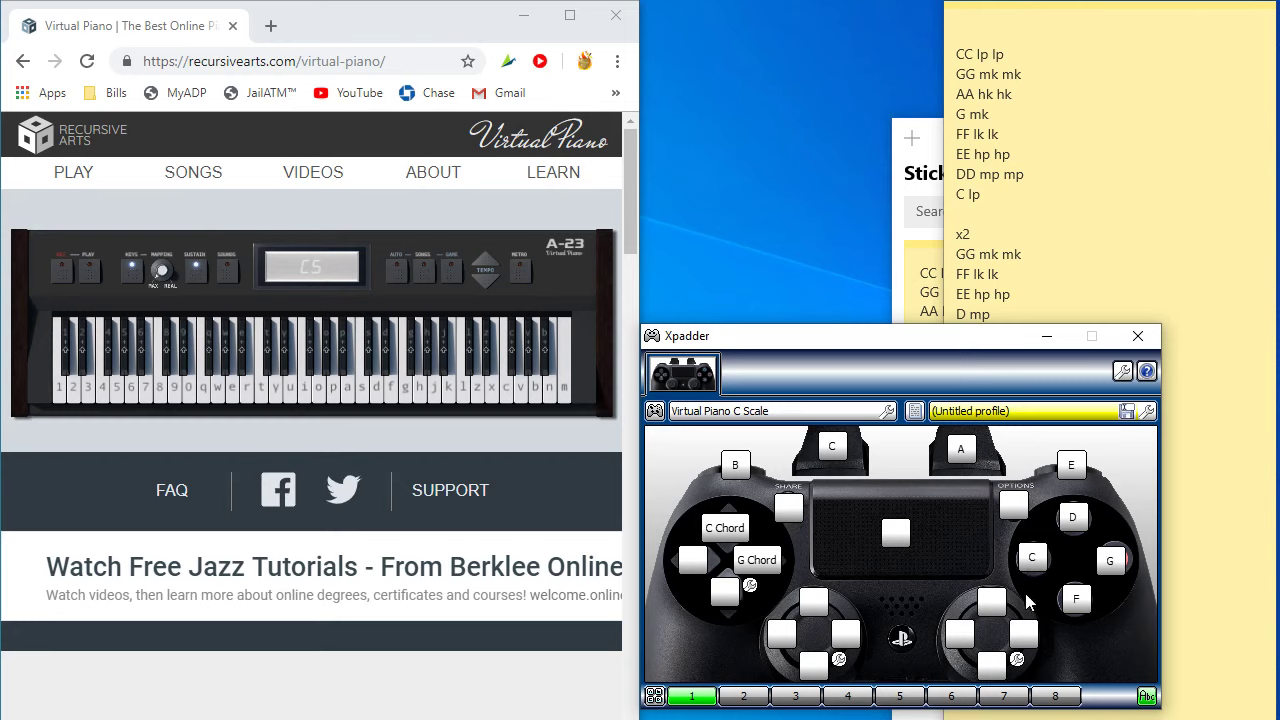
{"action": "mouse_move", "coordinate": [857, 527]}
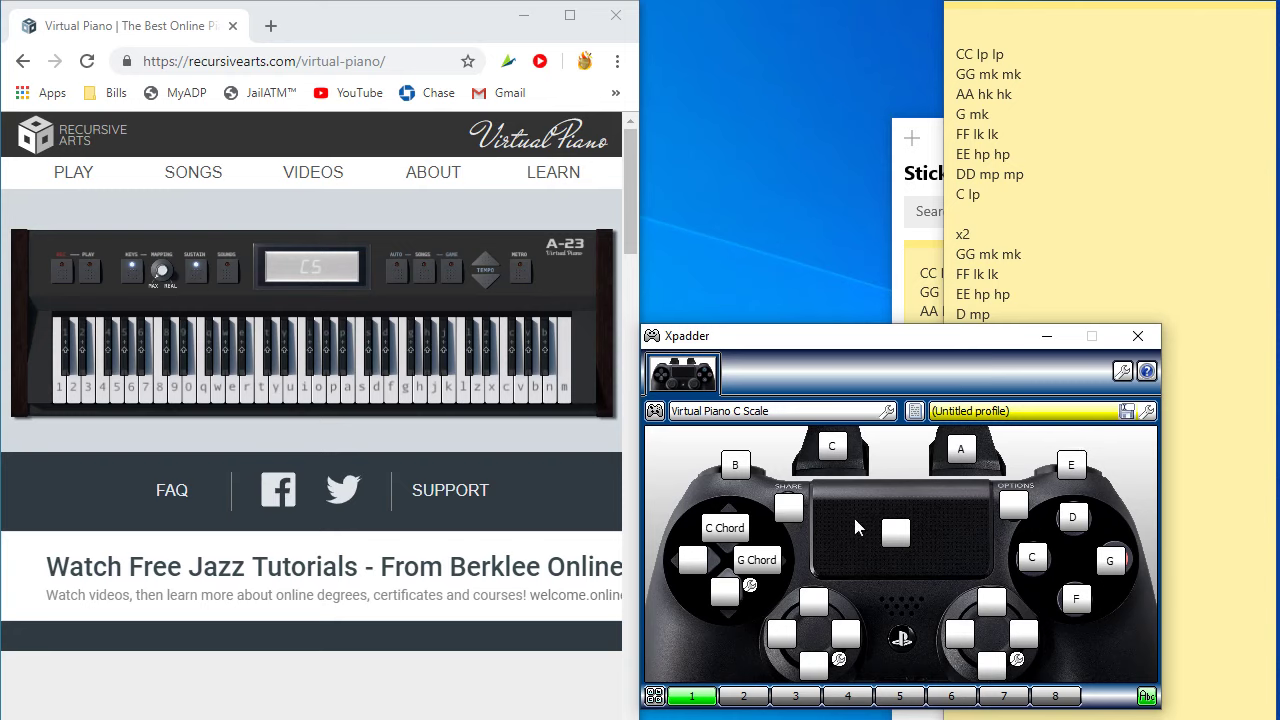
{"action": "mouse_move", "coordinate": [935, 495]}
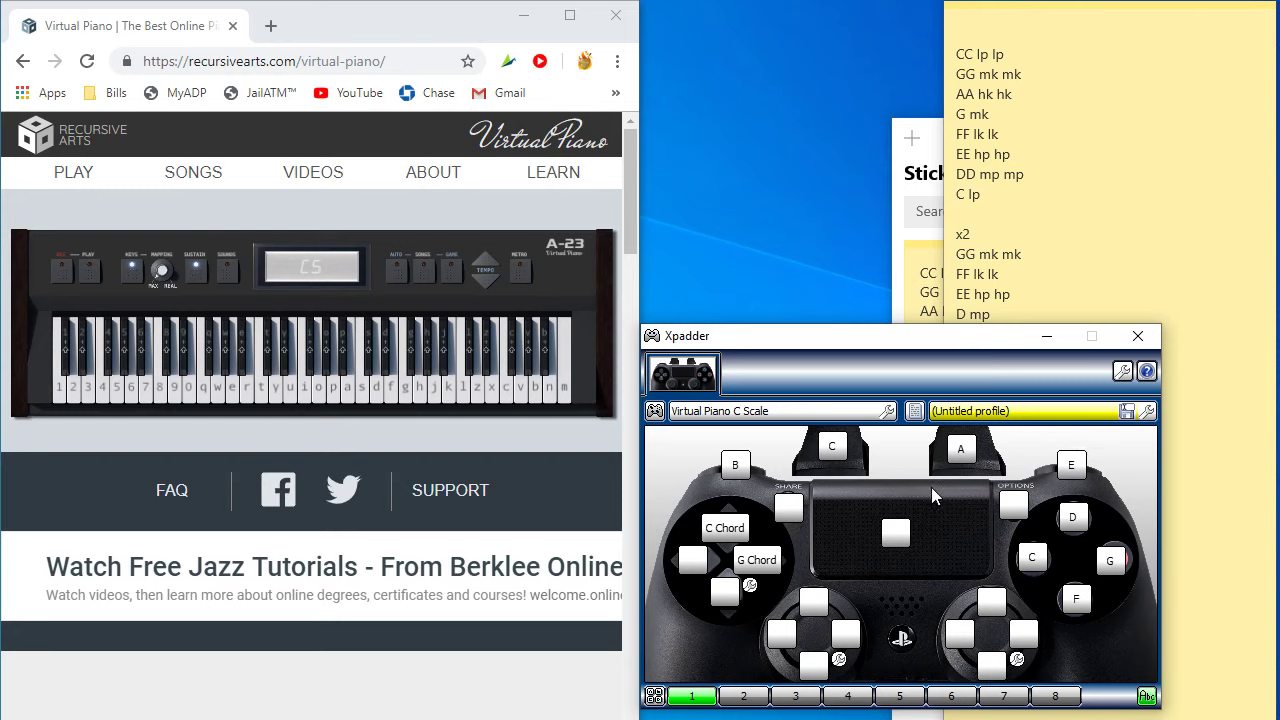
{"action": "mouse_move", "coordinate": [800, 580]}
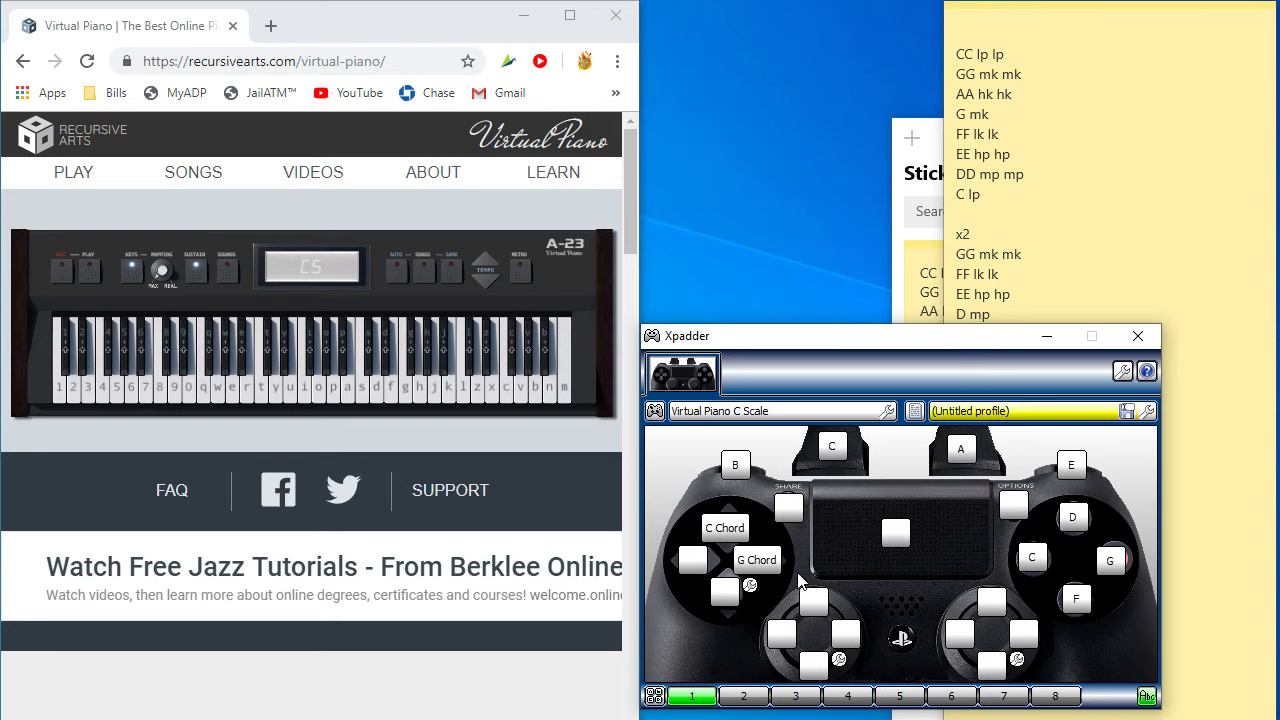
{"action": "mouse_move", "coordinate": [750, 533]}
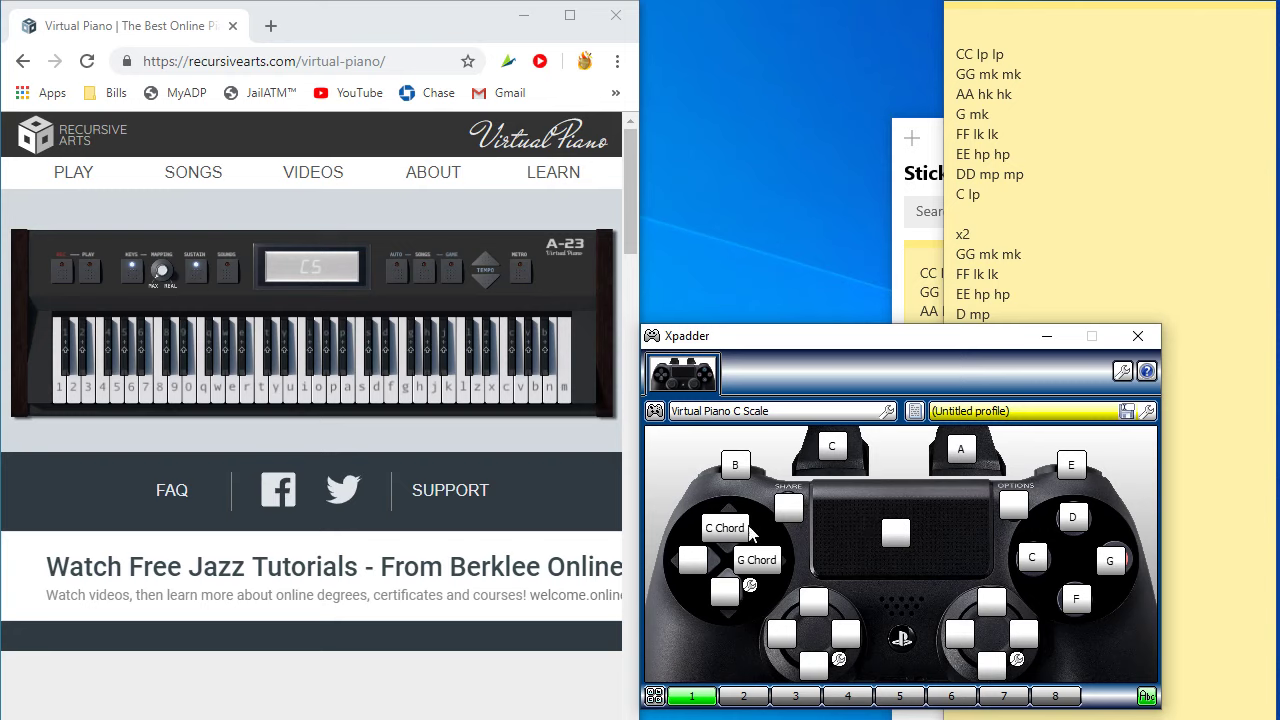
{"action": "mouse_move", "coordinate": [745, 543]}
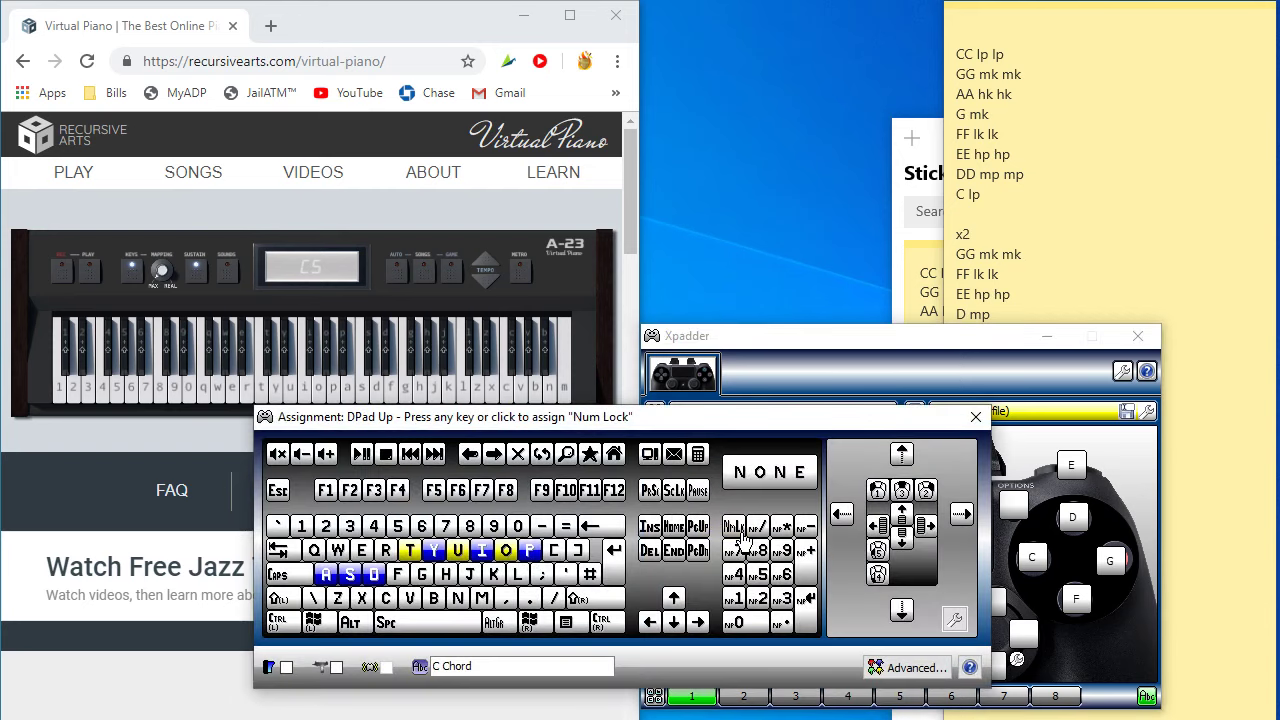
Map D-pad Up to a 'C Chord' of the T, U and O keys.
{"action": "left_click", "coordinate": [457, 550]}
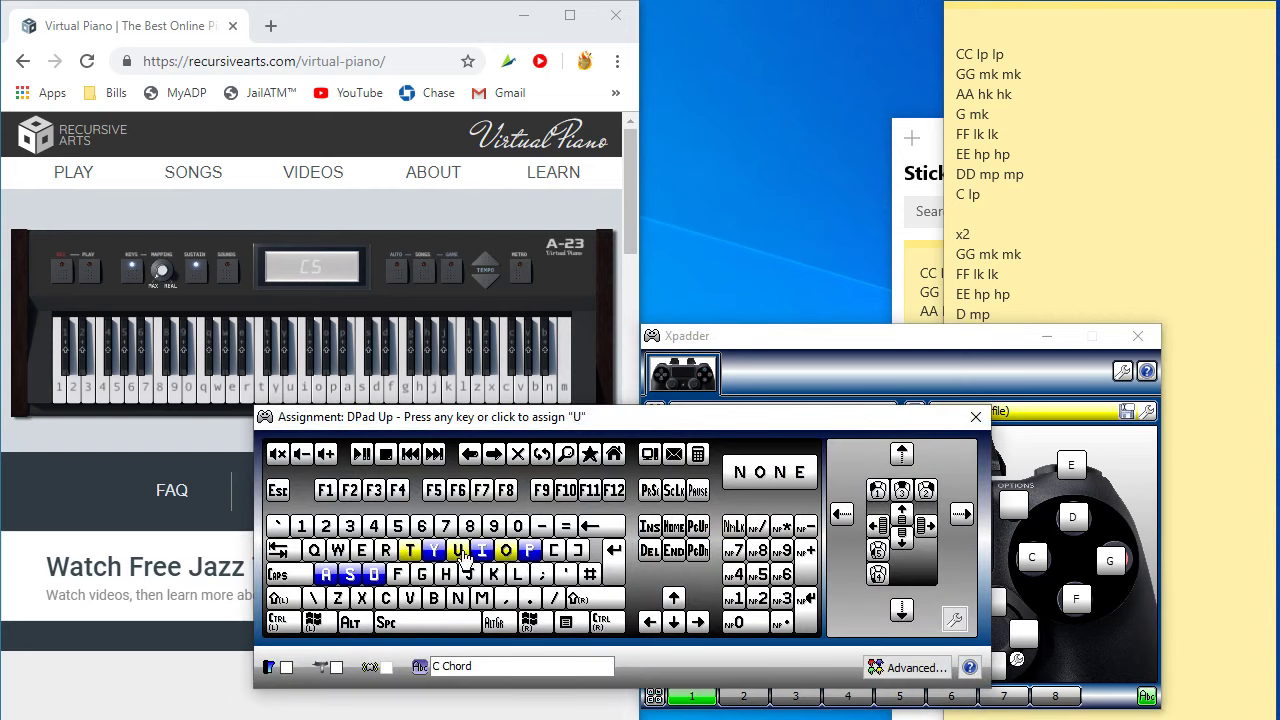
{"action": "left_click", "coordinate": [504, 550]}
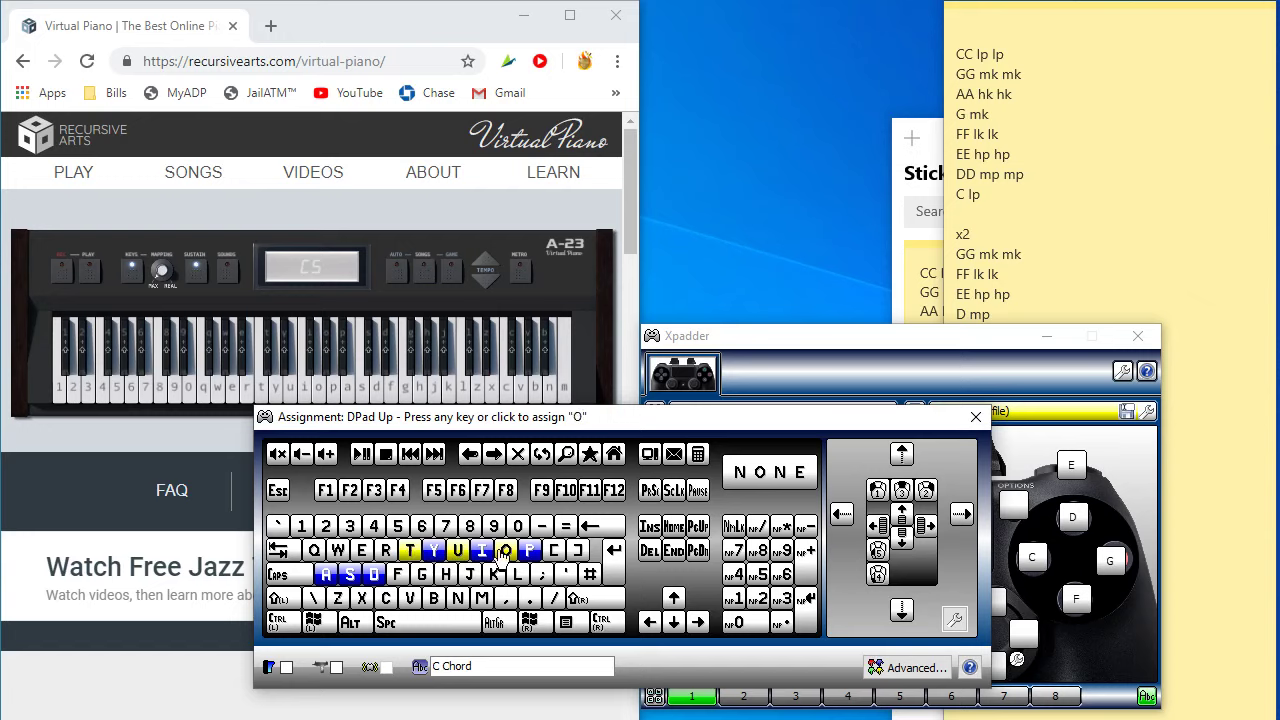
{"action": "left_click", "coordinate": [409, 550]}
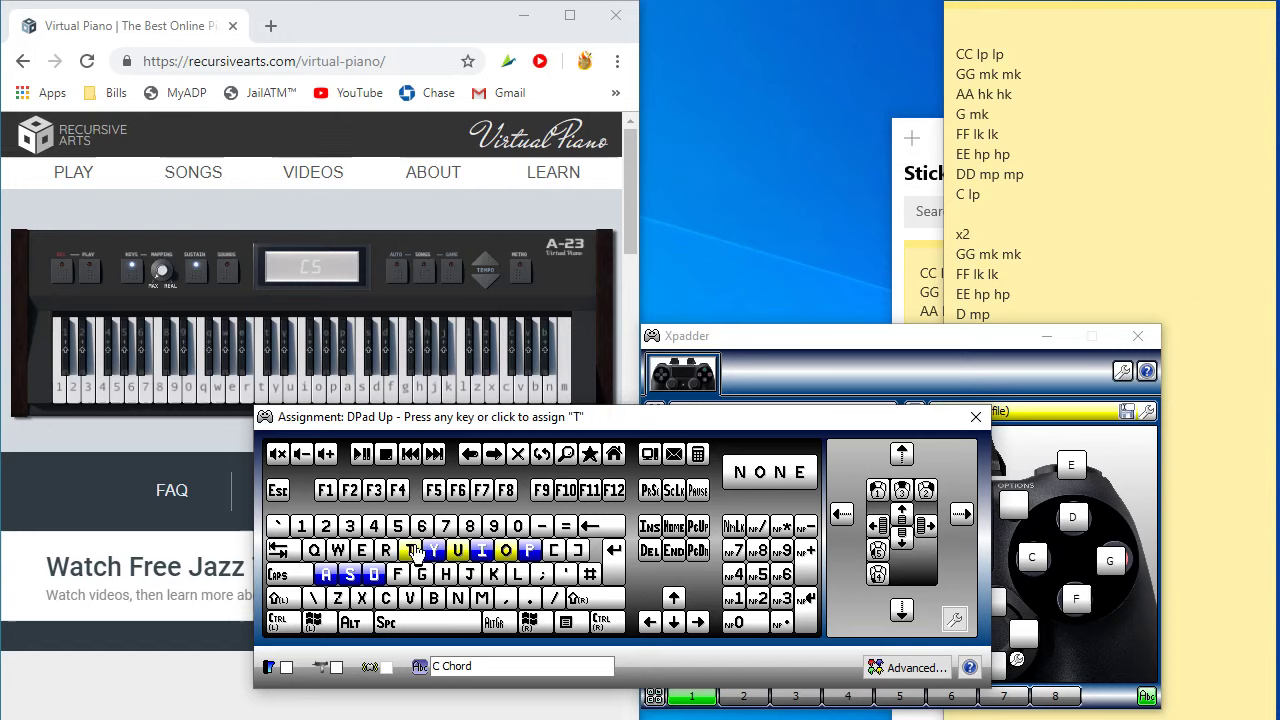
{"action": "left_click", "coordinate": [975, 417]}
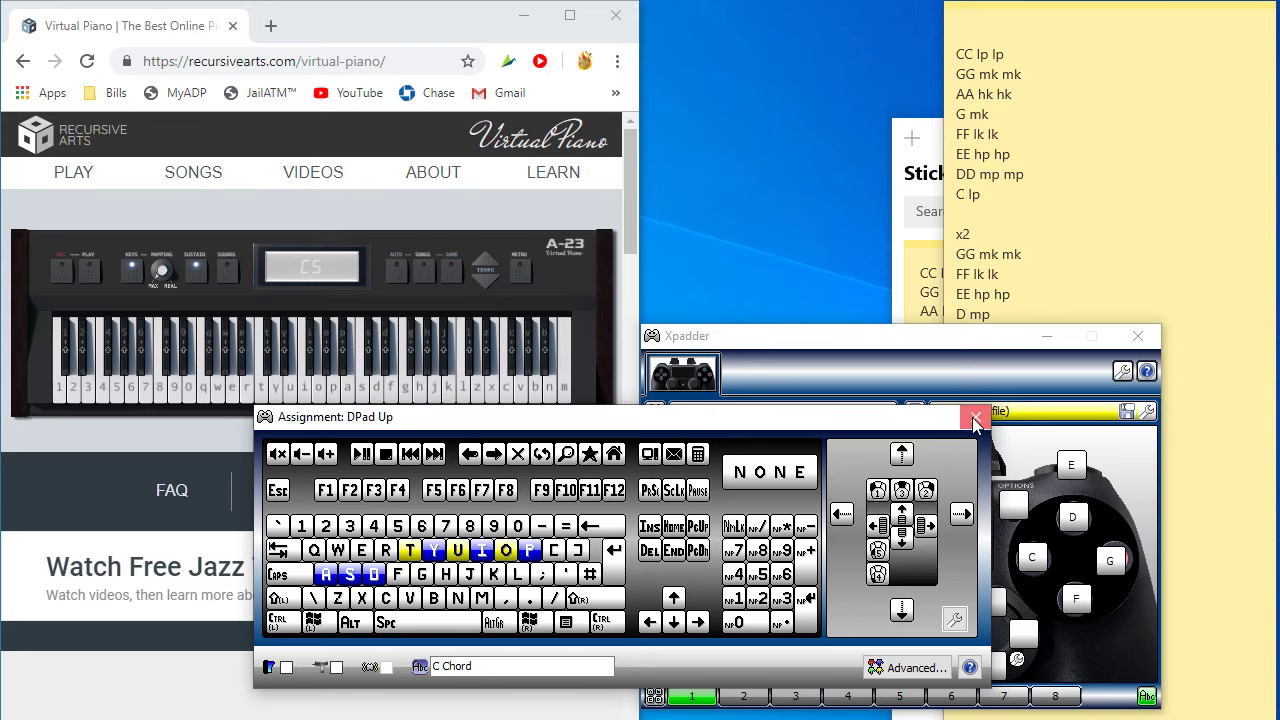
{"action": "left_click", "coordinate": [975, 417]}
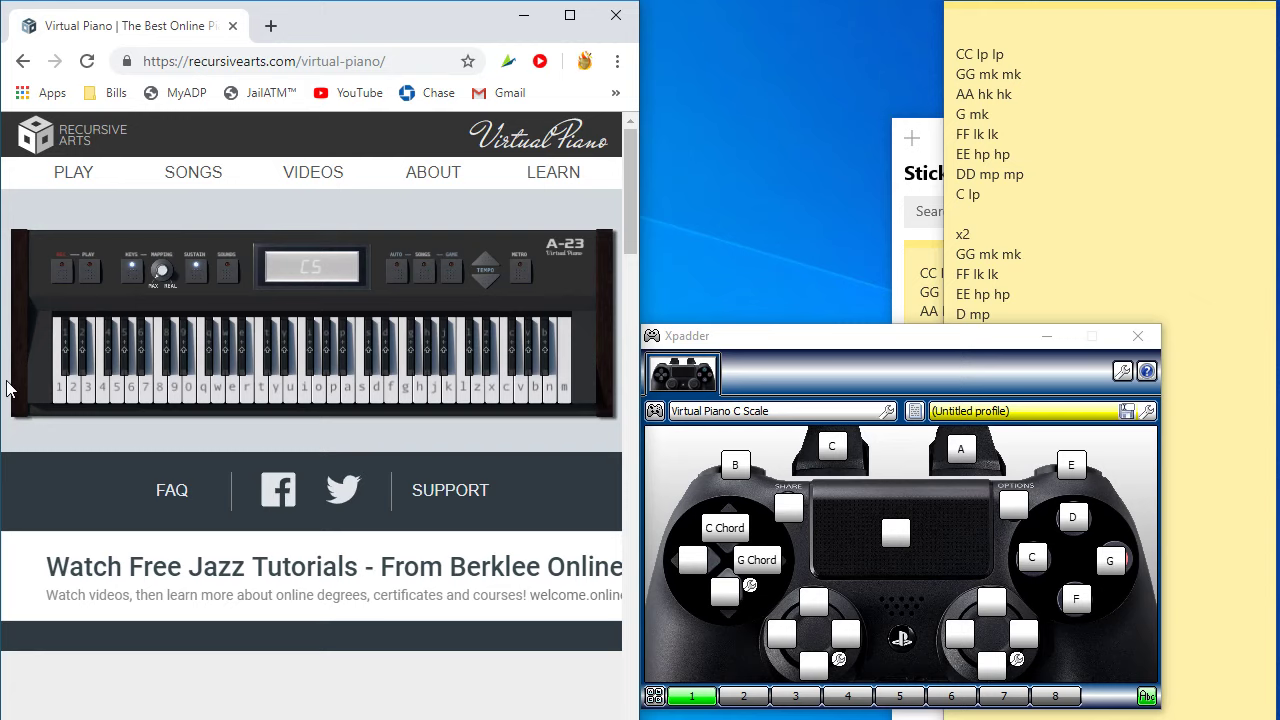
{"action": "mouse_move", "coordinate": [22, 392]}
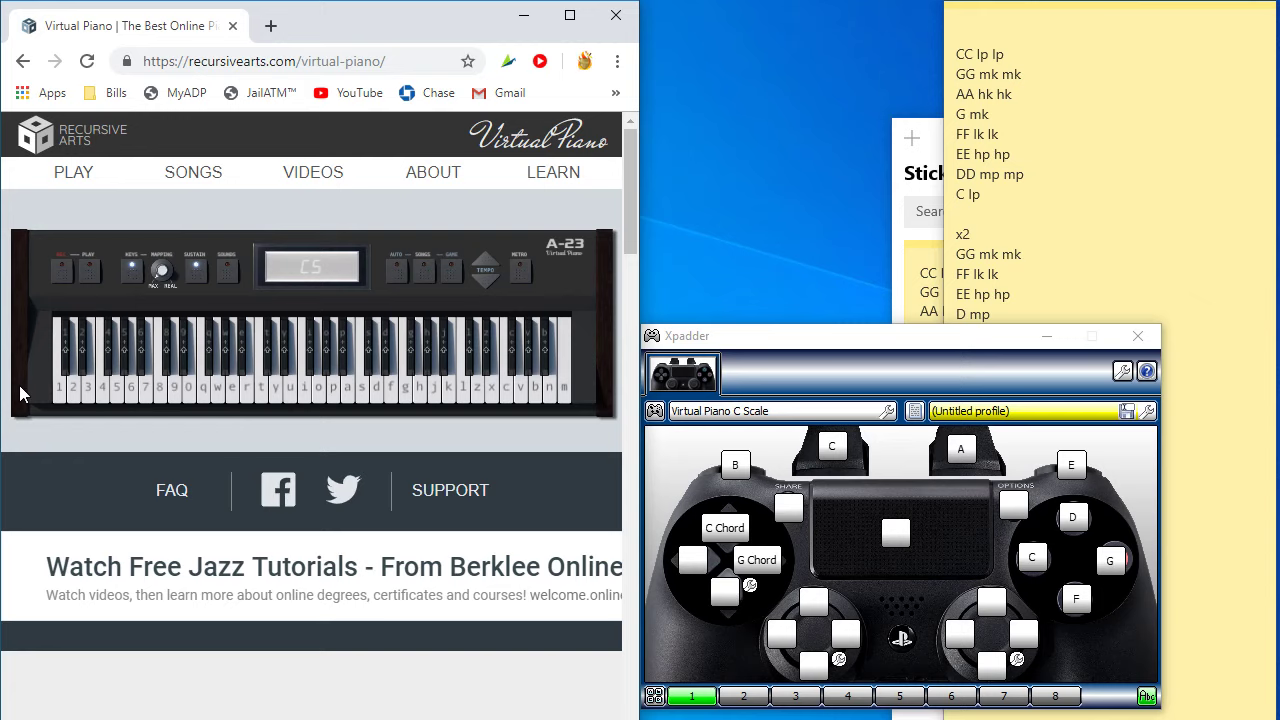
{"action": "mouse_move", "coordinate": [237, 440]}
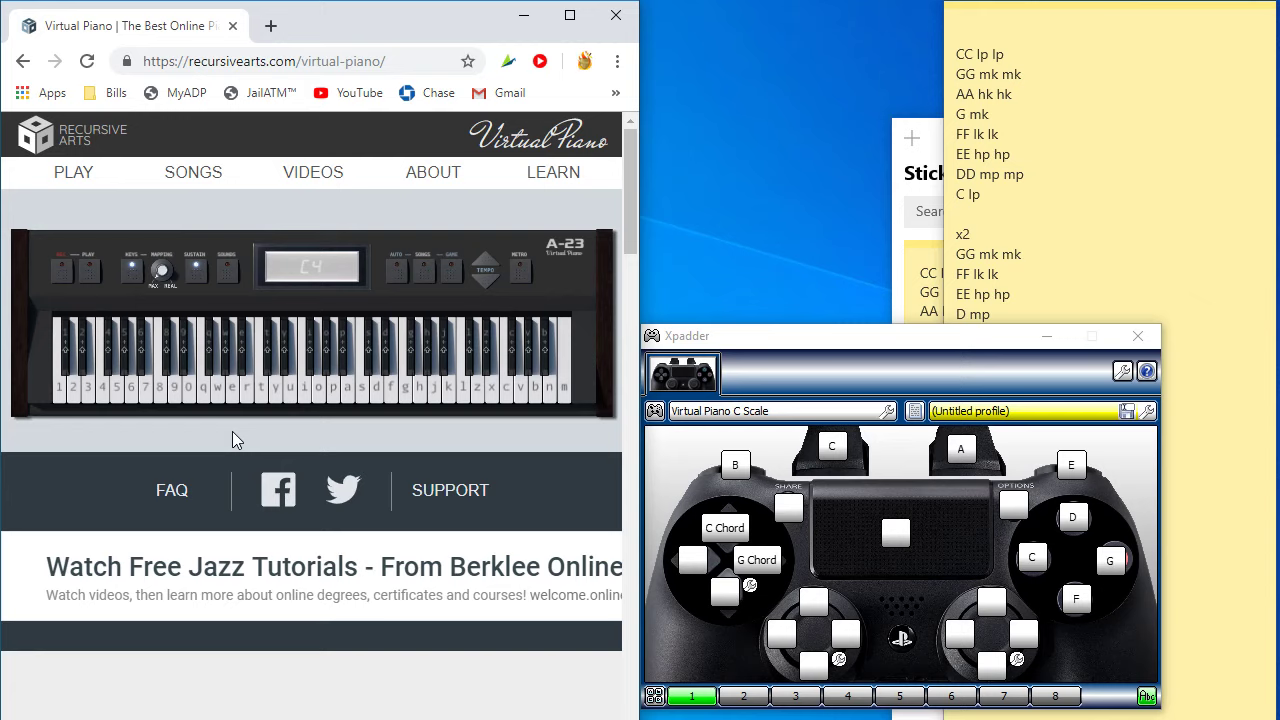
{"action": "mouse_move", "coordinate": [25, 405]}
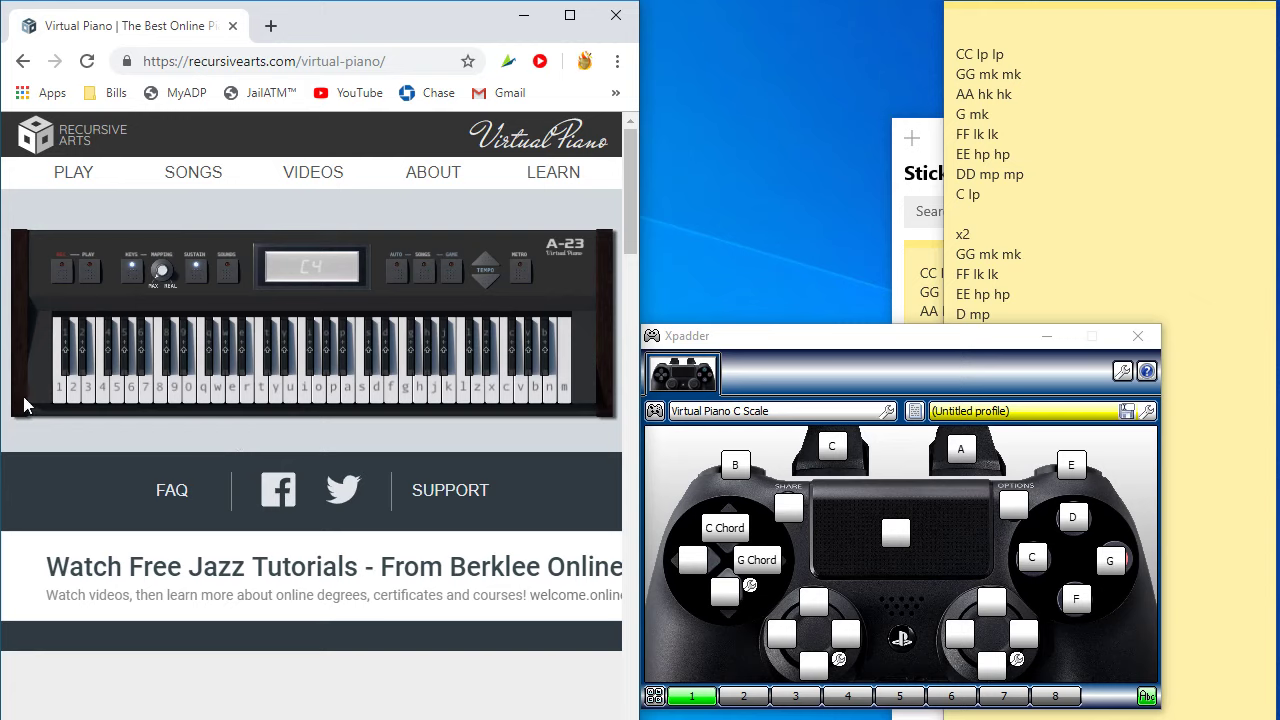
{"action": "mouse_move", "coordinate": [37, 440]}
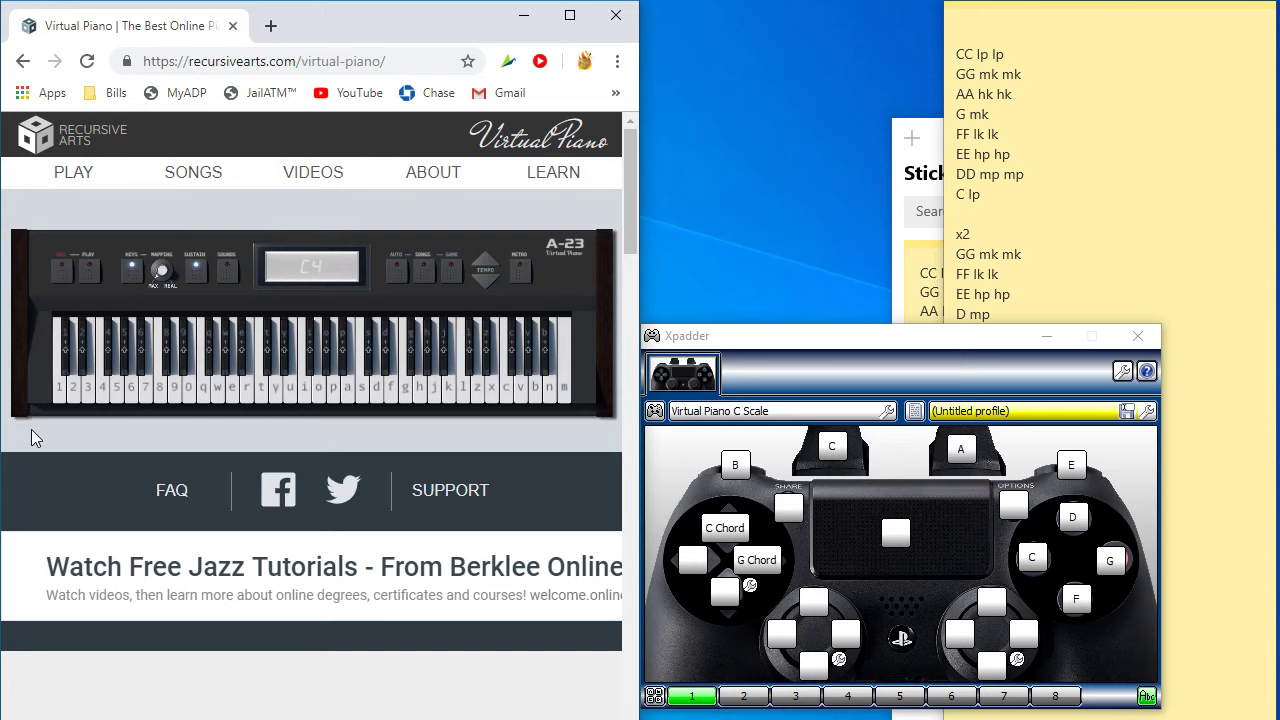
{"action": "mouse_move", "coordinate": [30, 385]}
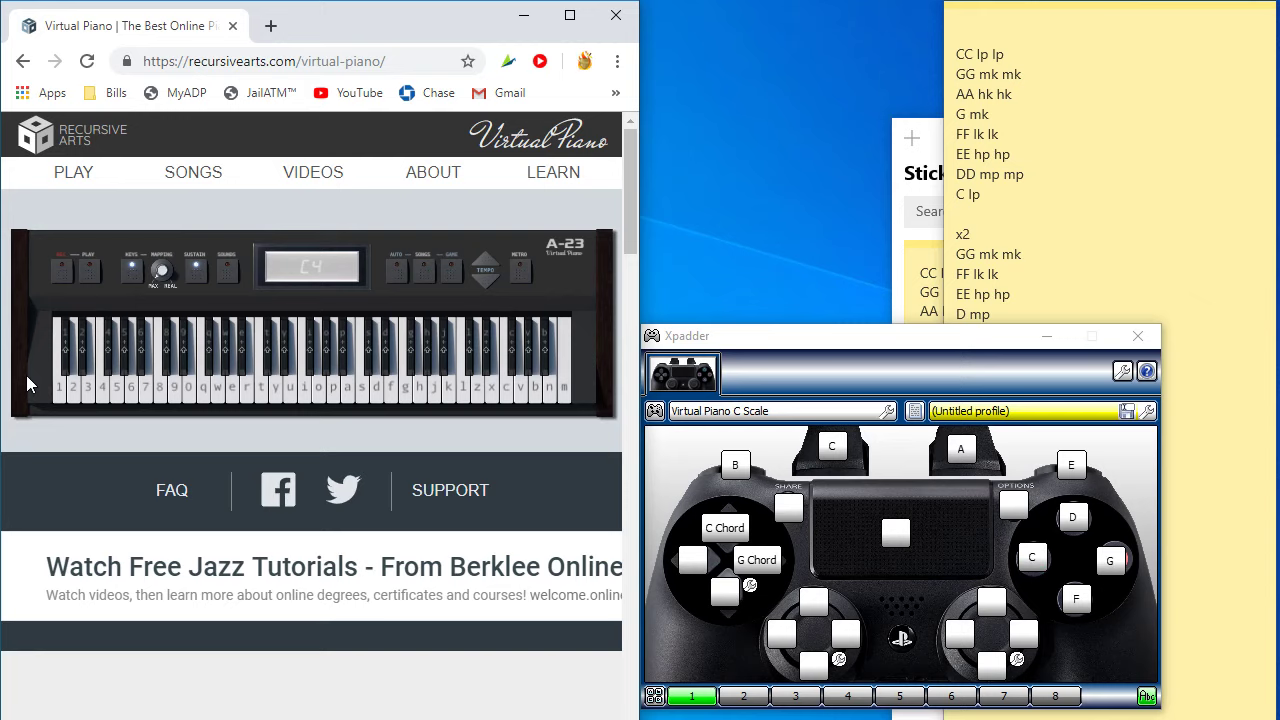
{"action": "left_click", "coordinate": [1110, 560]}
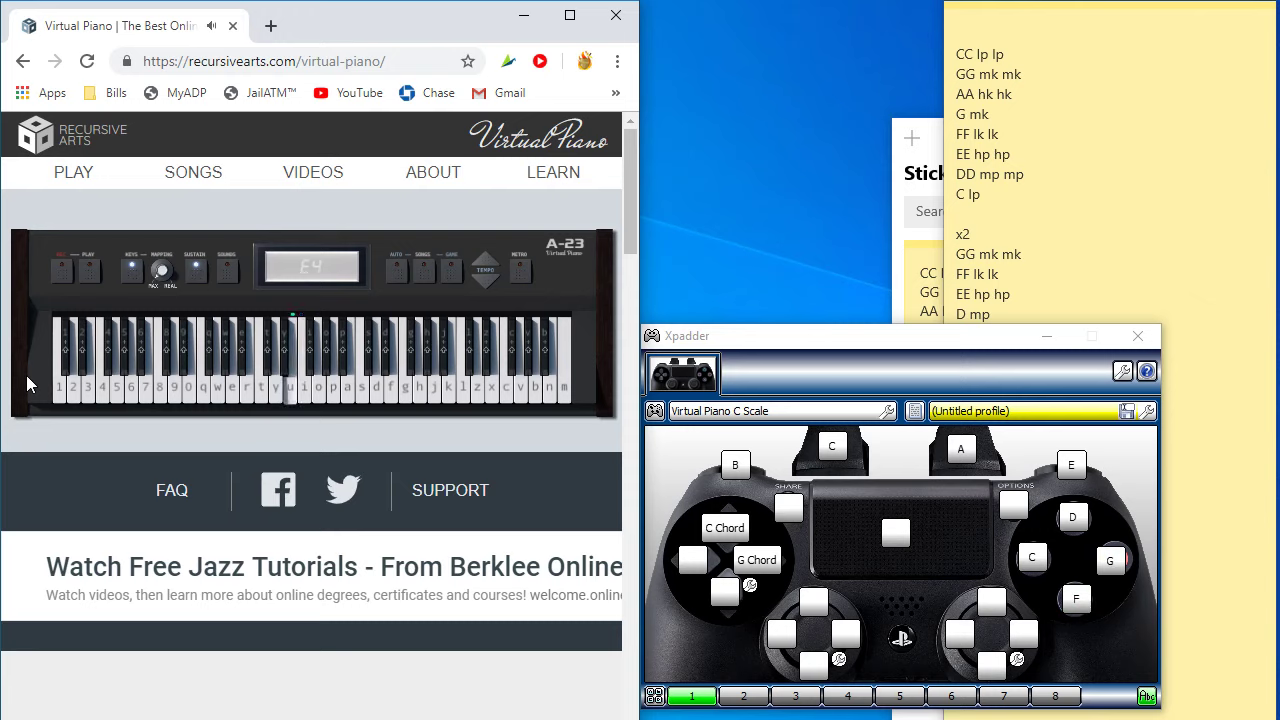
{"action": "left_click", "coordinate": [1076, 599]}
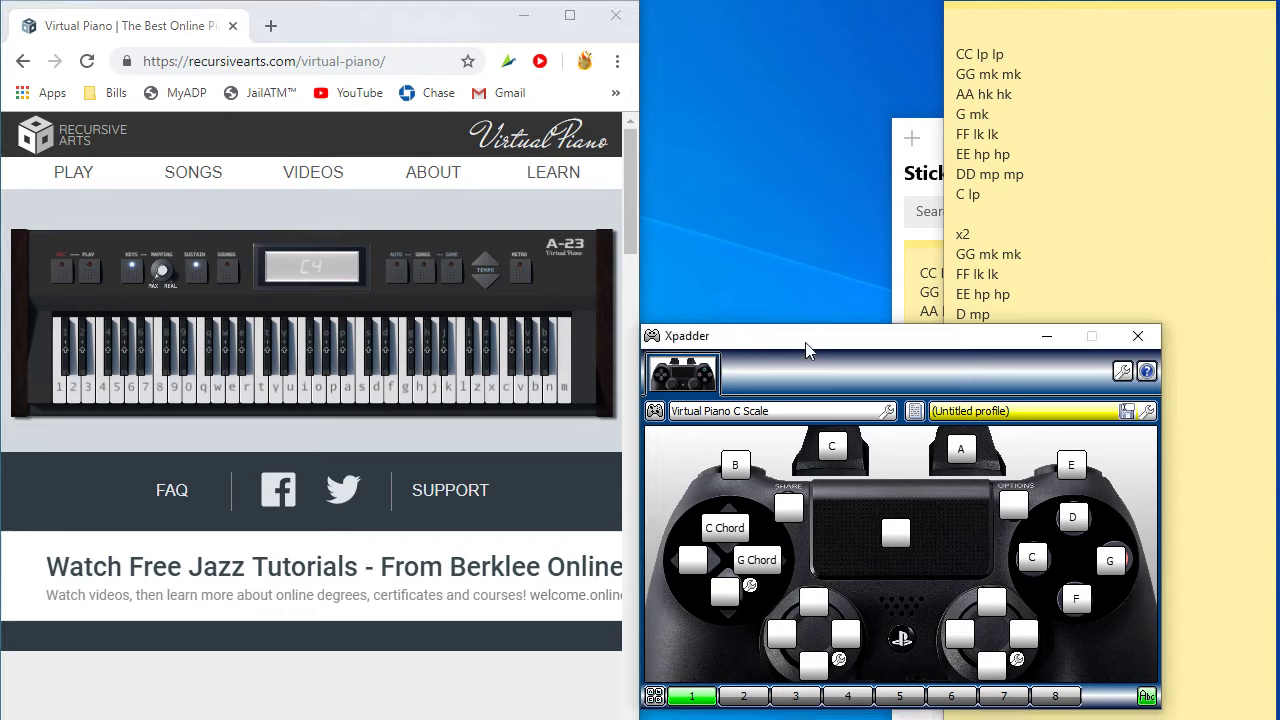
{"action": "mouse_move", "coordinate": [758, 363]}
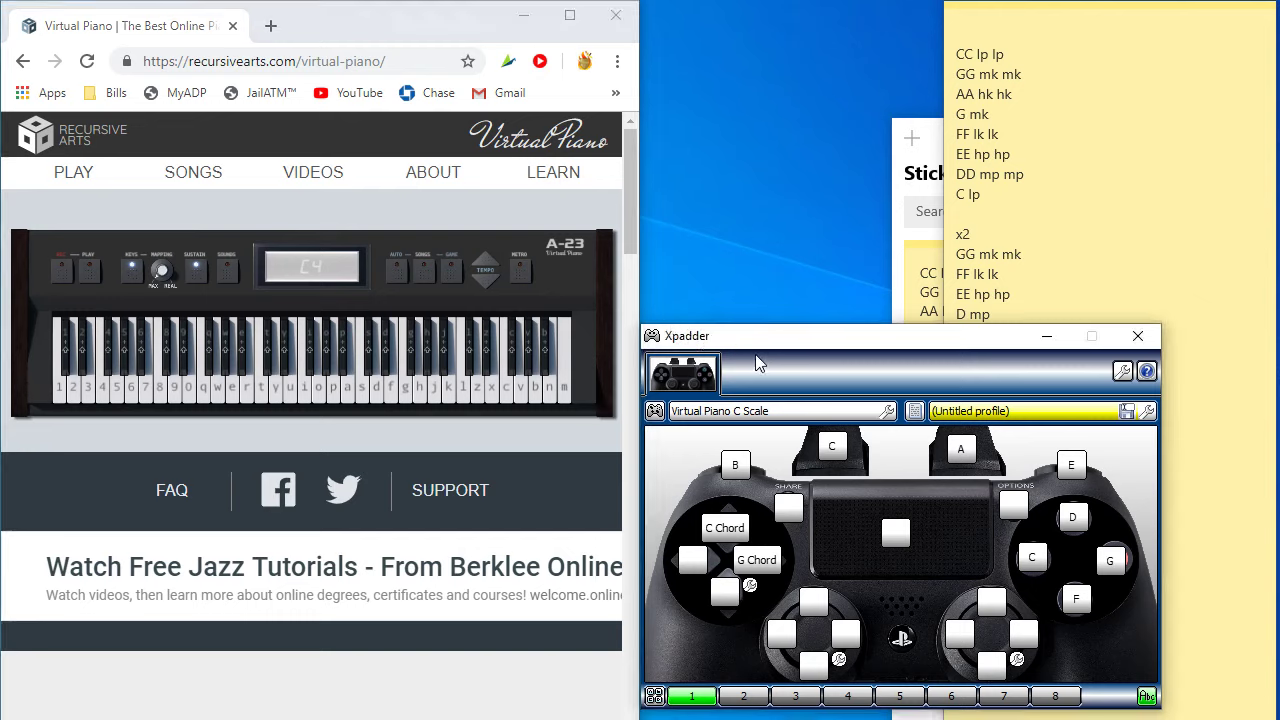
{"action": "mouse_move", "coordinate": [965, 505]}
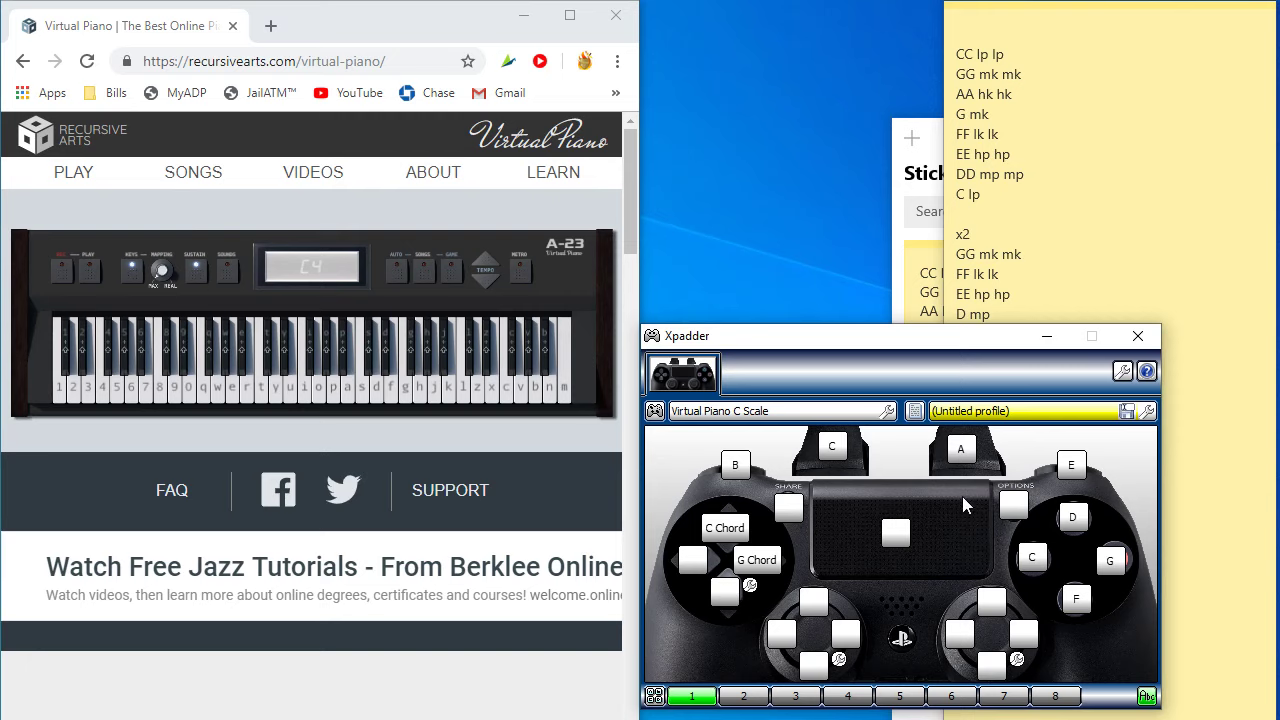
{"action": "mouse_move", "coordinate": [1048, 611]}
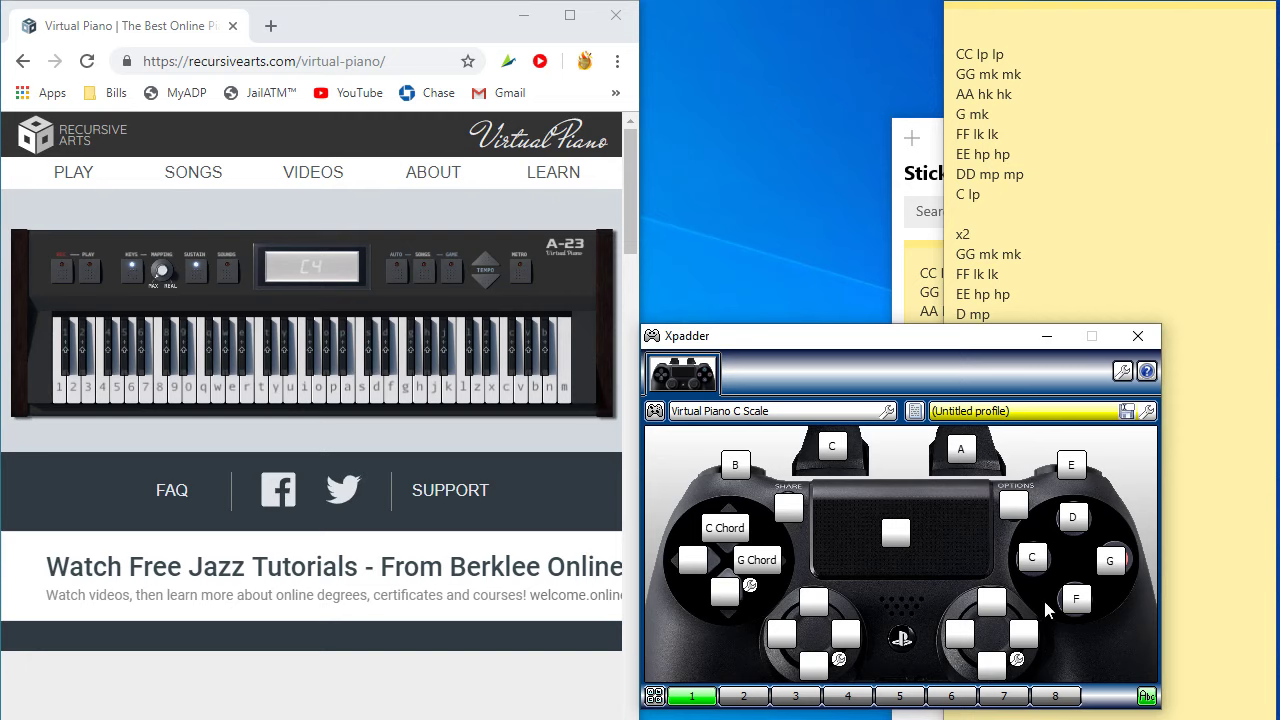
{"action": "mouse_move", "coordinate": [950, 533]}
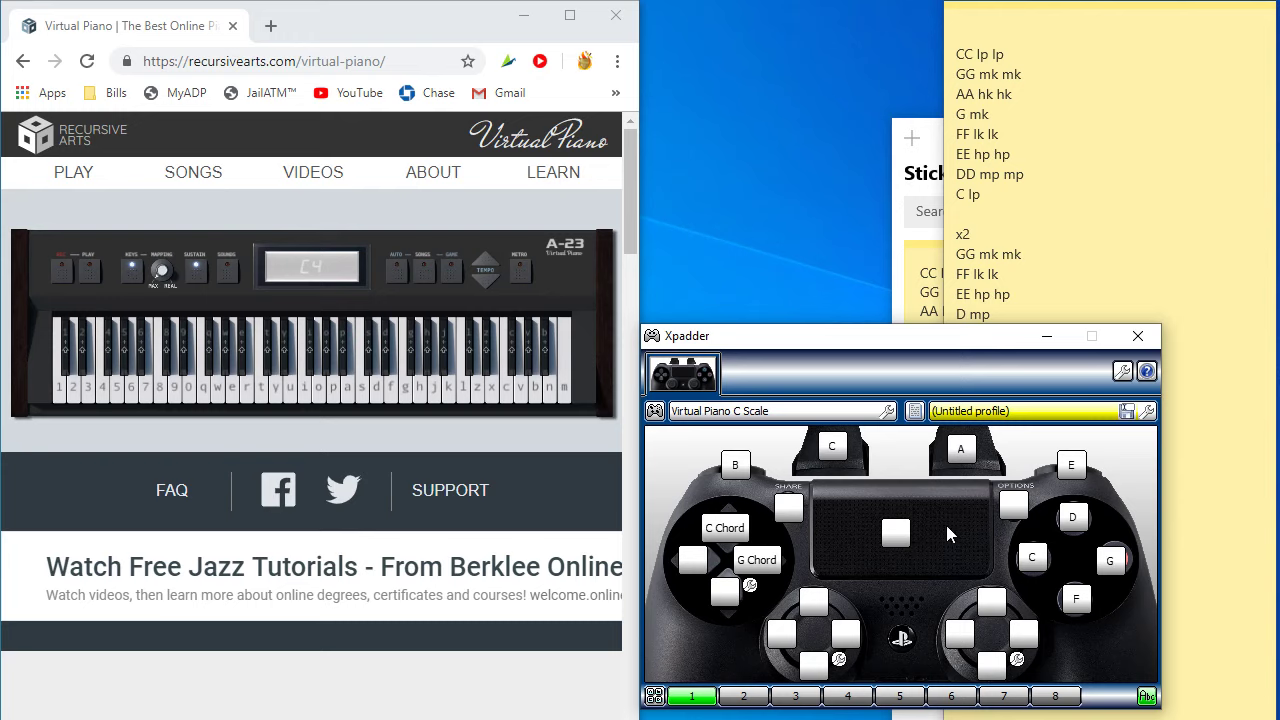
{"action": "mouse_move", "coordinate": [728, 407]}
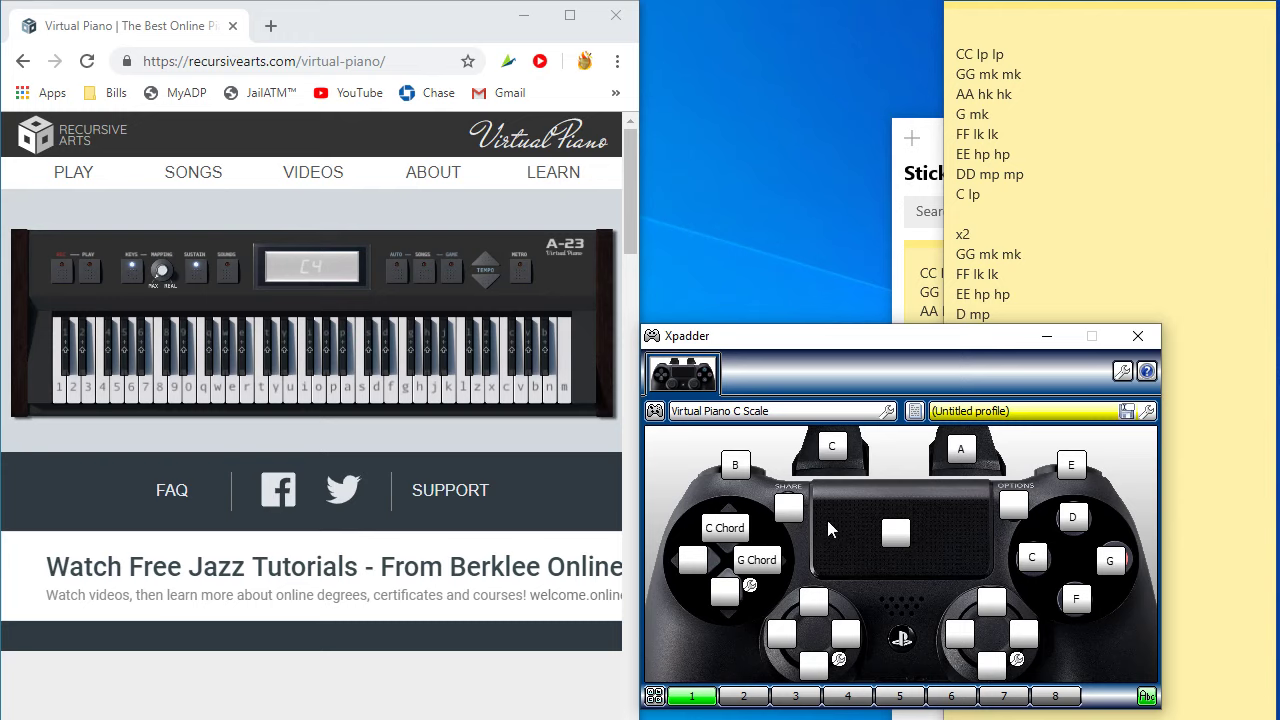
{"action": "left_click", "coordinate": [896, 533]}
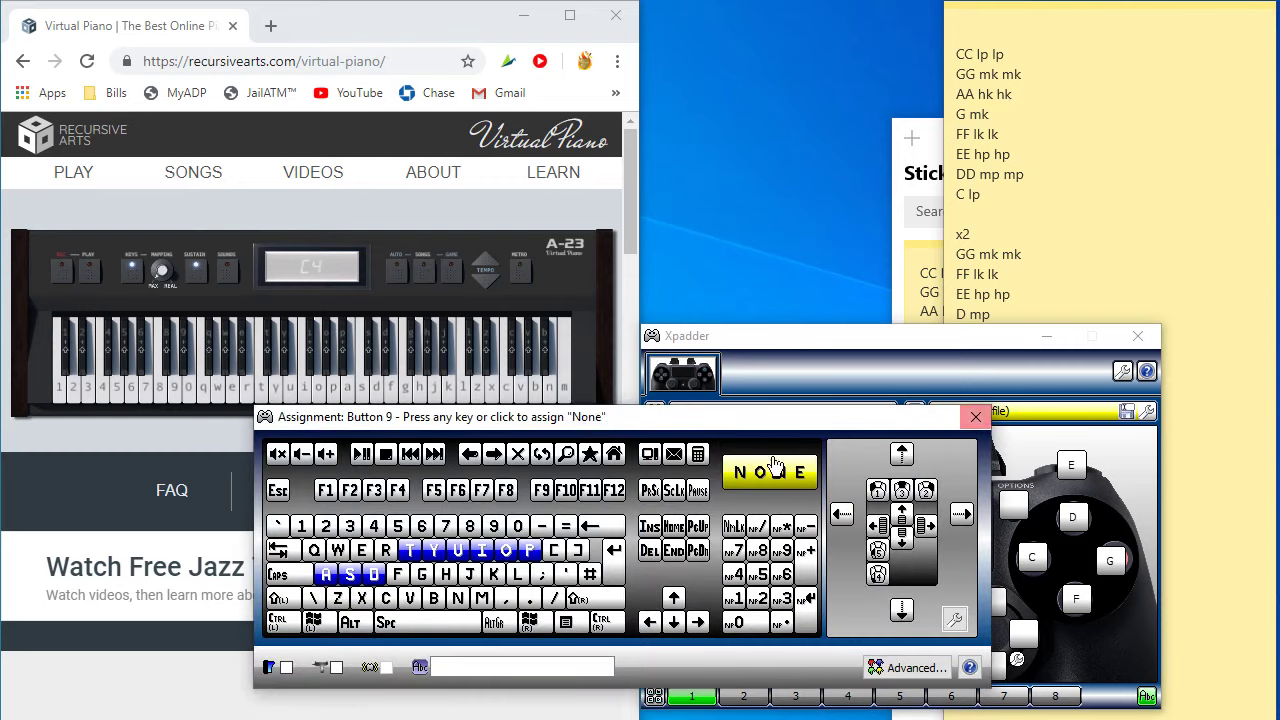
{"action": "left_click", "coordinate": [908, 667]}
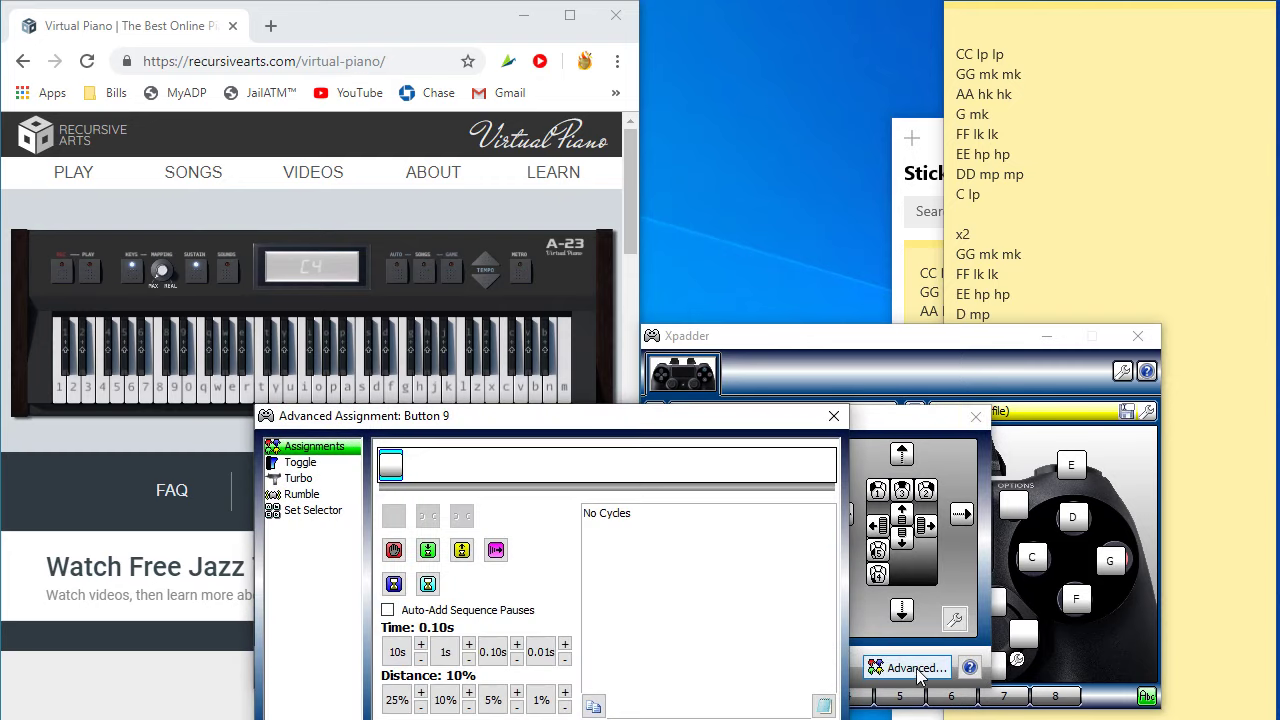
{"action": "left_click", "coordinate": [311, 510]}
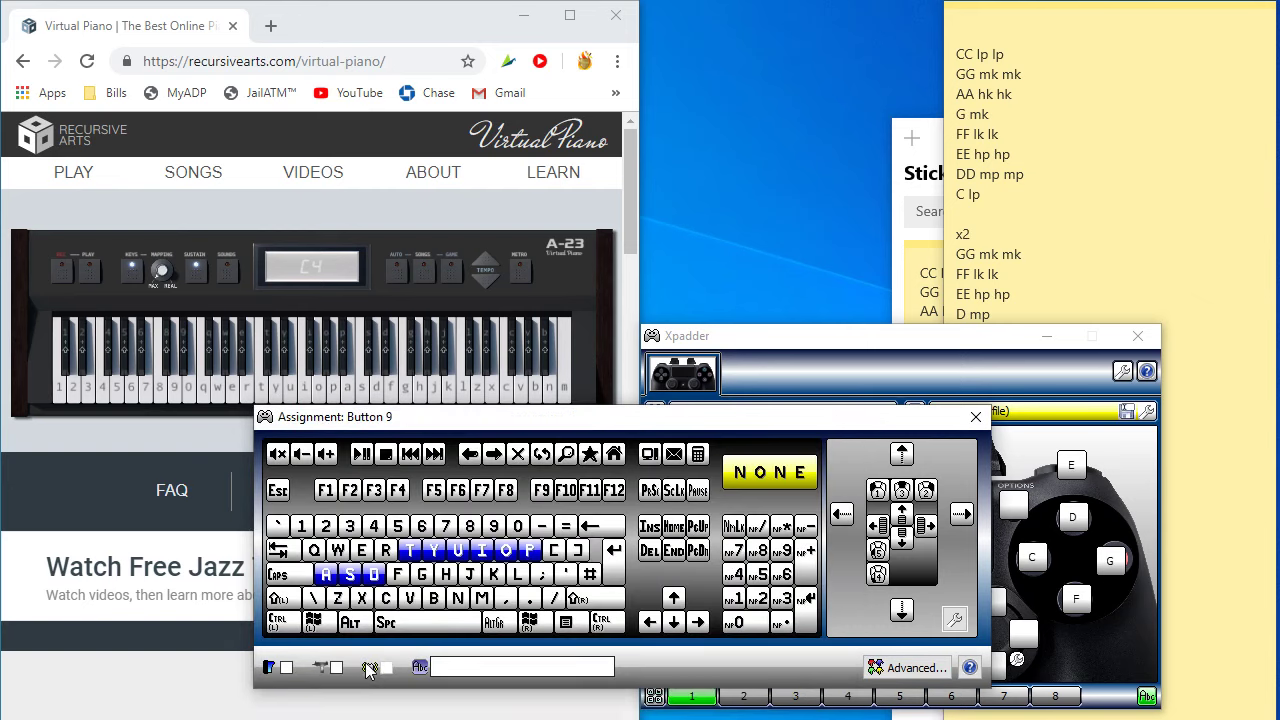
{"action": "mouse_move", "coordinate": [975, 417]}
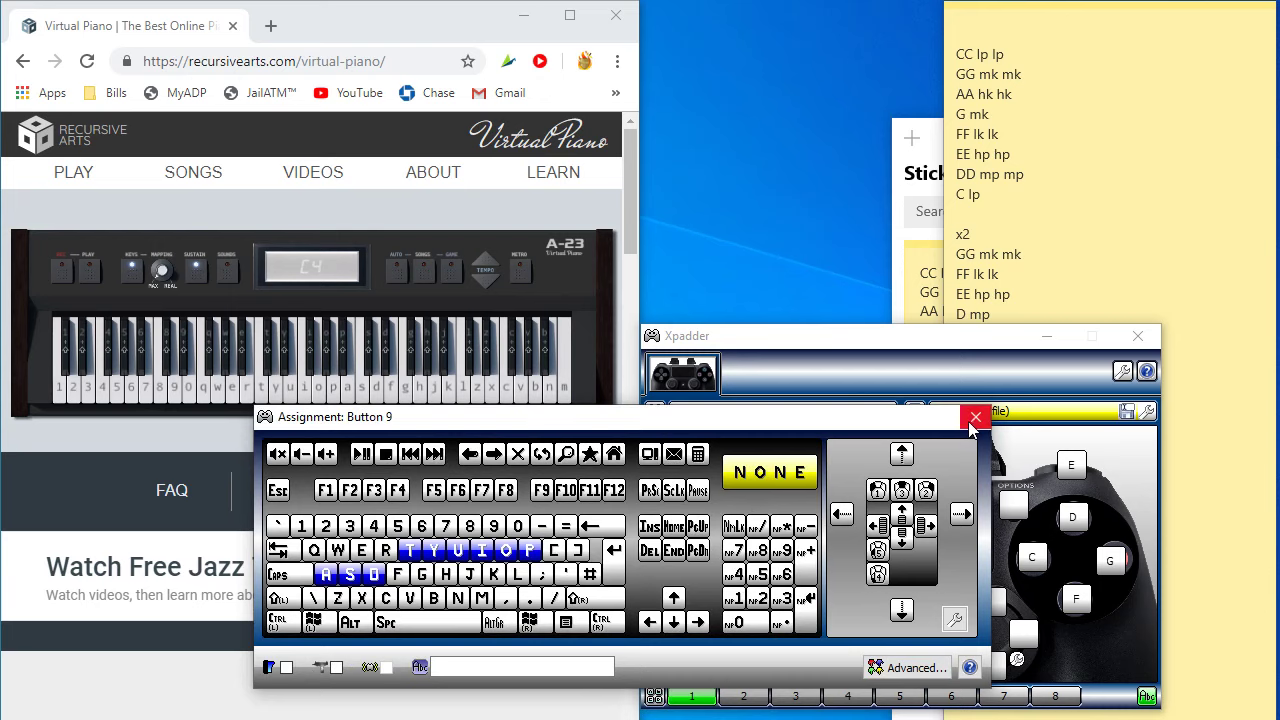
{"action": "left_click", "coordinate": [975, 417]}
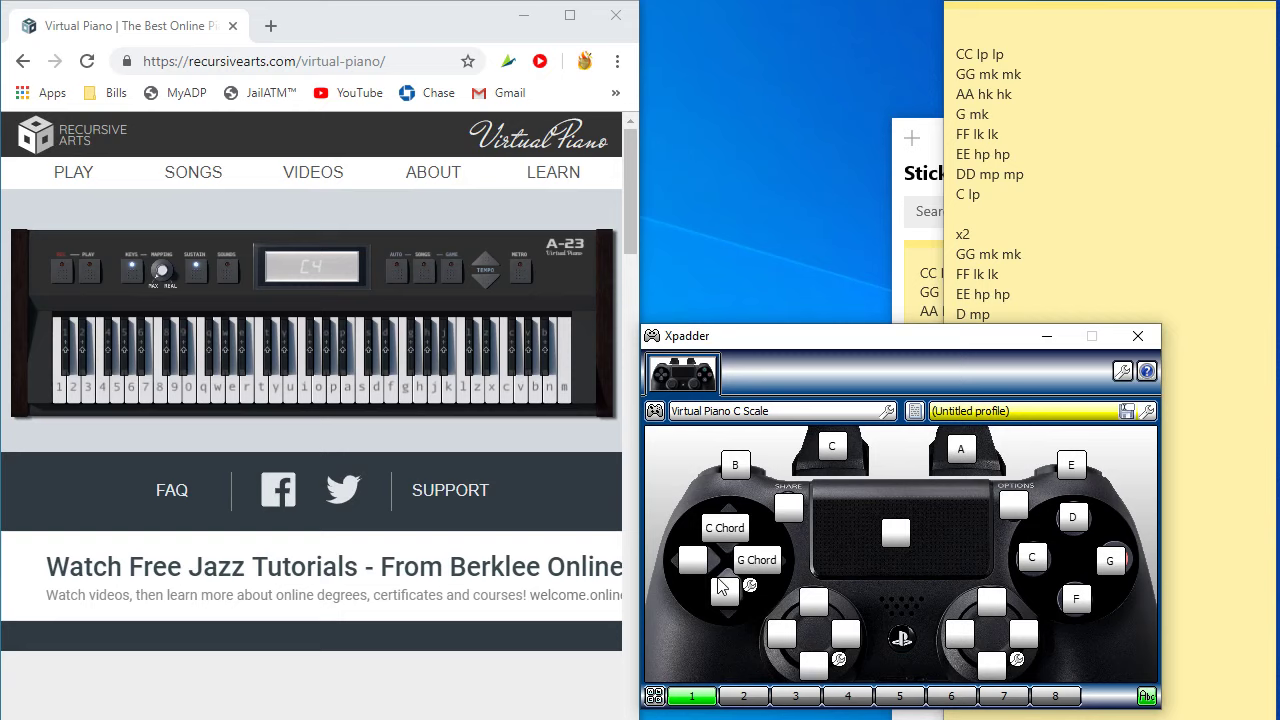
{"action": "right_click", "coordinate": [725, 588]}
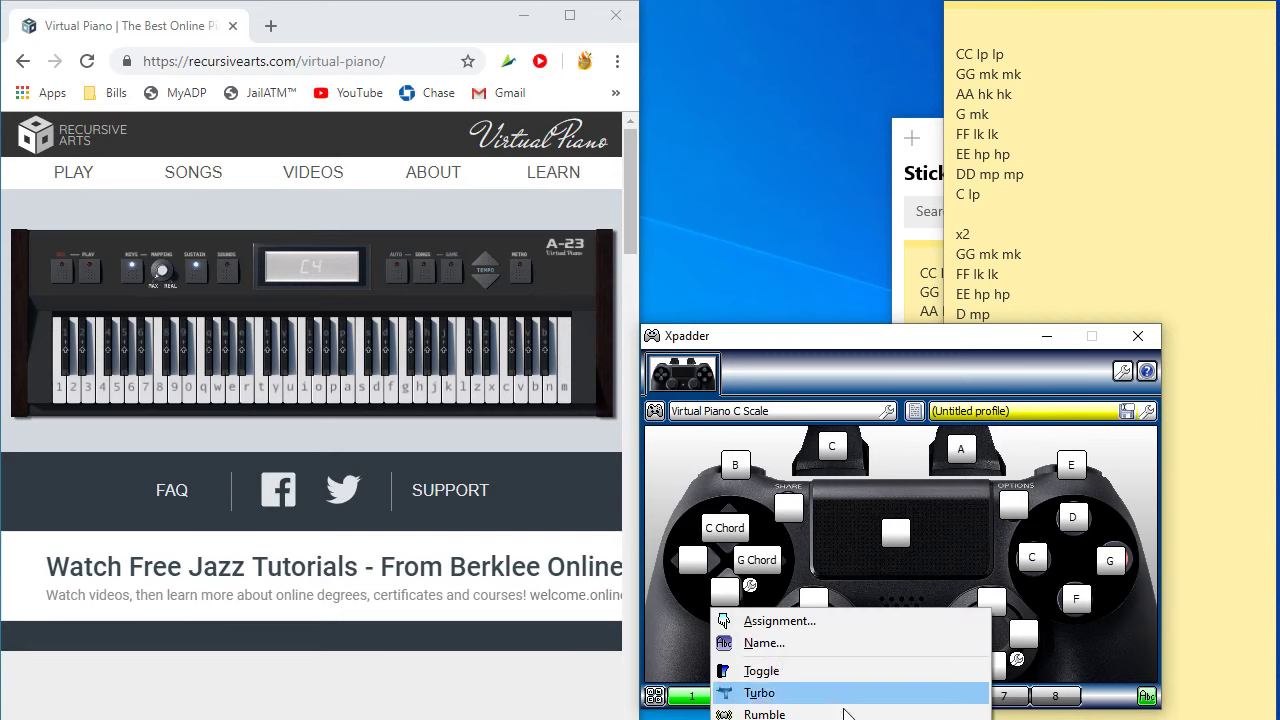
{"action": "mouse_move", "coordinate": [835, 643]}
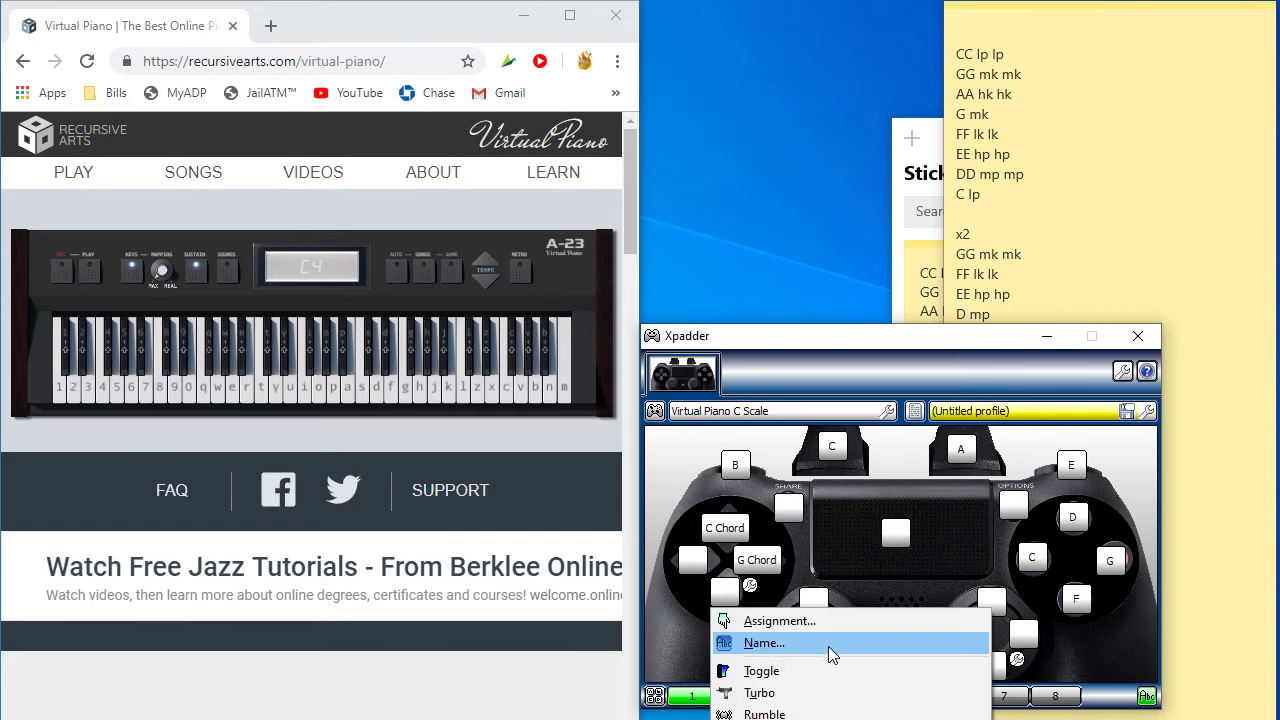
{"action": "mouse_move", "coordinate": [840, 620]}
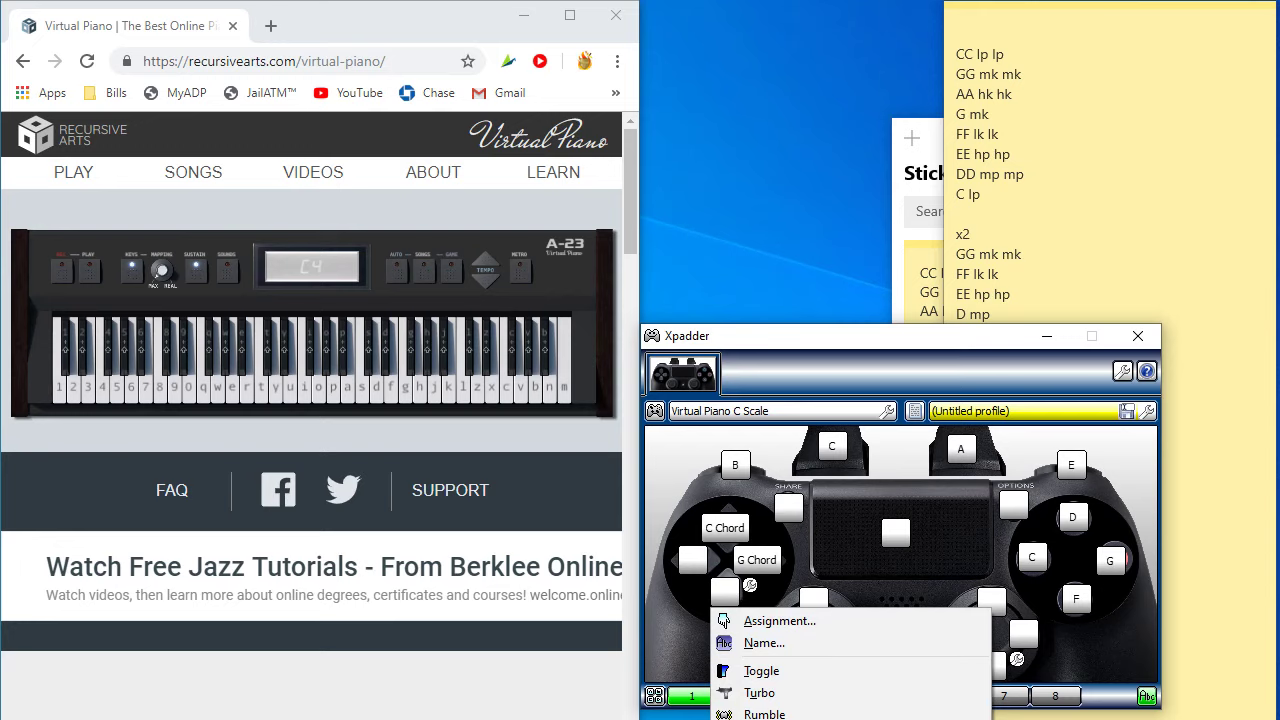
{"action": "left_click", "coordinate": [870, 580]}
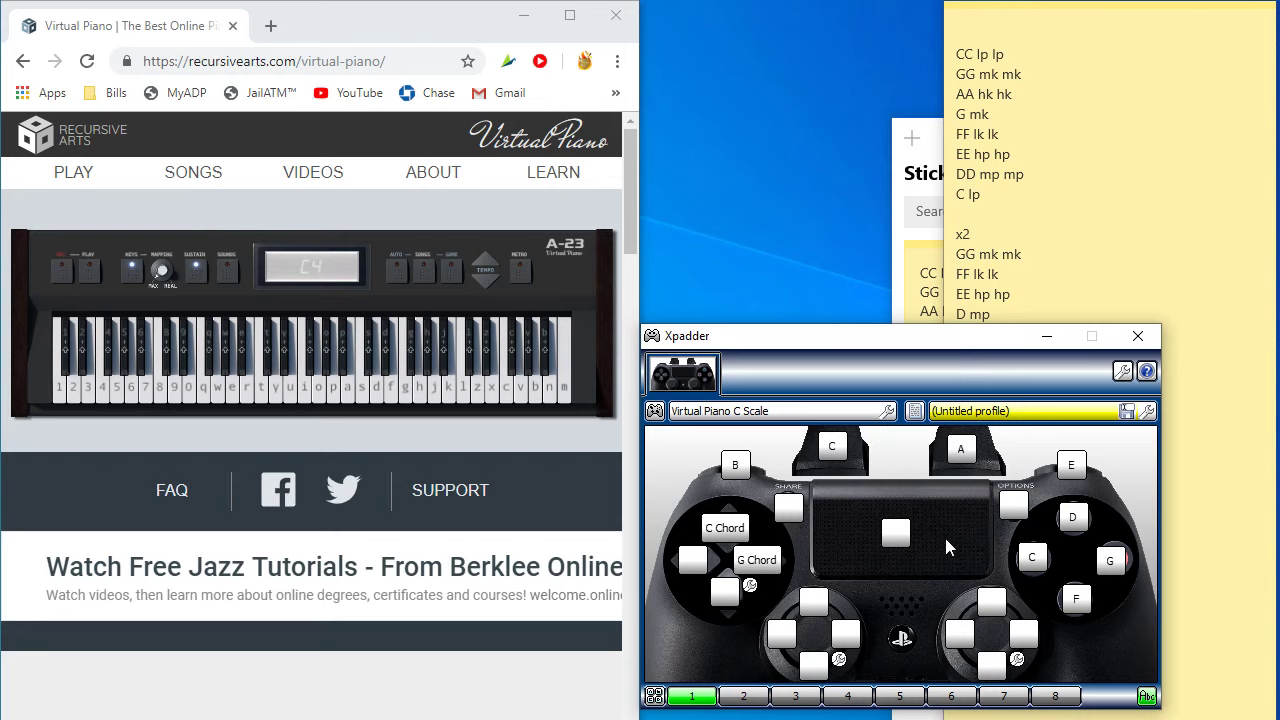
{"action": "mouse_move", "coordinate": [688, 420]}
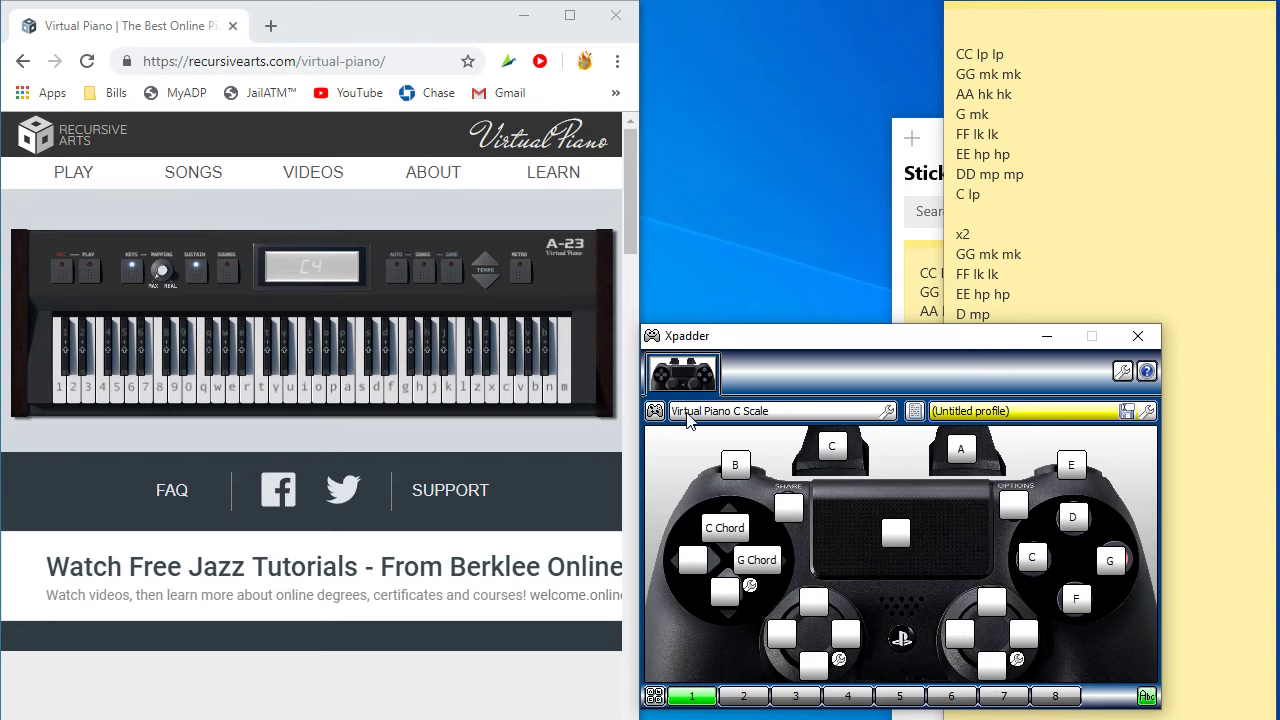
{"action": "mouse_move", "coordinate": [860, 440]}
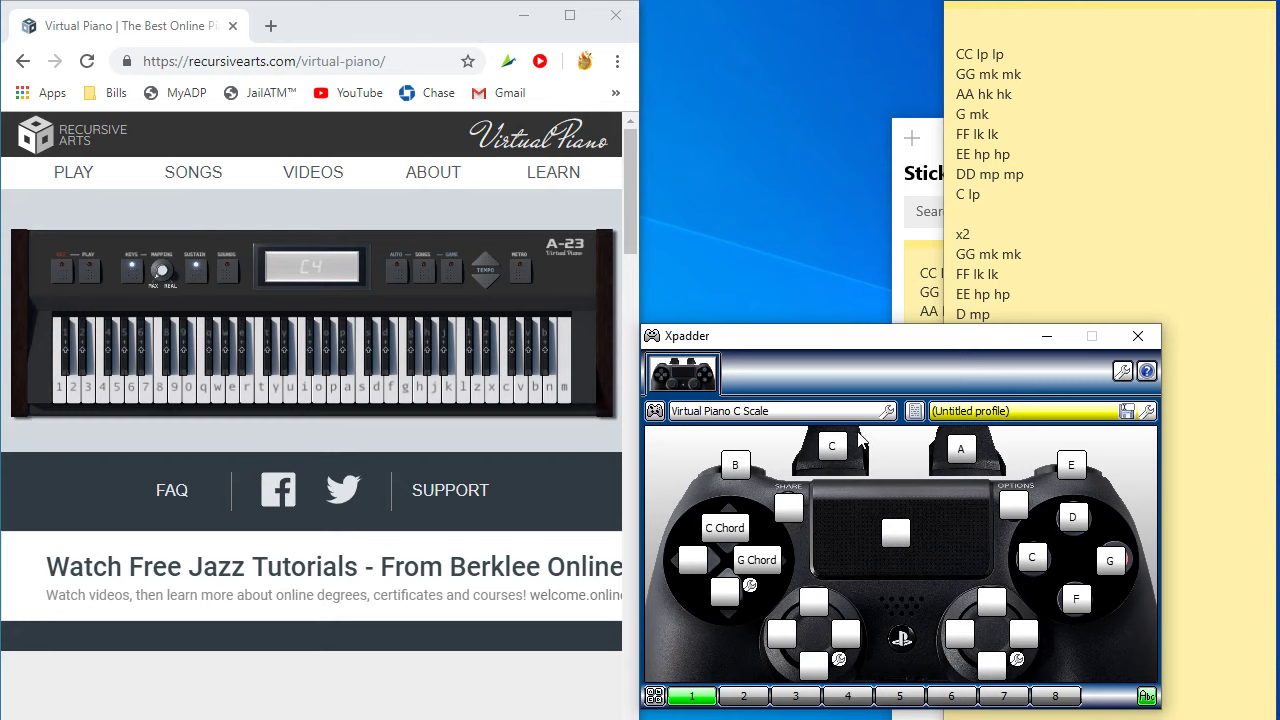
{"action": "mouse_move", "coordinate": [763, 418]}
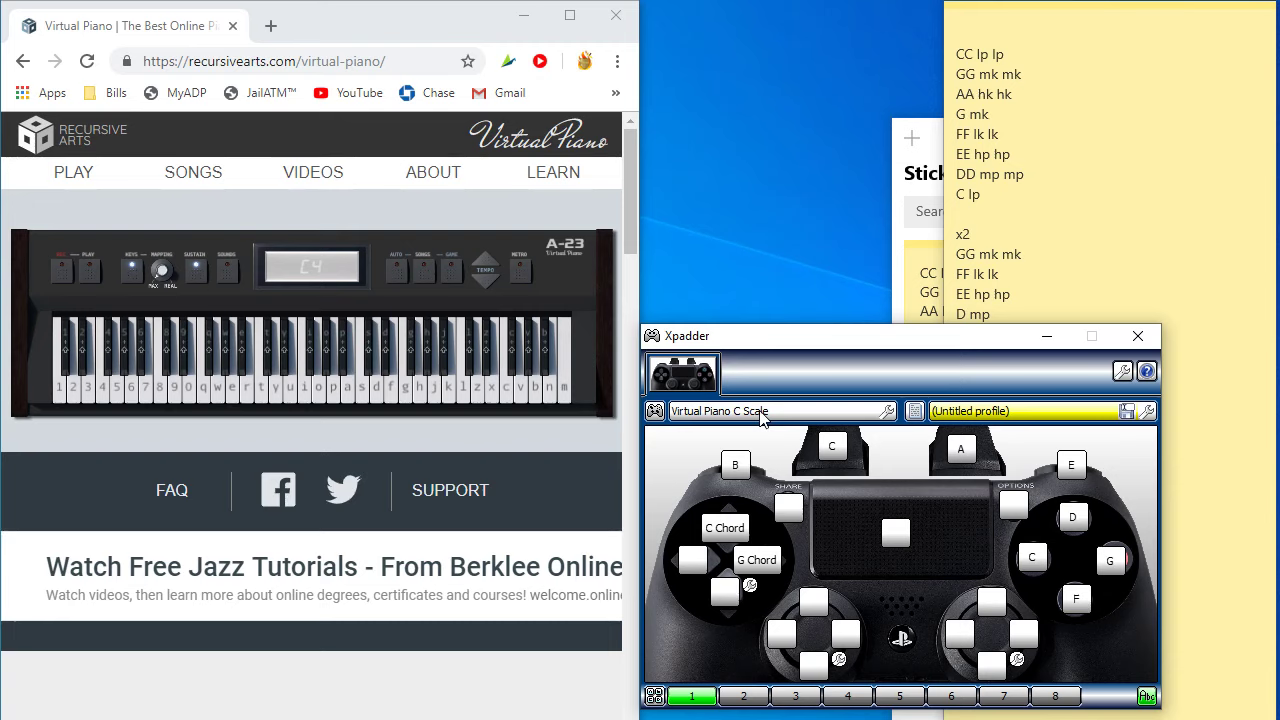
{"action": "mouse_move", "coordinate": [713, 487]}
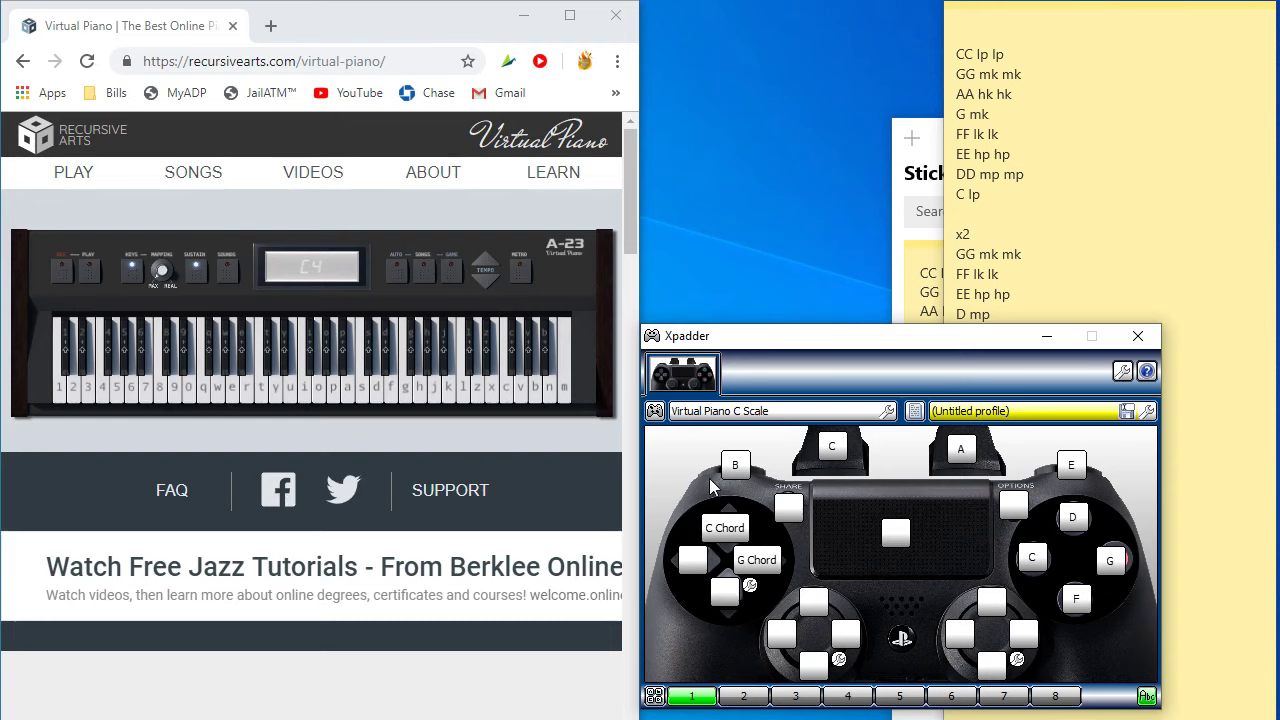
{"action": "mouse_move", "coordinate": [968, 496]}
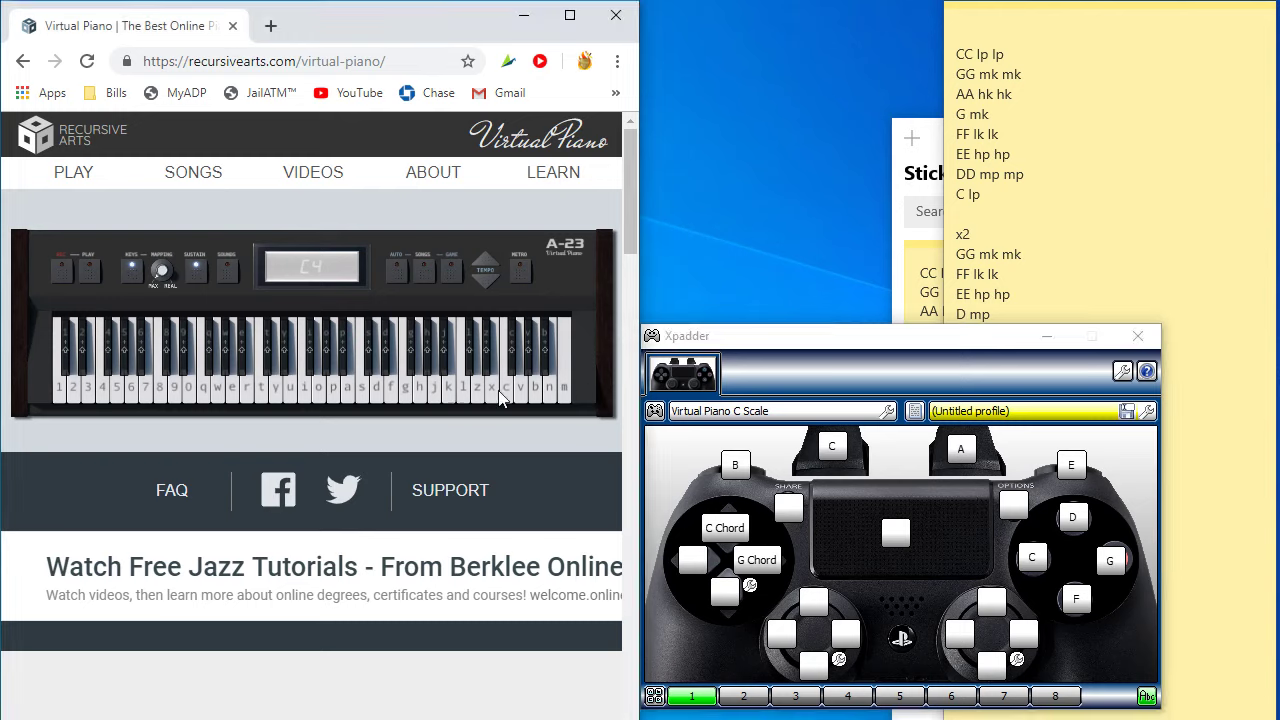
{"action": "mouse_move", "coordinate": [918, 472]}
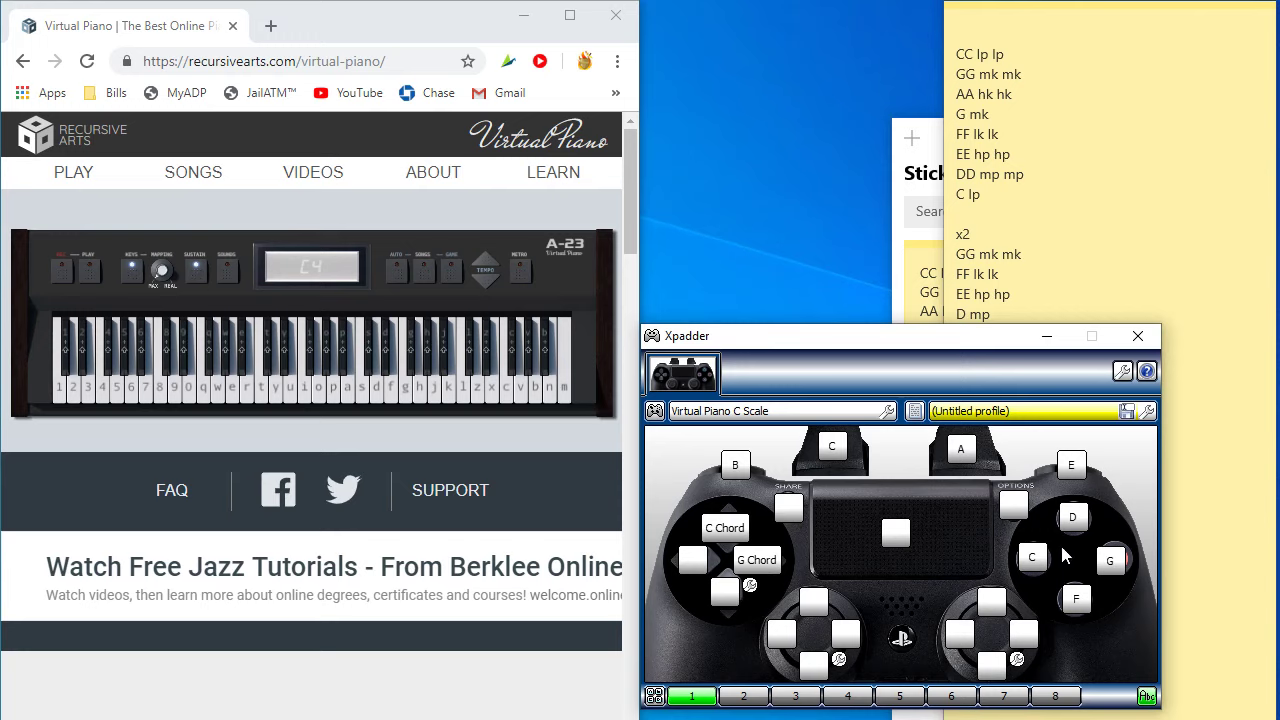
{"action": "mouse_move", "coordinate": [815, 515]}
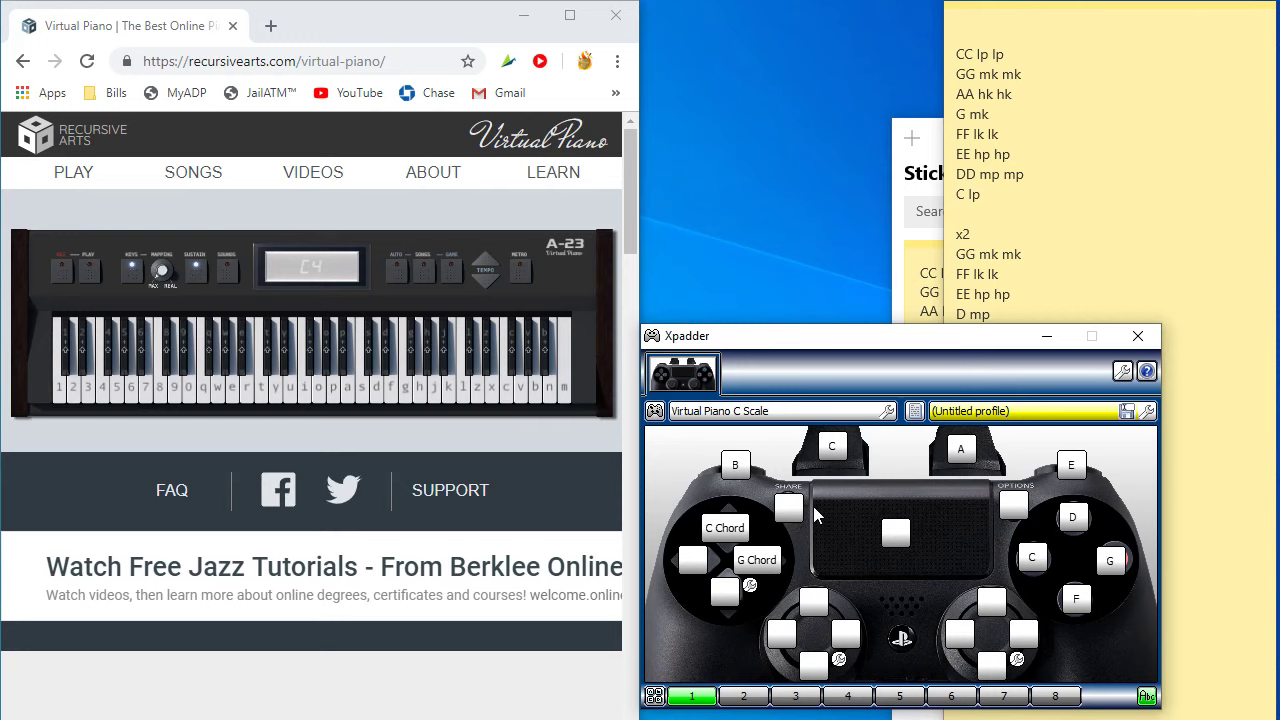
{"action": "mouse_move", "coordinate": [805, 537]}
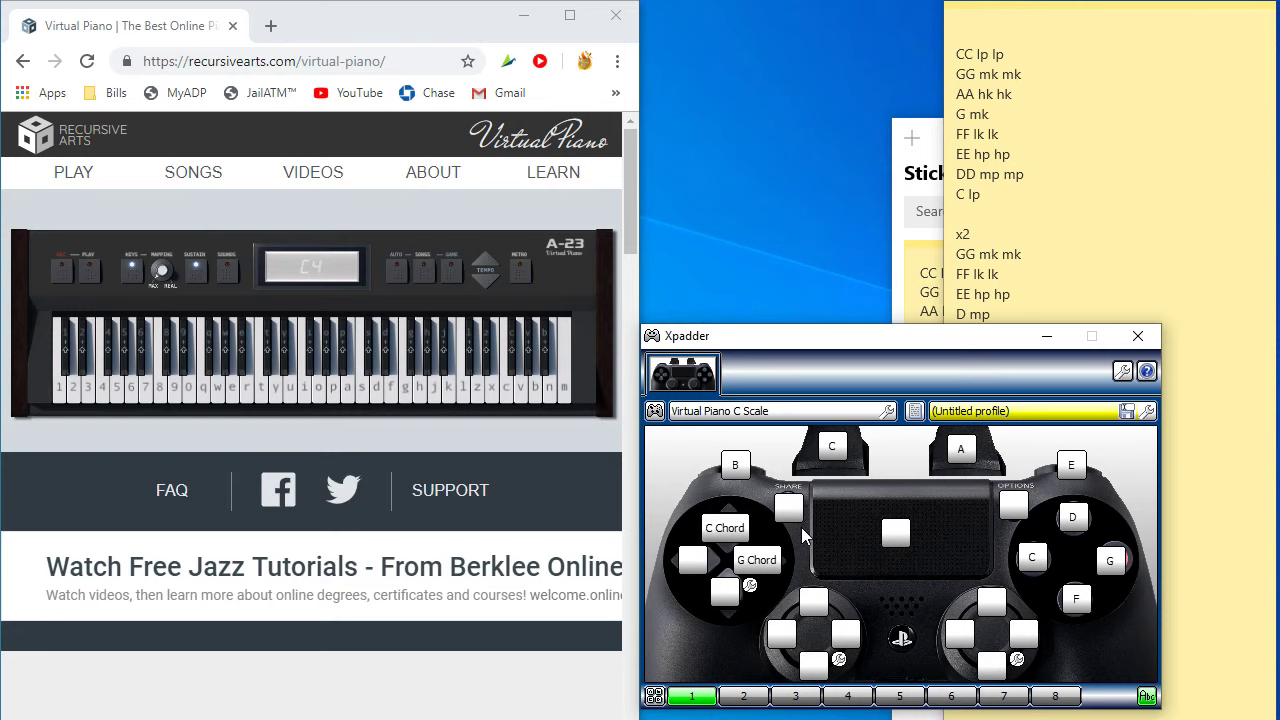
{"action": "mouse_move", "coordinate": [985, 510]}
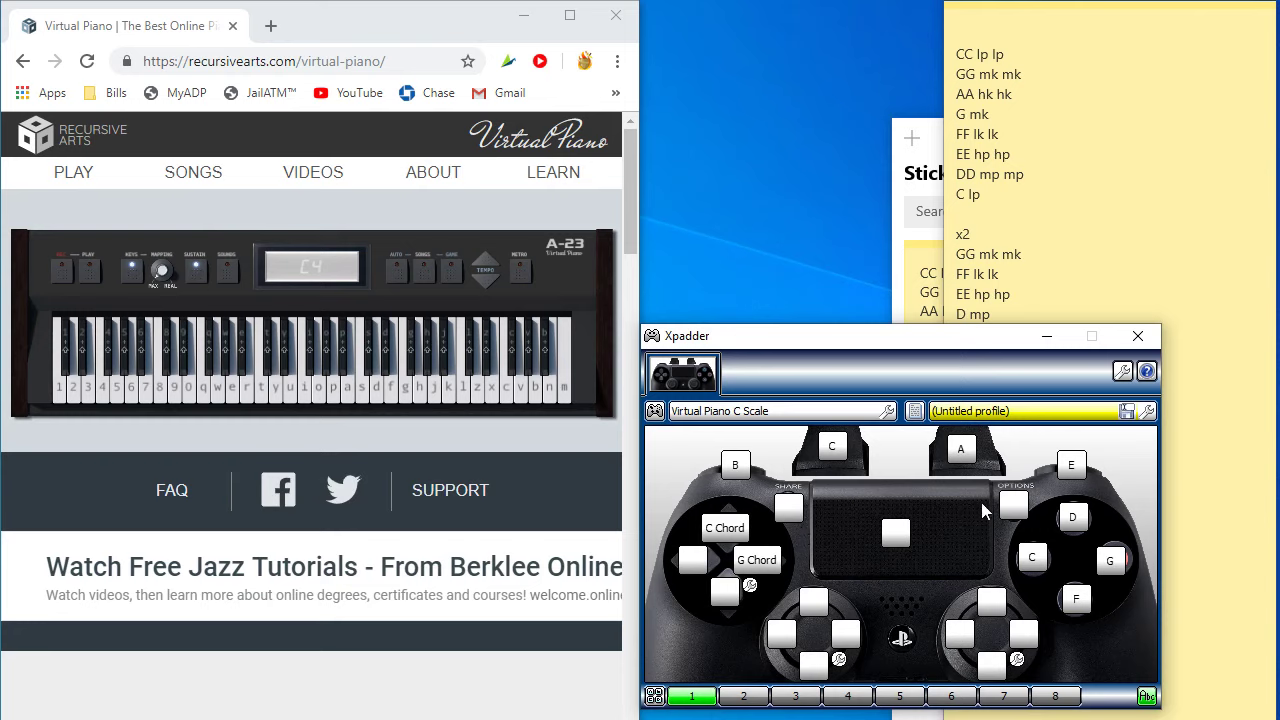
{"action": "mouse_move", "coordinate": [668, 507]}
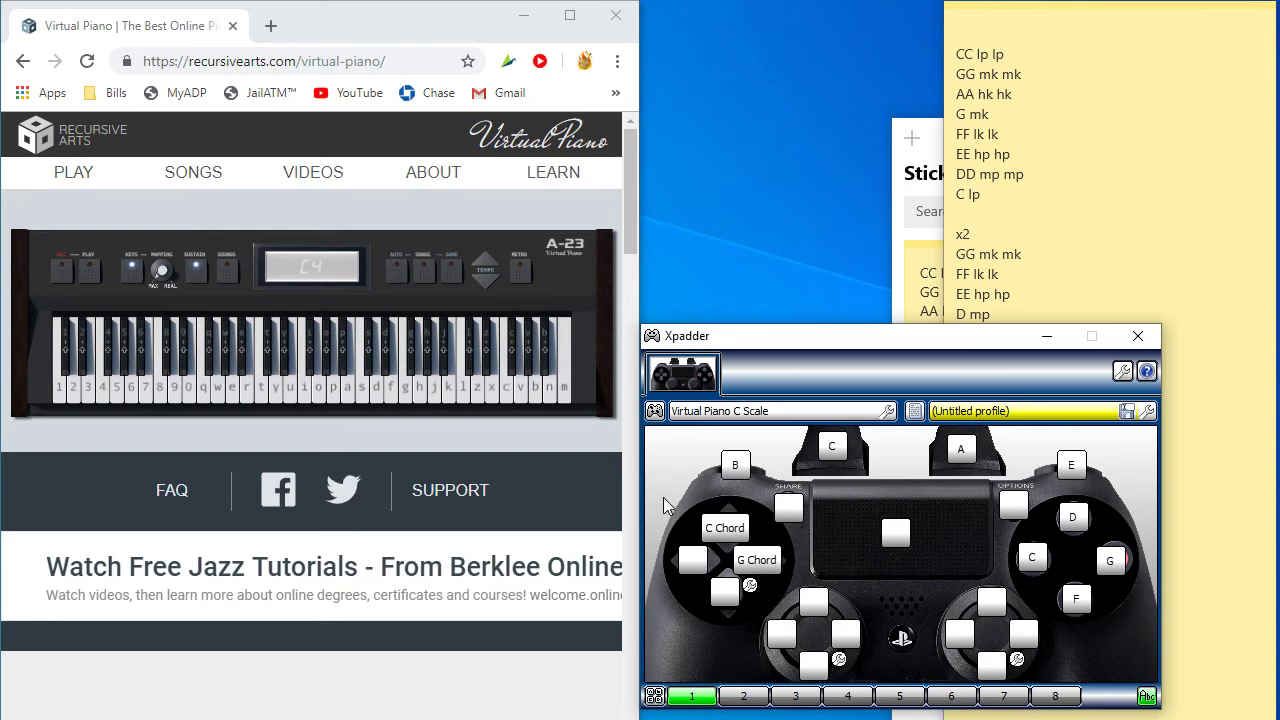
{"action": "mouse_move", "coordinate": [755, 424]}
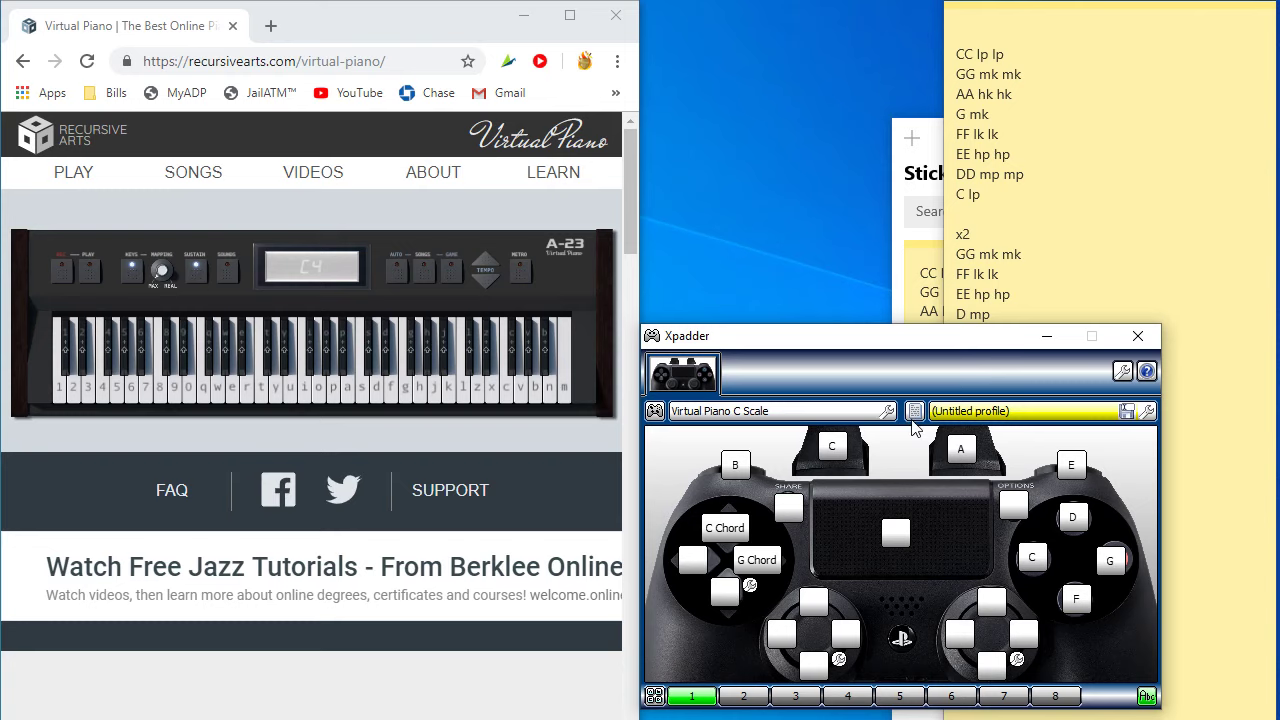
{"action": "mouse_move", "coordinate": [810, 328]}
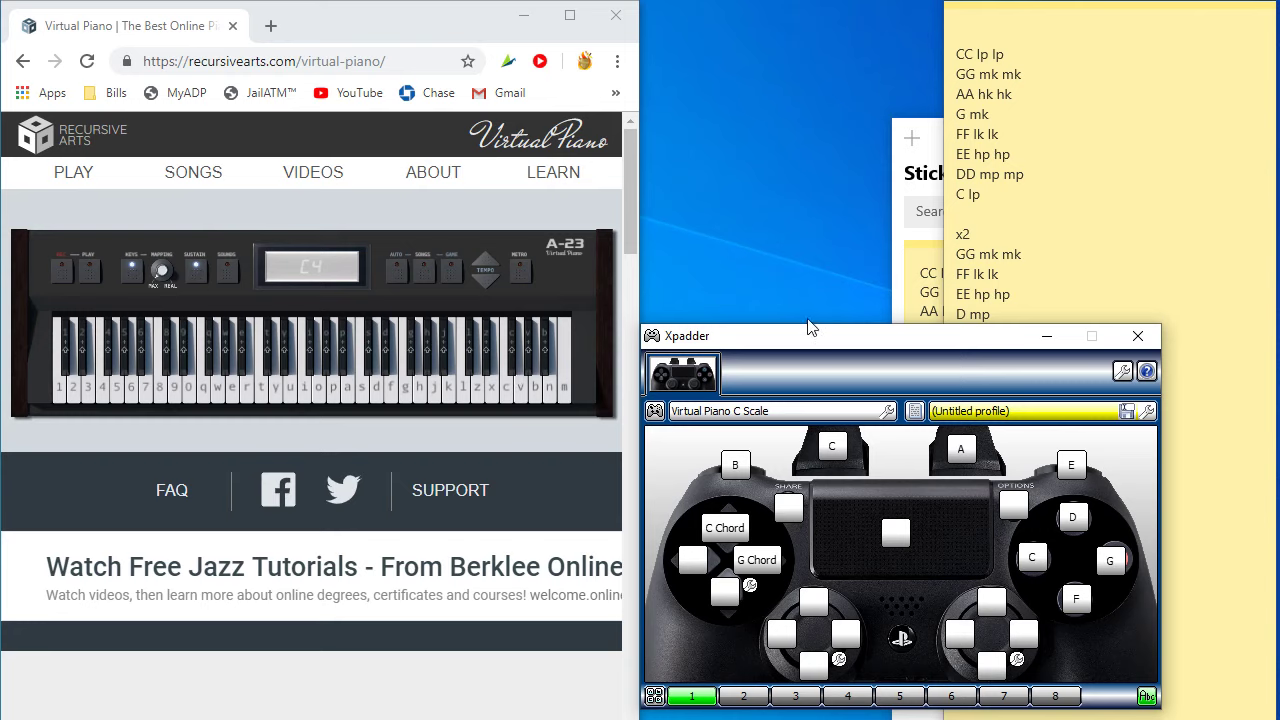
{"action": "mouse_move", "coordinate": [773, 280]}
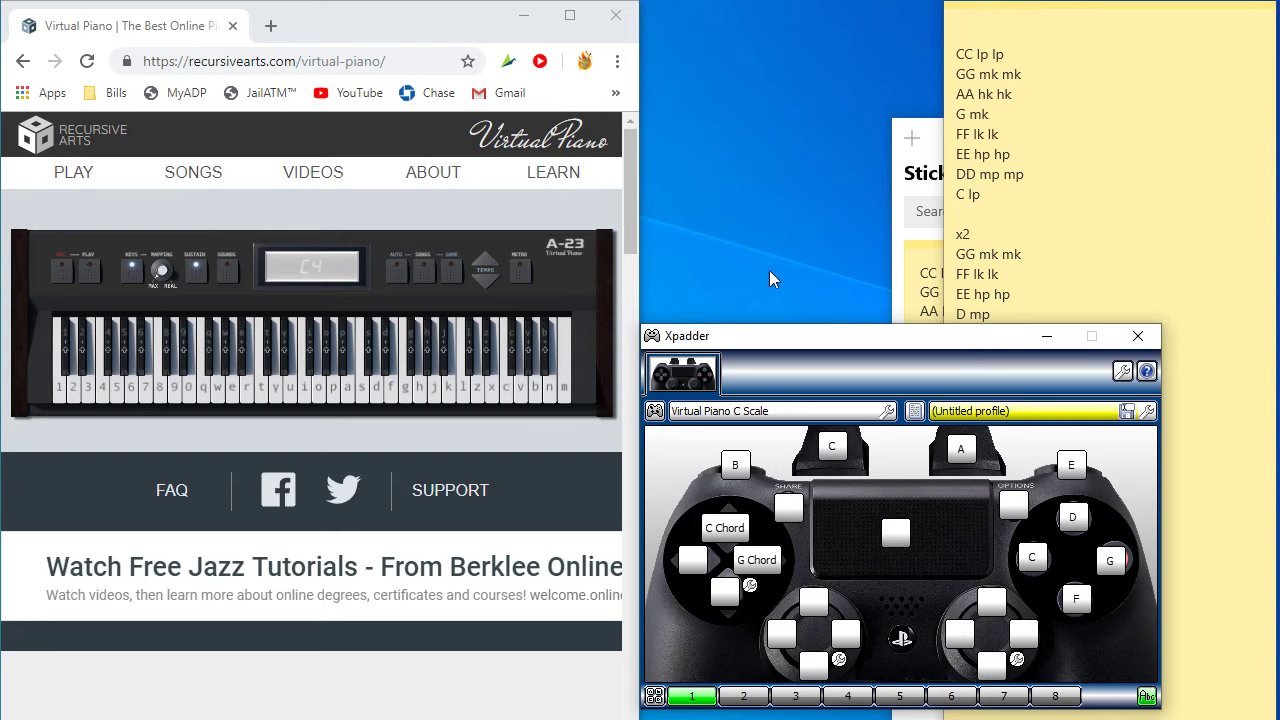
{"action": "mouse_move", "coordinate": [743, 334]}
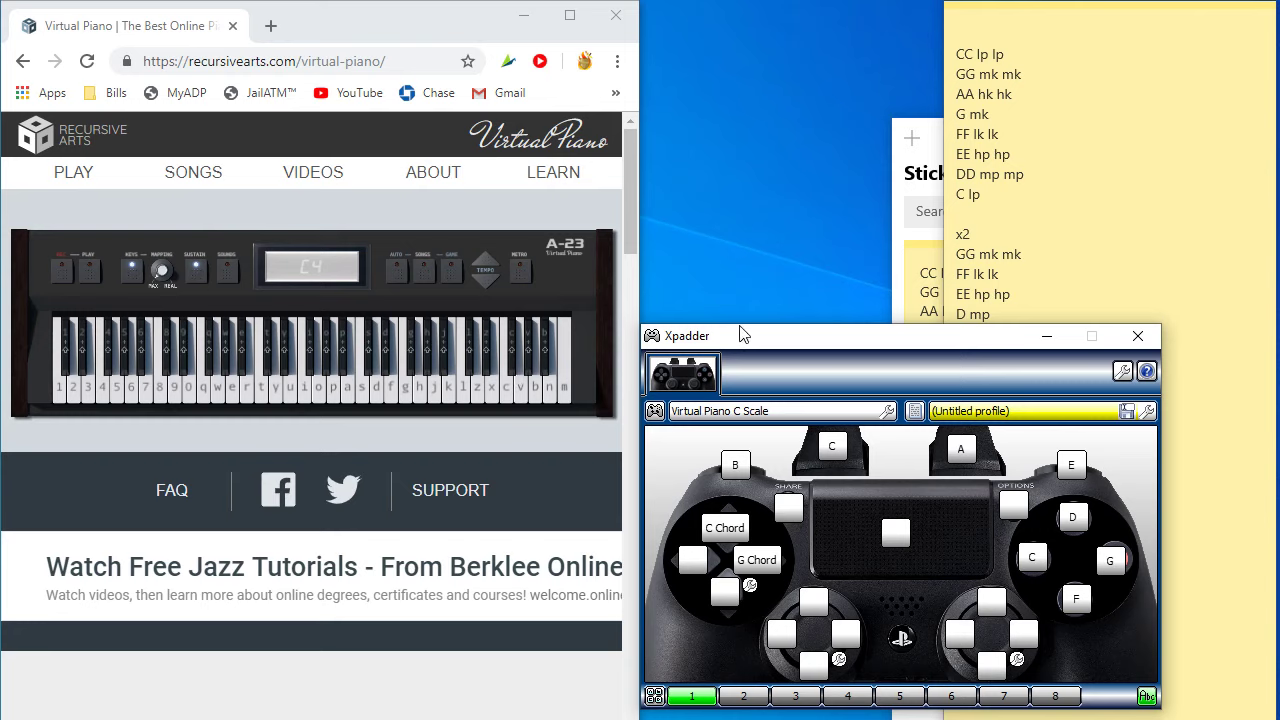
{"action": "mouse_move", "coordinate": [883, 393]}
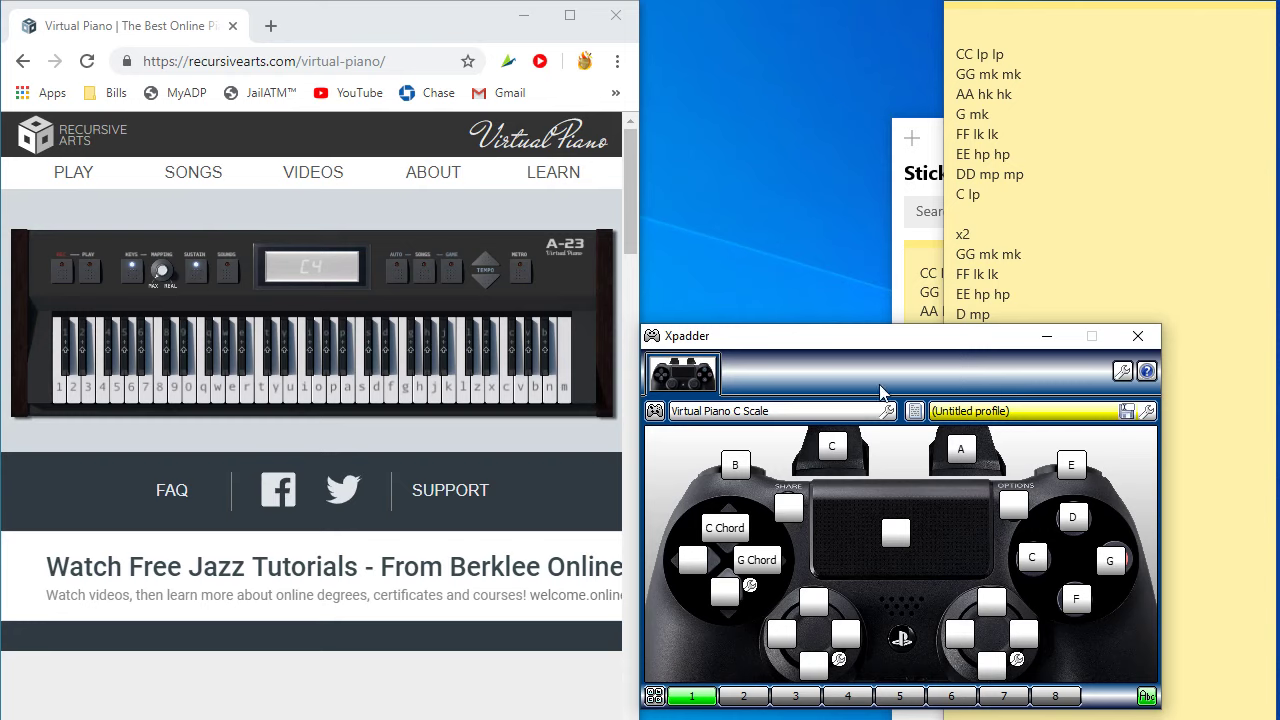
{"action": "mouse_move", "coordinate": [912, 322]}
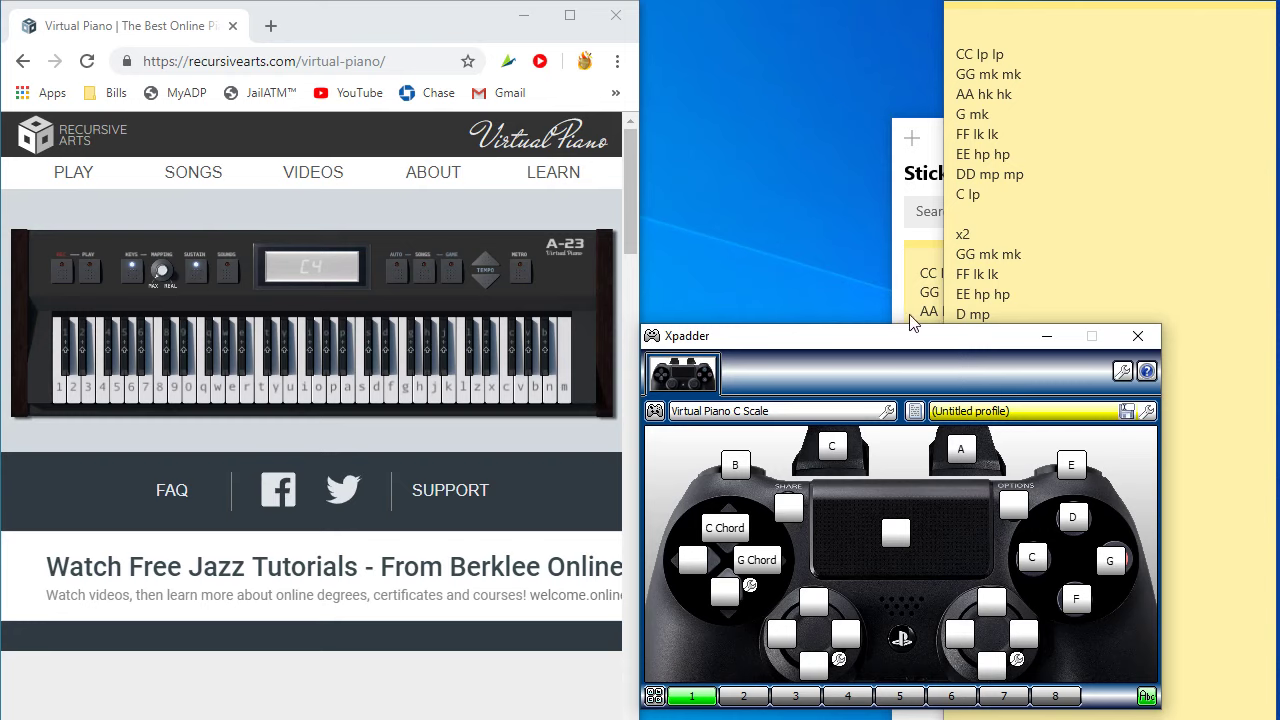
{"action": "mouse_move", "coordinate": [810, 382]}
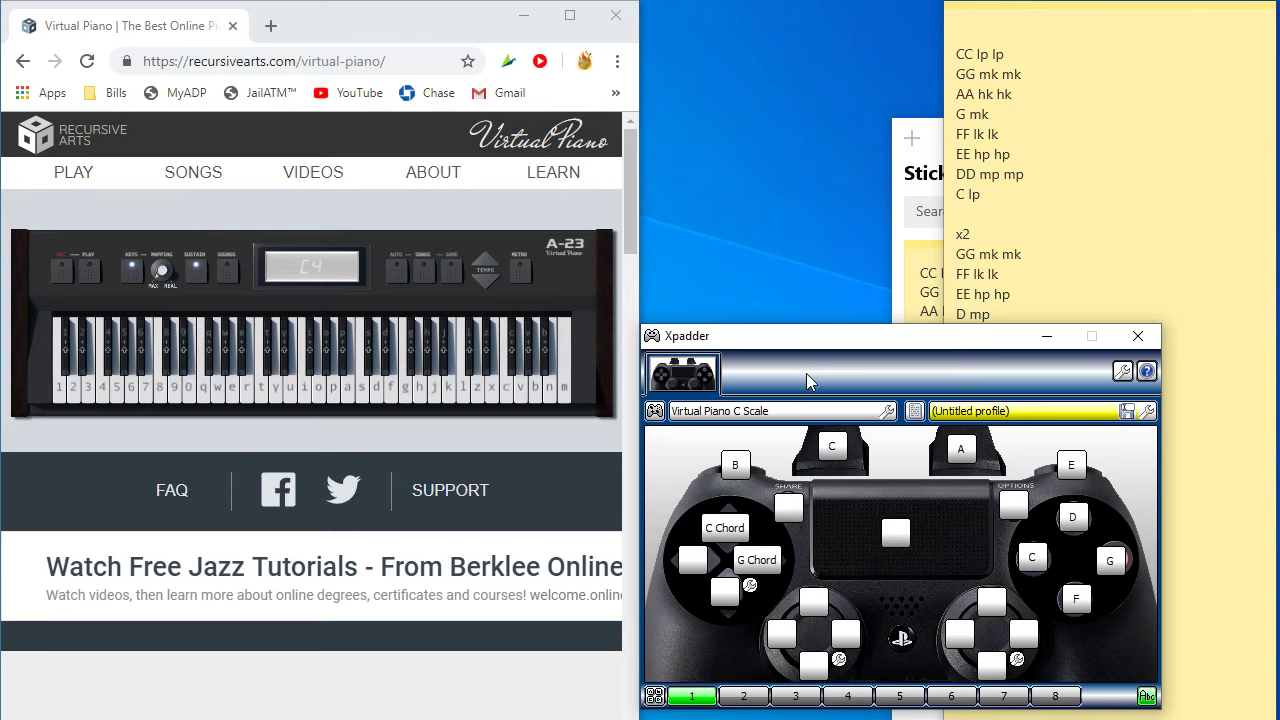
{"action": "mouse_move", "coordinate": [808, 456]}
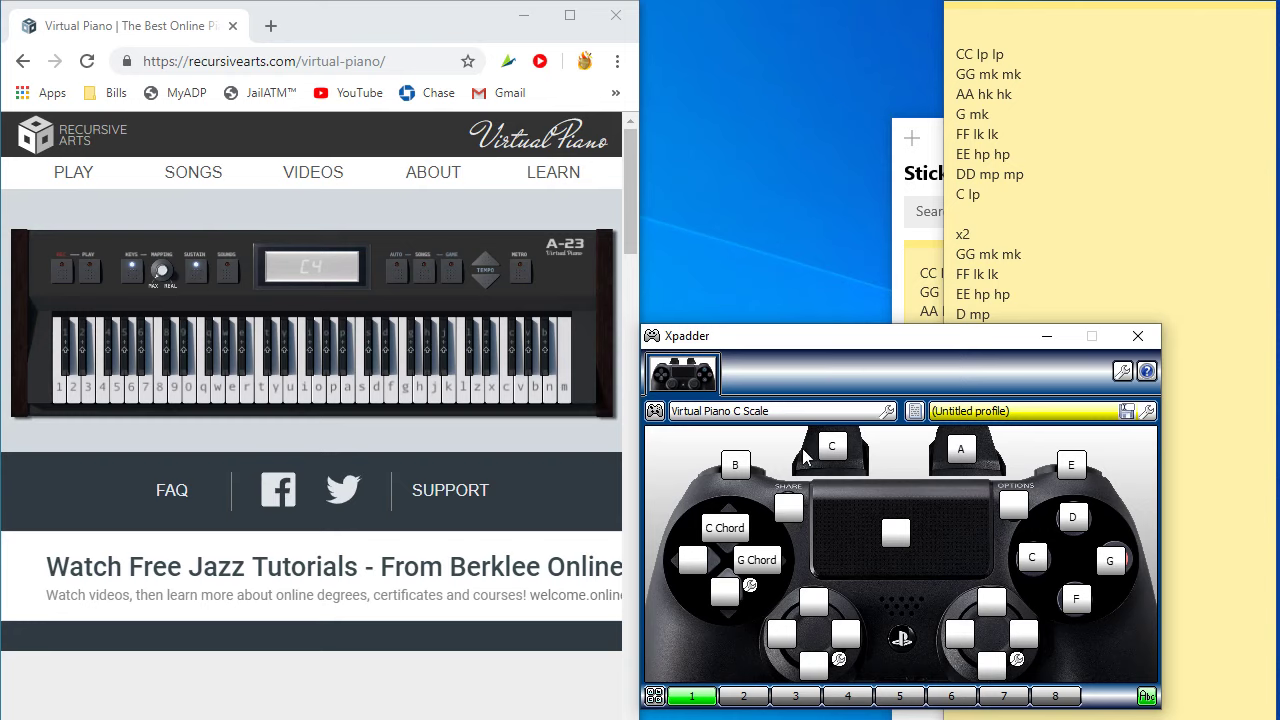
{"action": "mouse_move", "coordinate": [816, 479]}
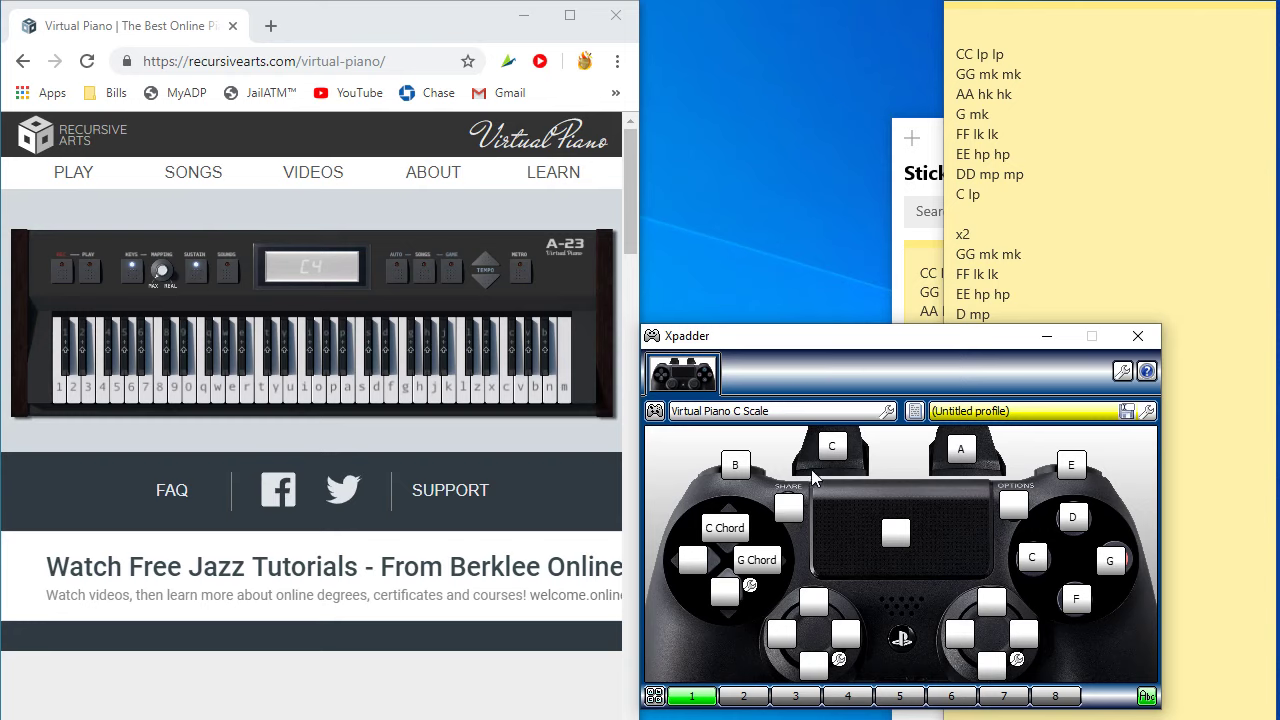
{"action": "mouse_move", "coordinate": [965, 592]}
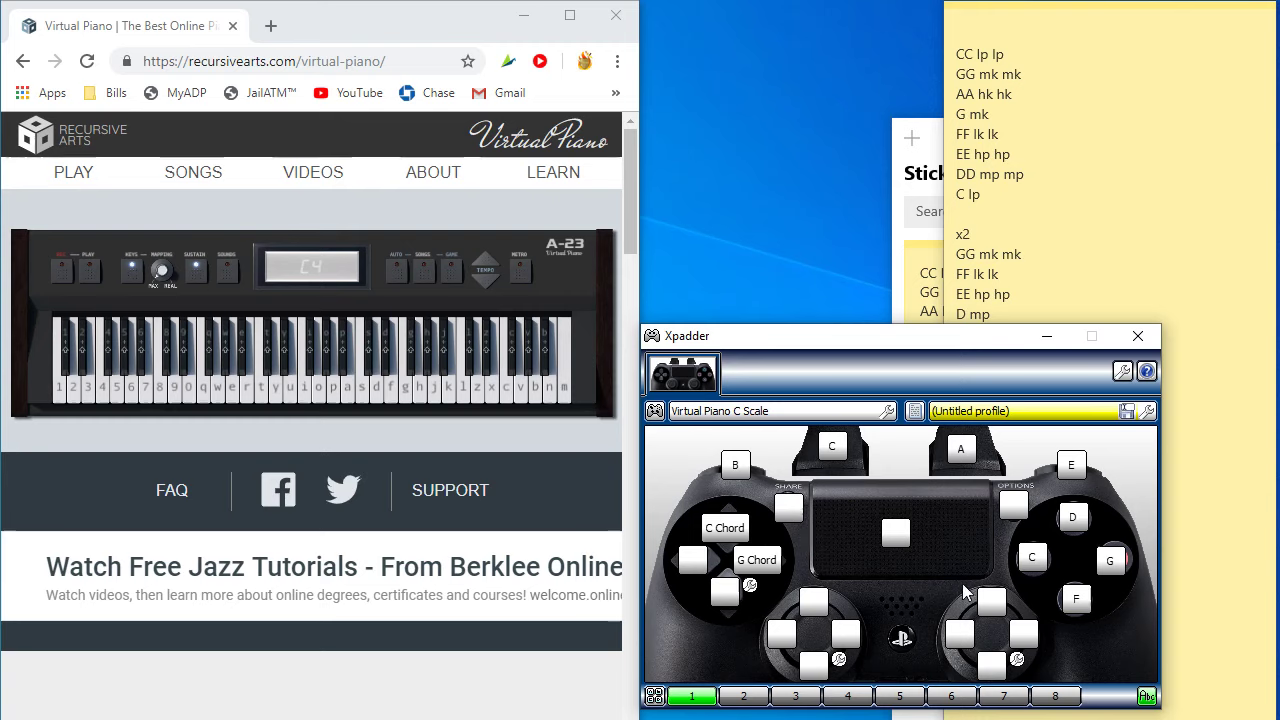
{"action": "mouse_move", "coordinate": [995, 528]}
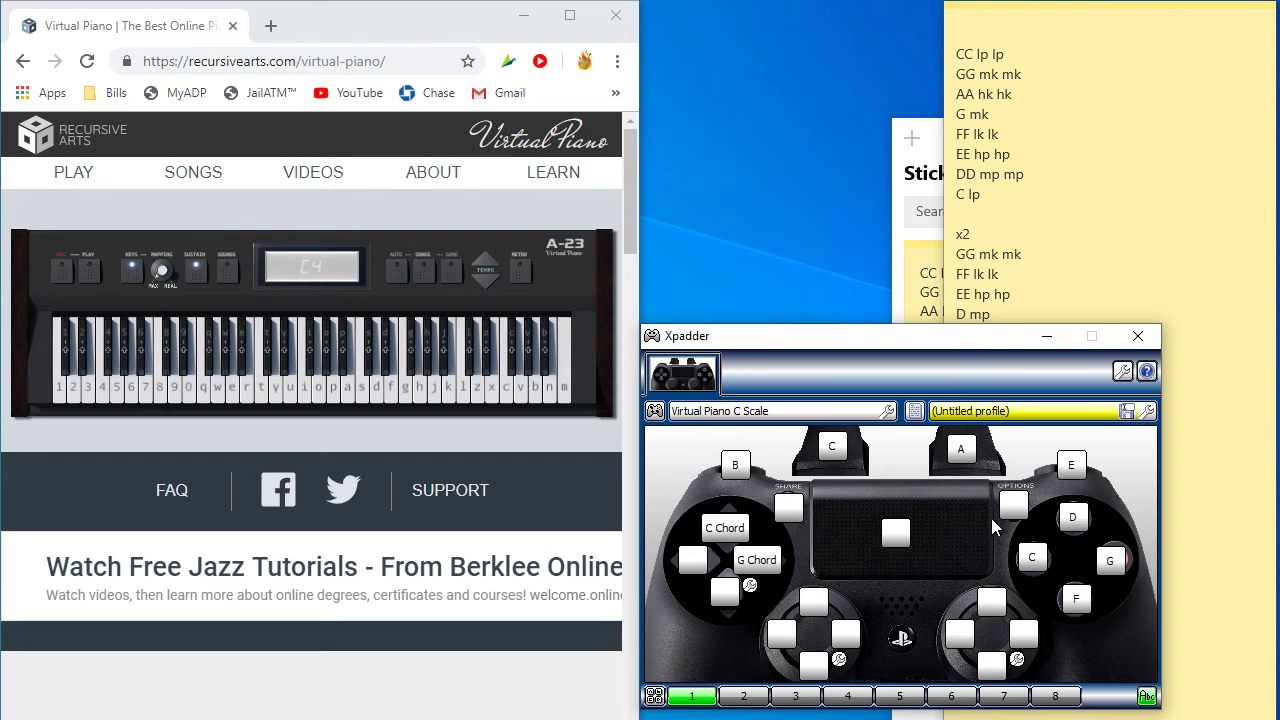
{"action": "mouse_move", "coordinate": [855, 435]}
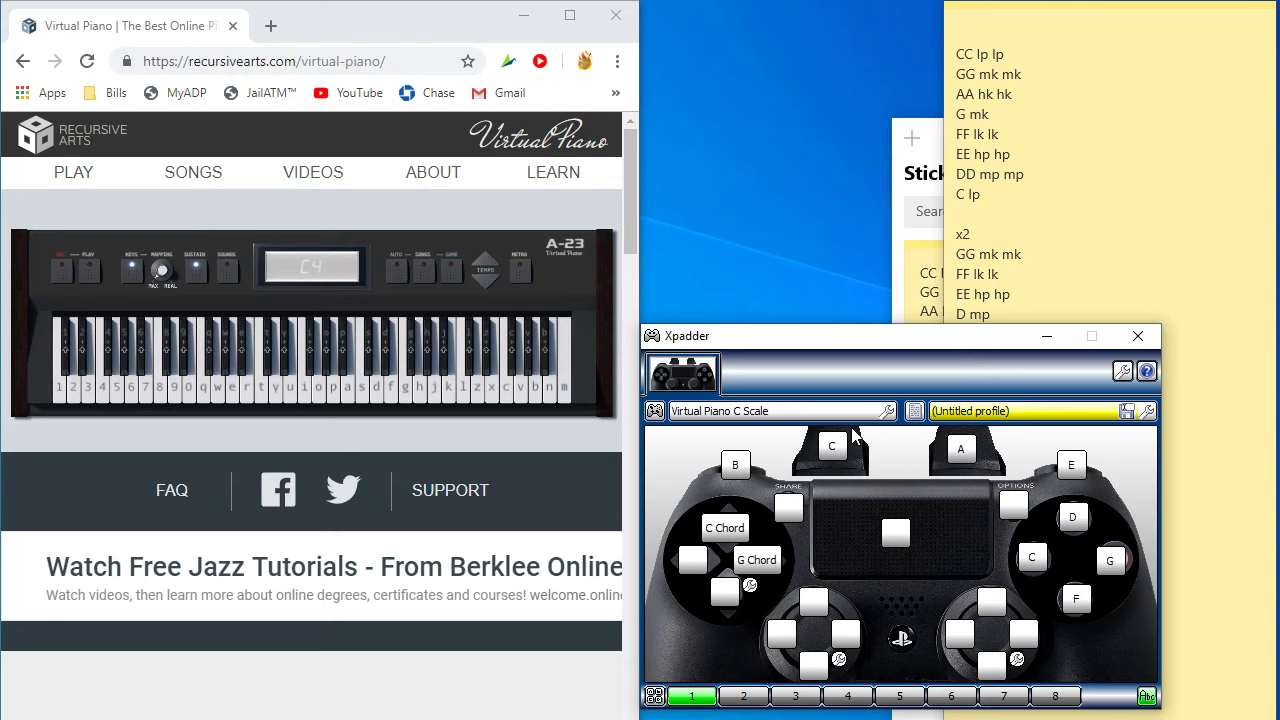
{"action": "mouse_move", "coordinate": [920, 540]}
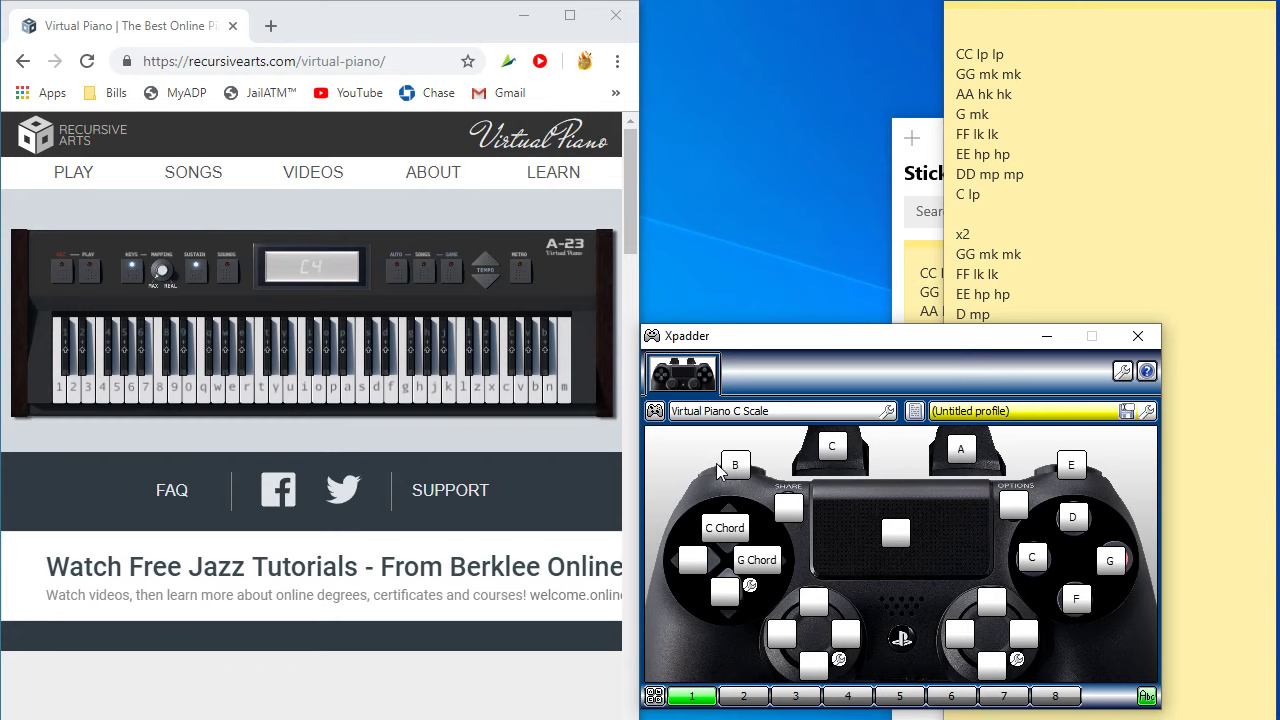
{"action": "mouse_move", "coordinate": [685, 460]}
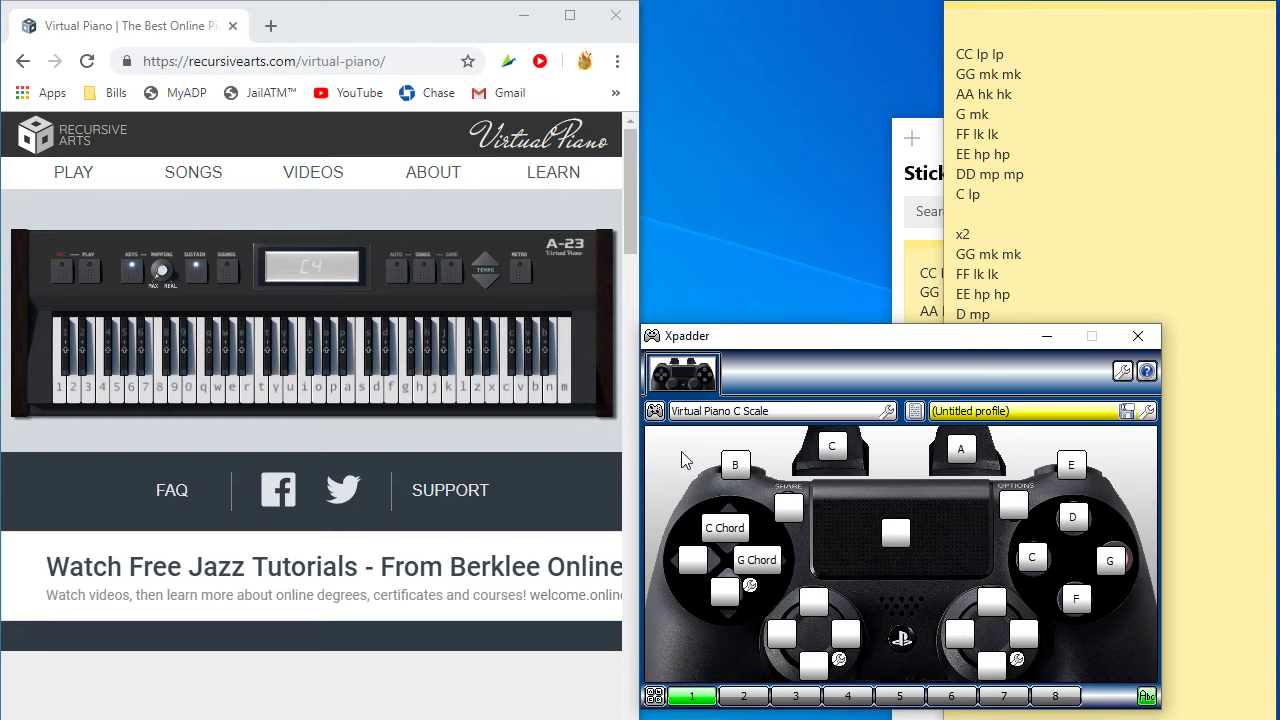
{"action": "mouse_move", "coordinate": [708, 458]}
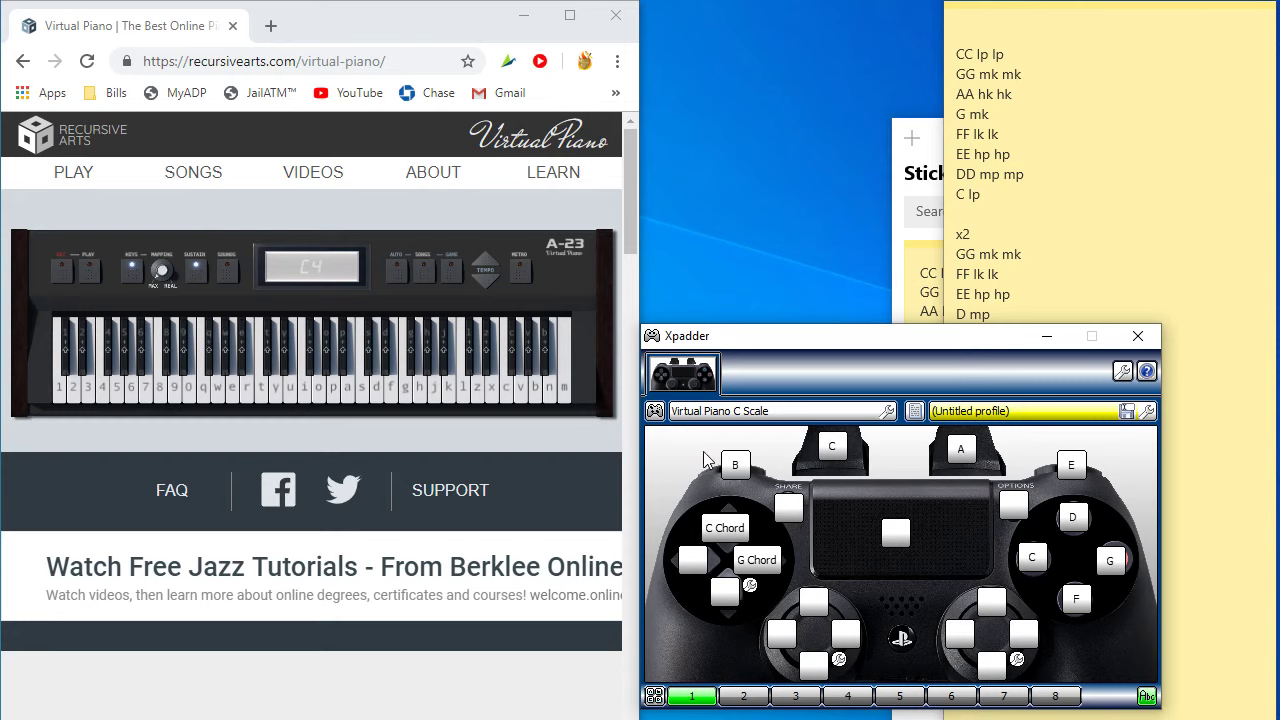
{"action": "mouse_move", "coordinate": [735, 600]}
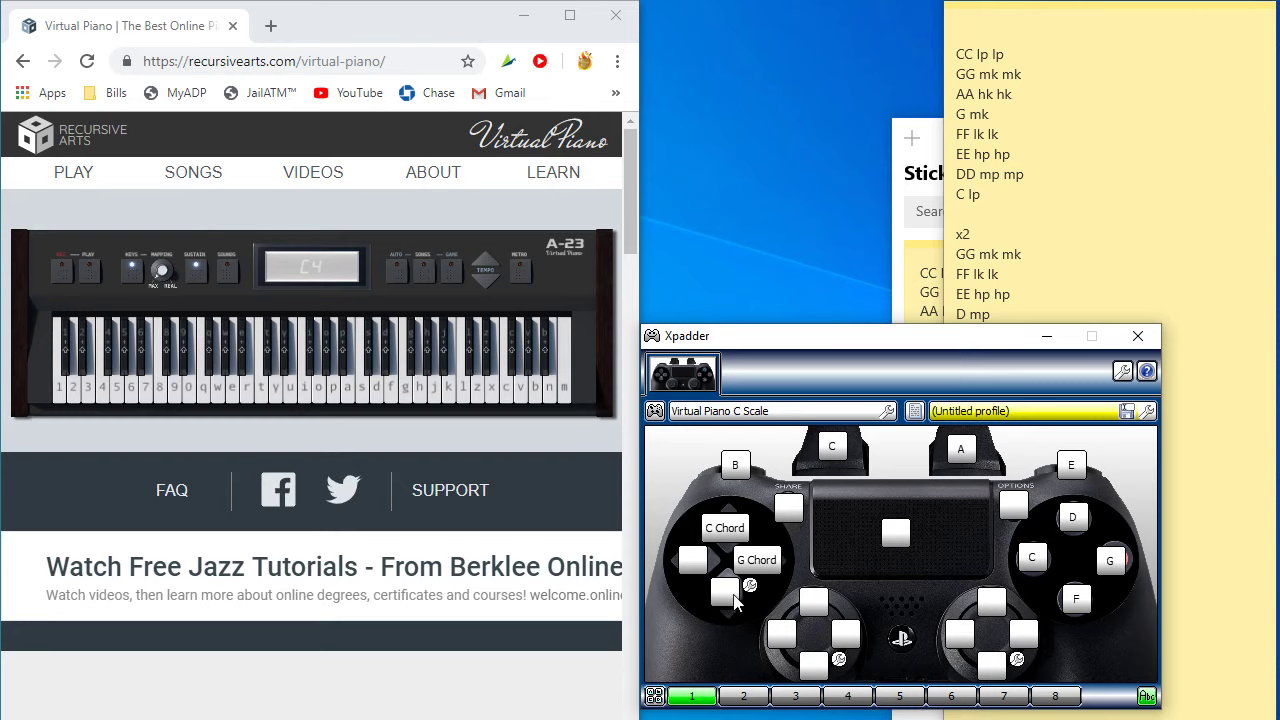
{"action": "mouse_move", "coordinate": [860, 625]}
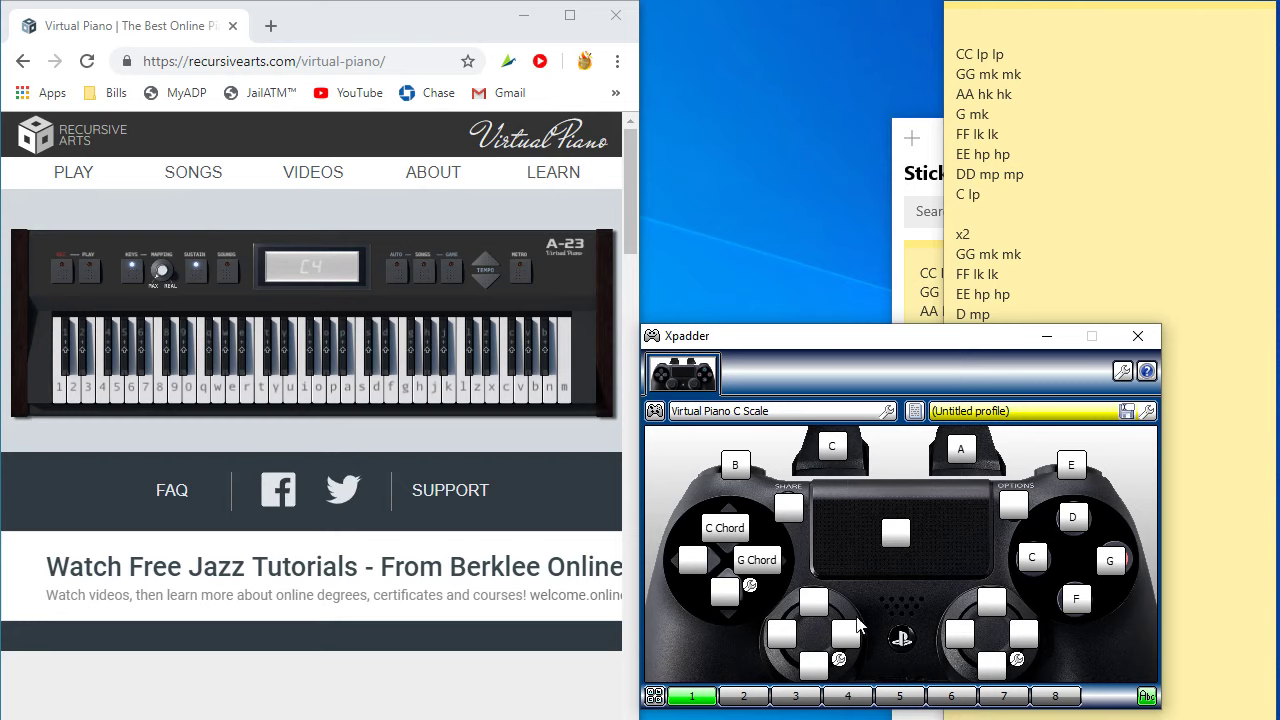
{"action": "mouse_move", "coordinate": [840, 495]}
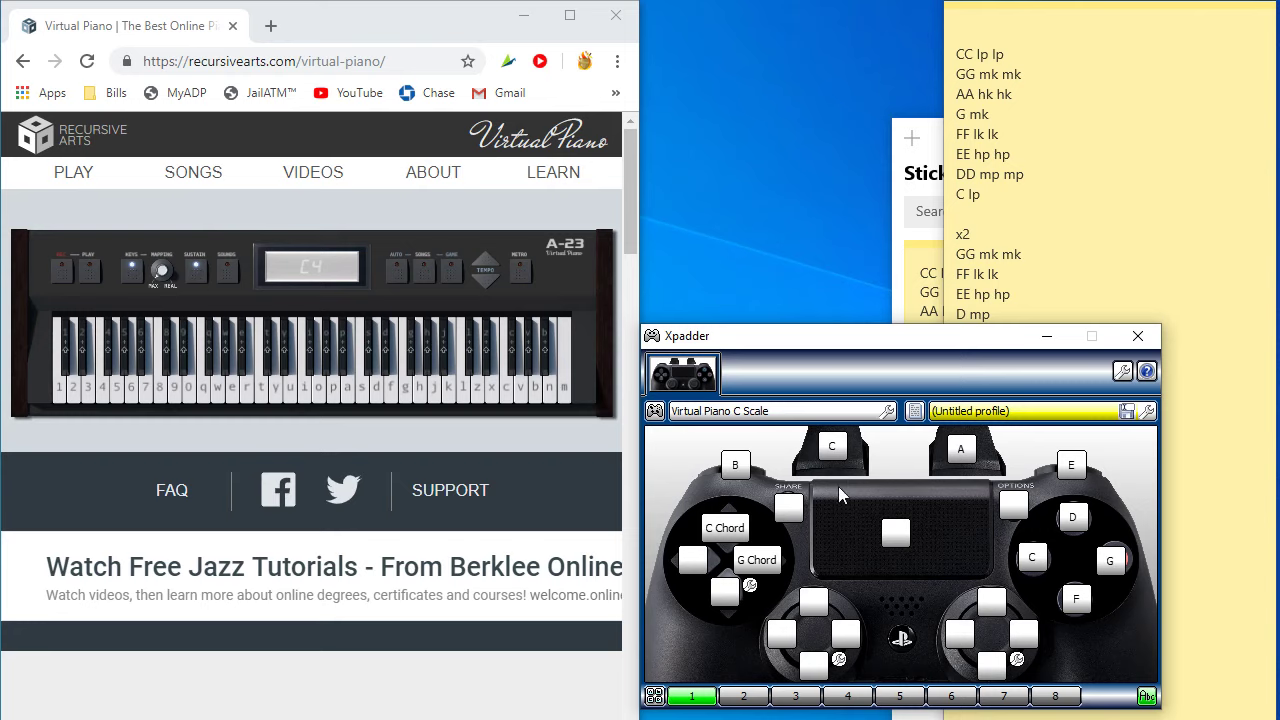
{"action": "mouse_move", "coordinate": [847, 490]}
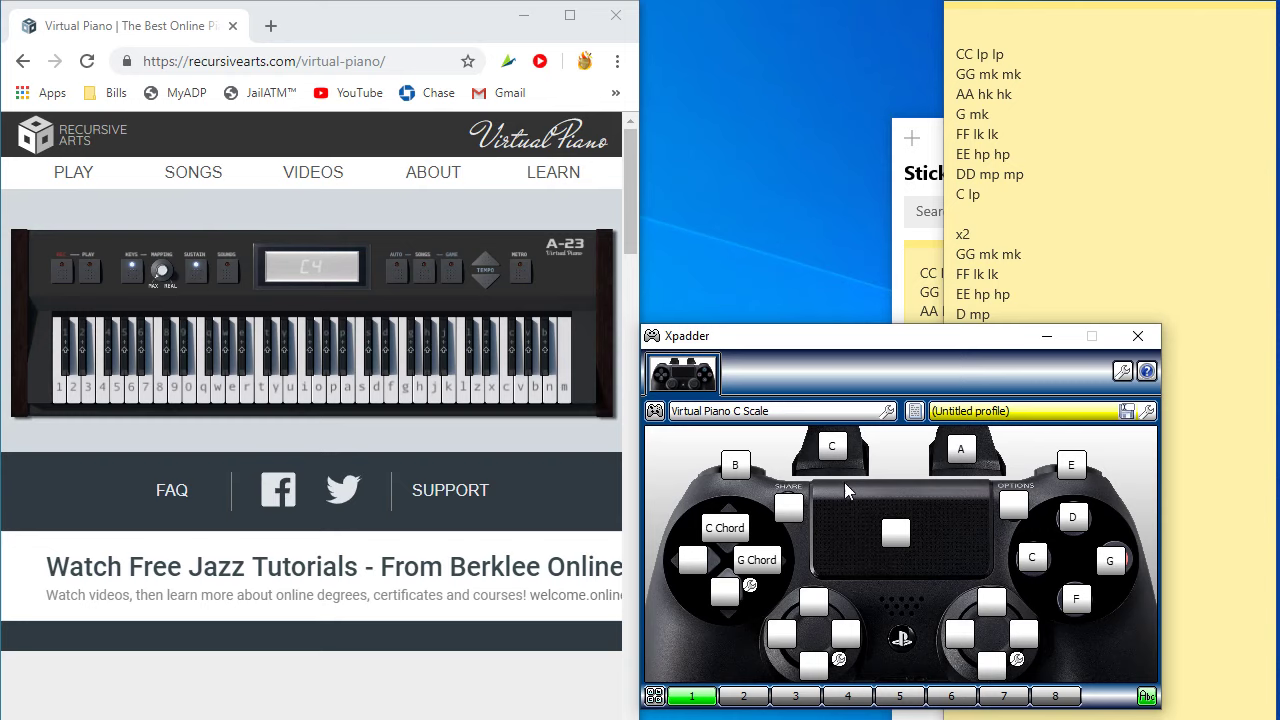
{"action": "mouse_move", "coordinate": [849, 496]}
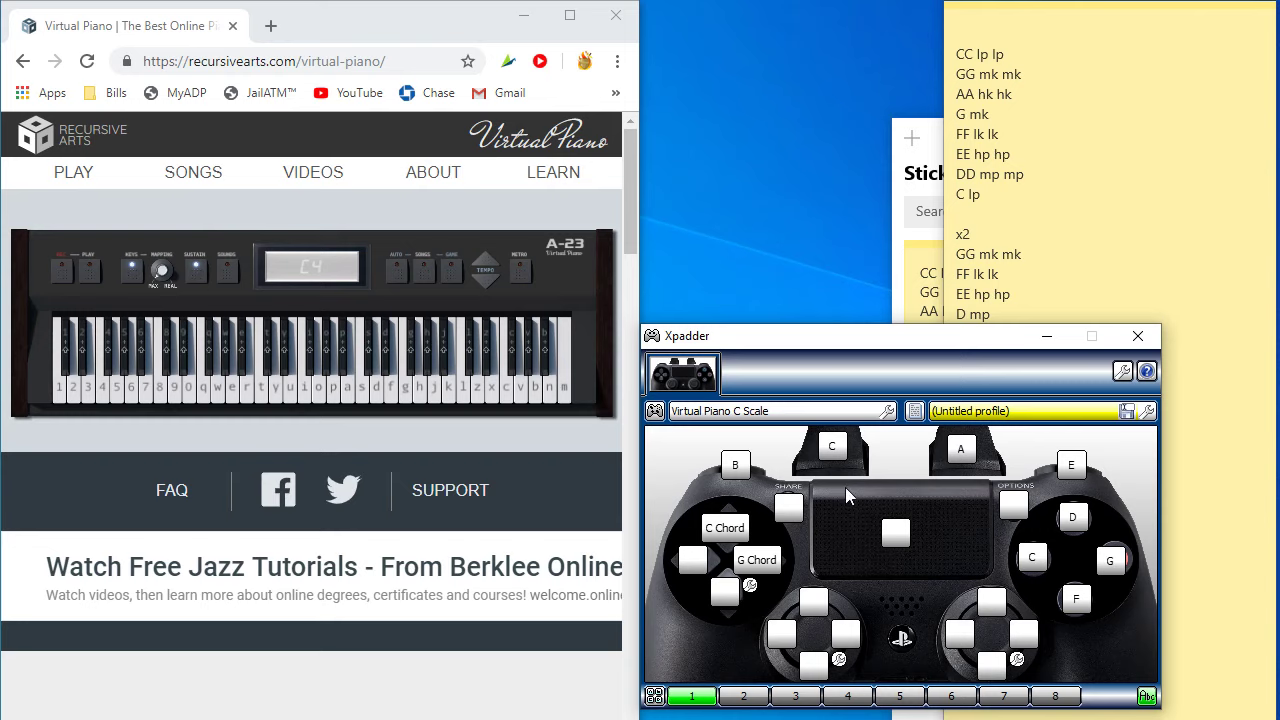
{"action": "mouse_move", "coordinate": [740, 440]}
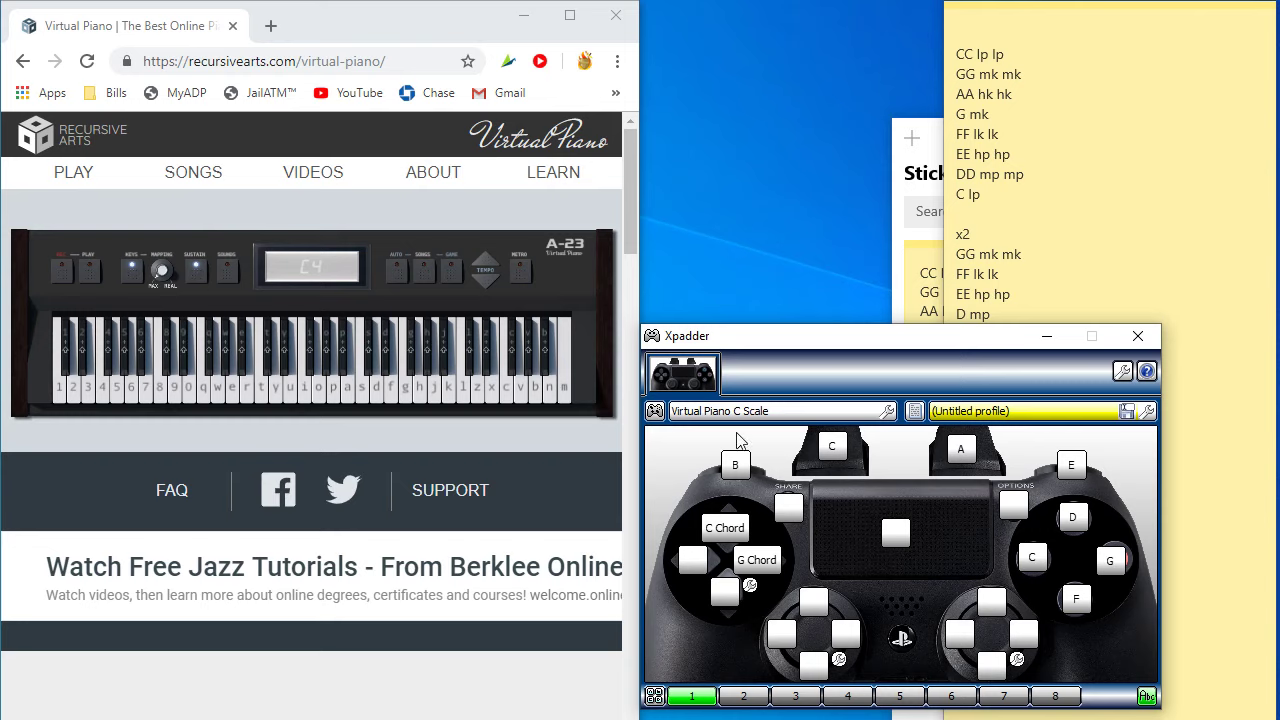
{"action": "mouse_move", "coordinate": [940, 485]}
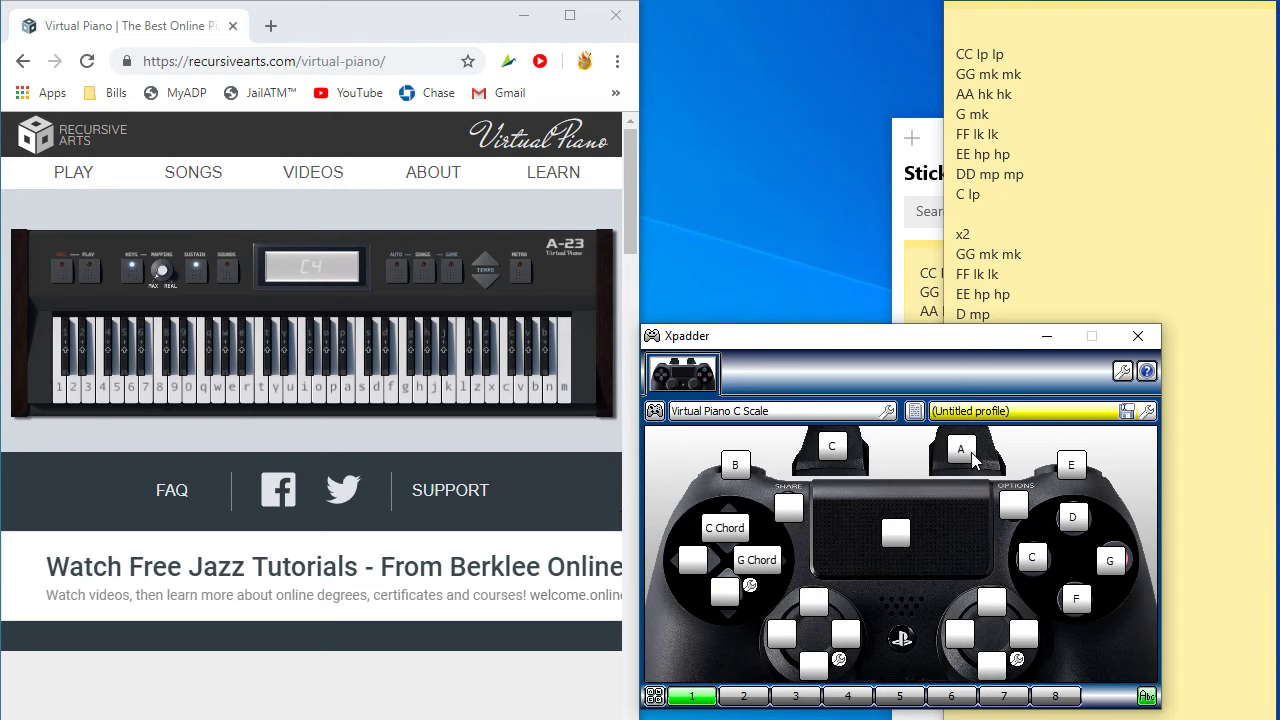
{"action": "mouse_move", "coordinate": [885, 542]}
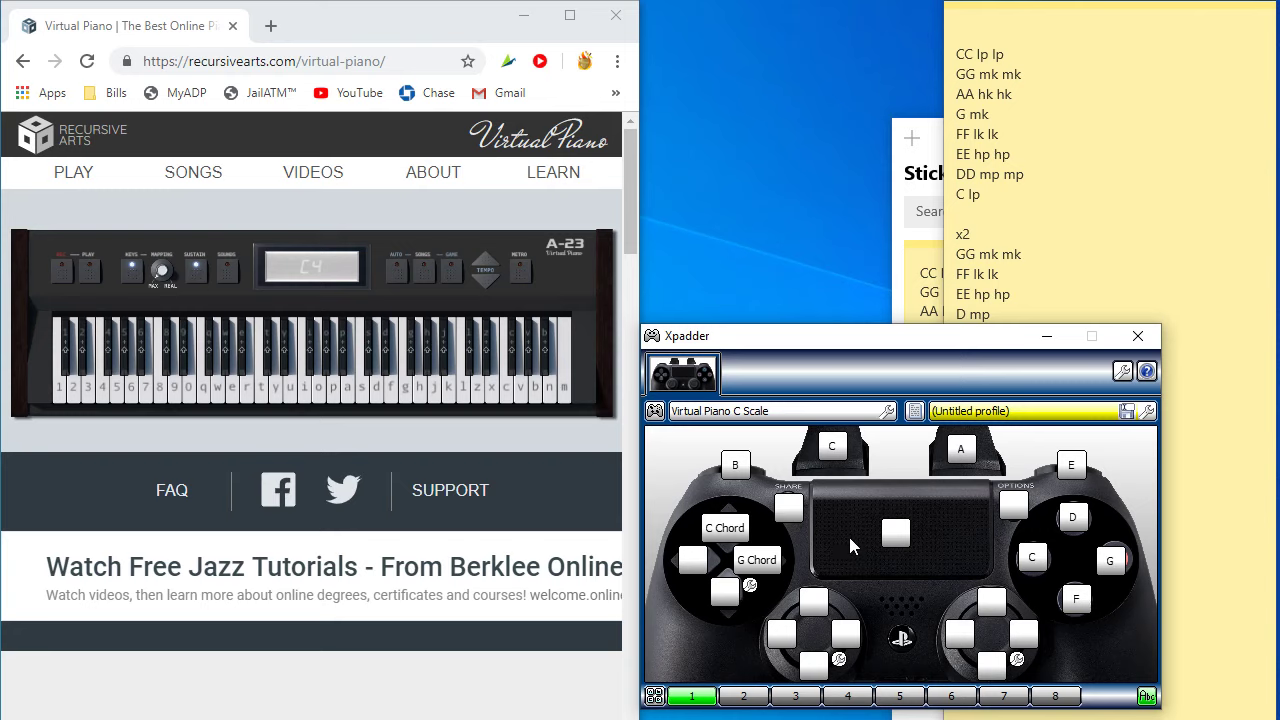
{"action": "mouse_move", "coordinate": [960, 587]}
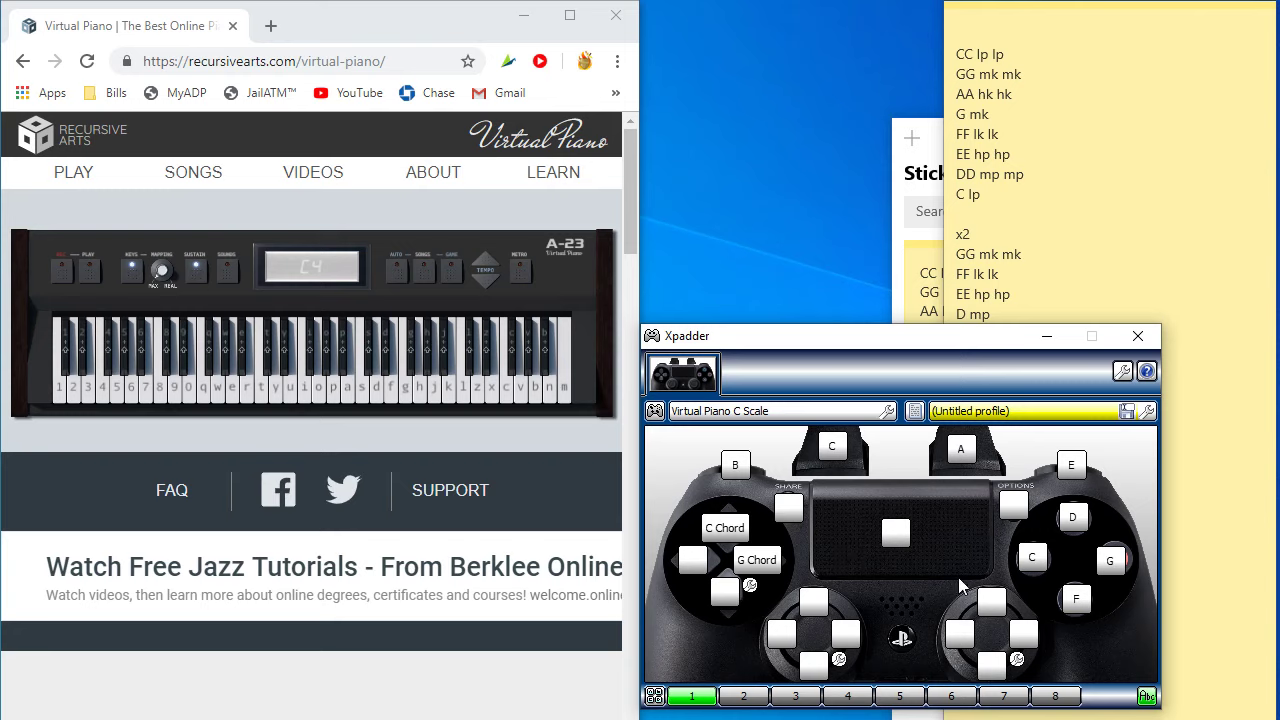
{"action": "mouse_move", "coordinate": [897, 505]}
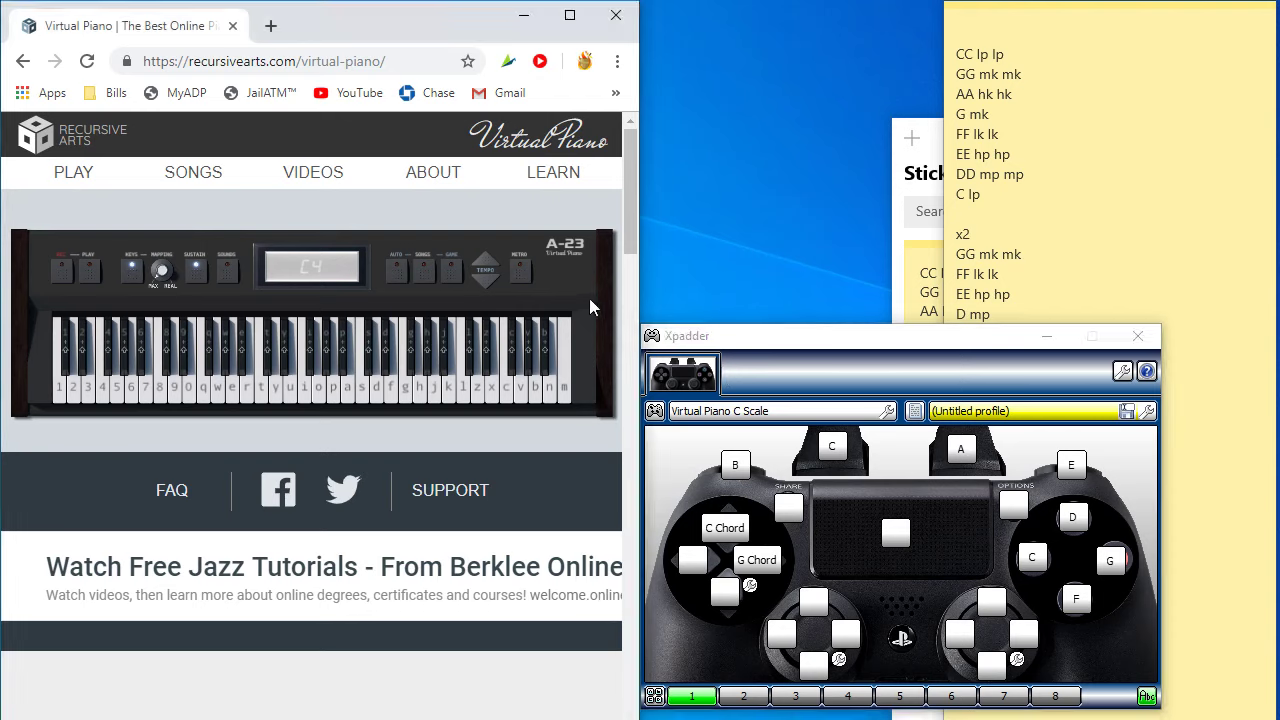
{"action": "left_click", "coordinate": [1032, 558]}
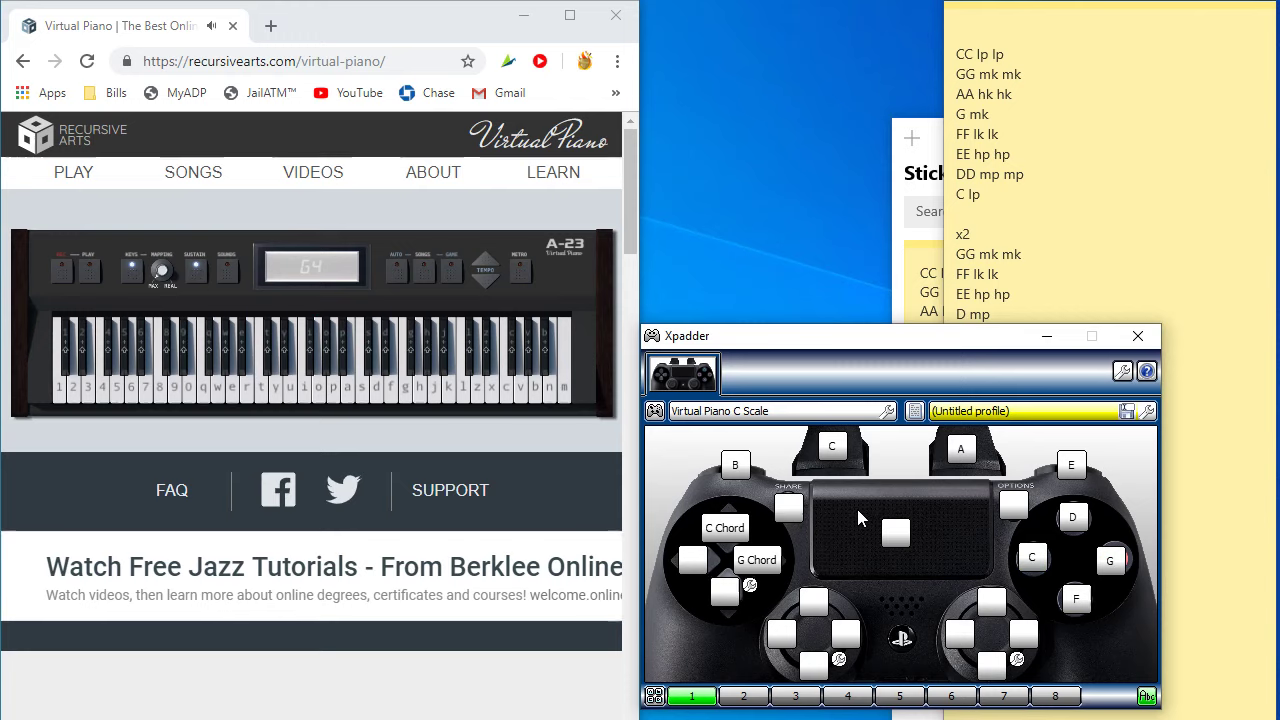
{"action": "mouse_move", "coordinate": [915, 515]}
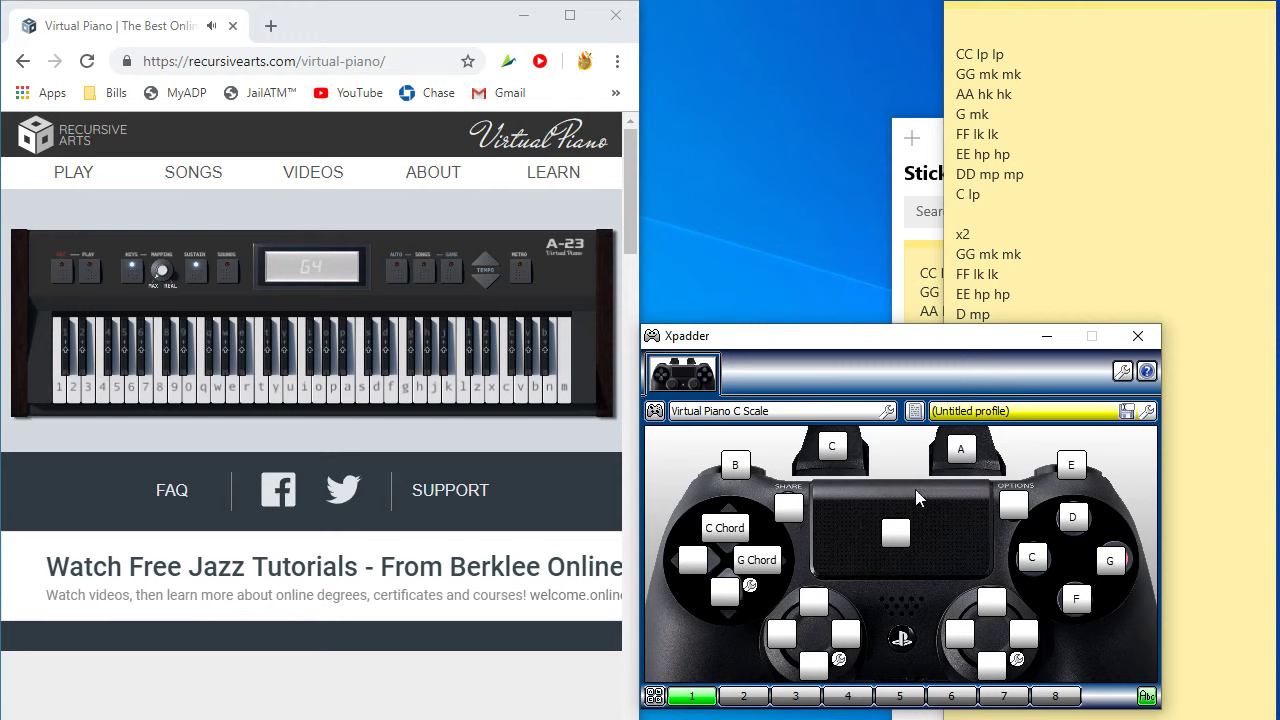
{"action": "mouse_move", "coordinate": [1040, 507]}
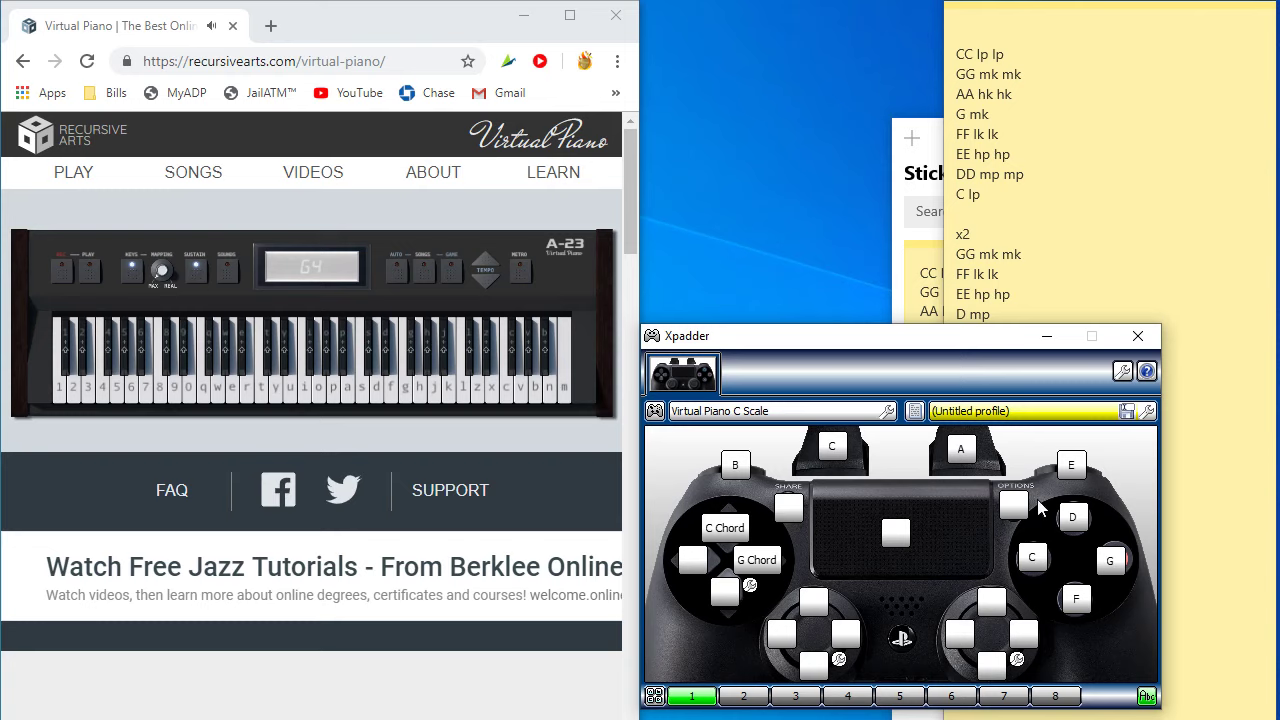
{"action": "mouse_move", "coordinate": [950, 570]}
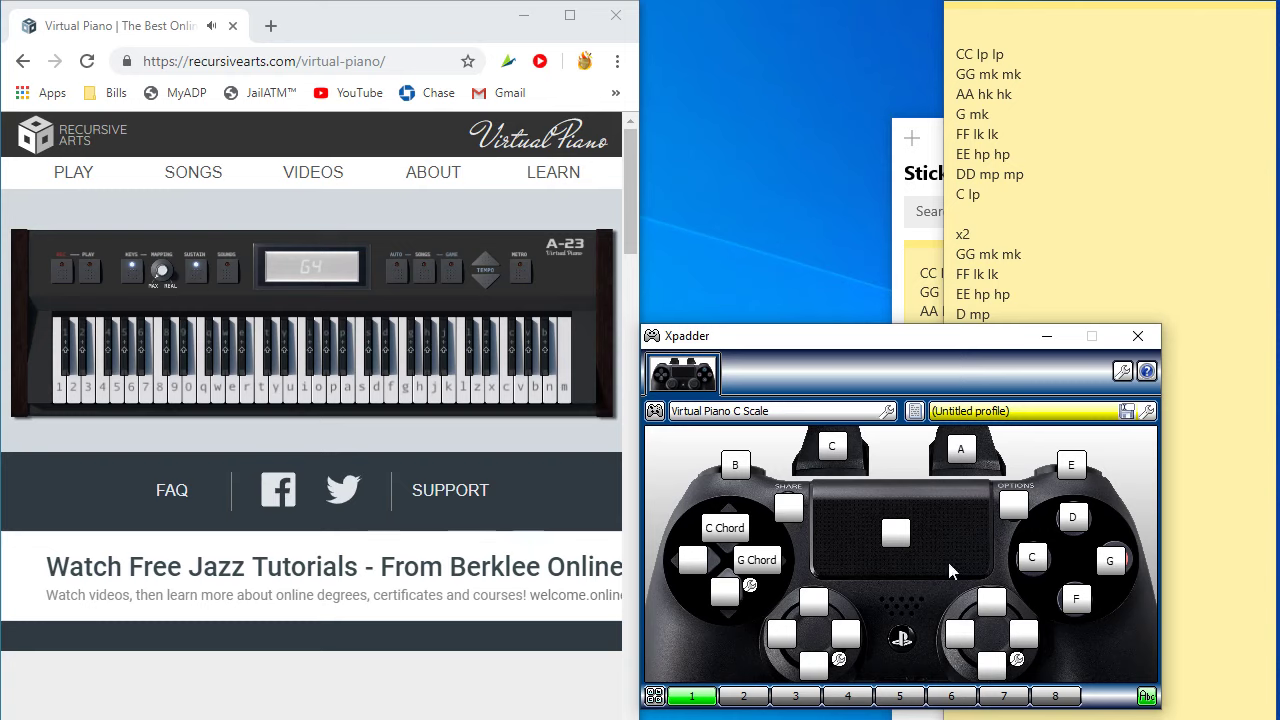
{"action": "mouse_move", "coordinate": [897, 467]}
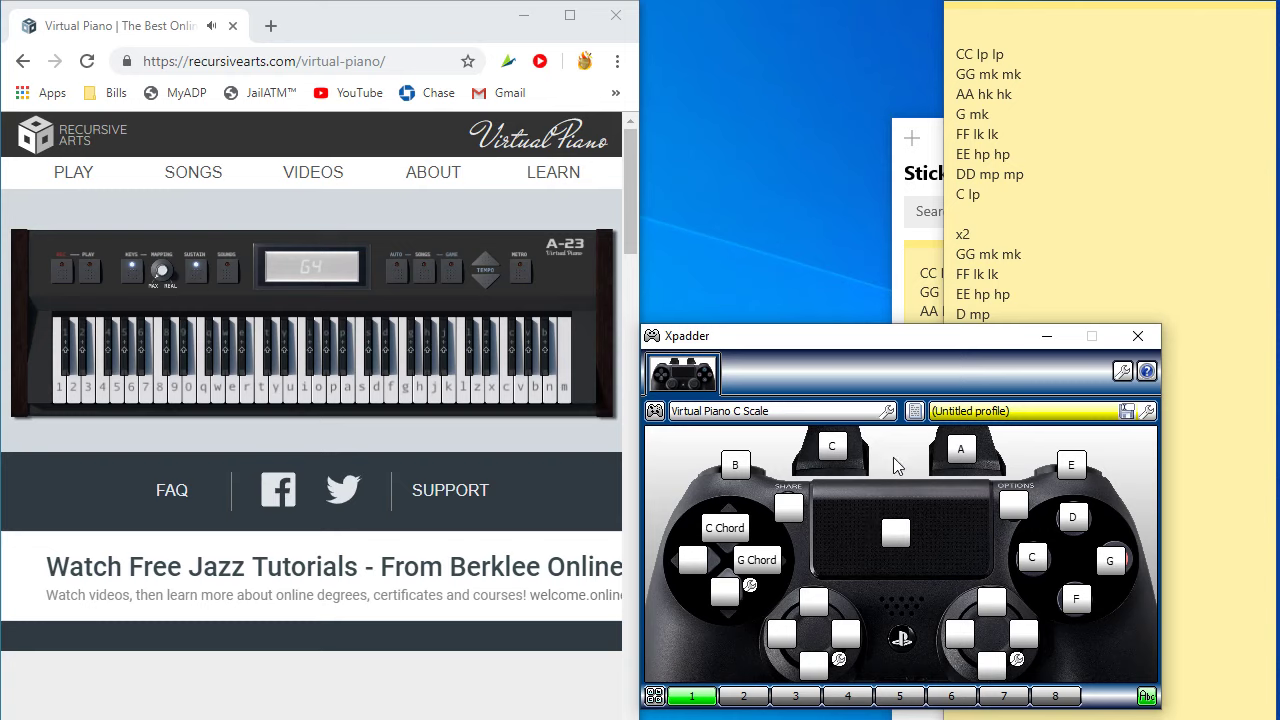
{"action": "mouse_move", "coordinate": [912, 585]}
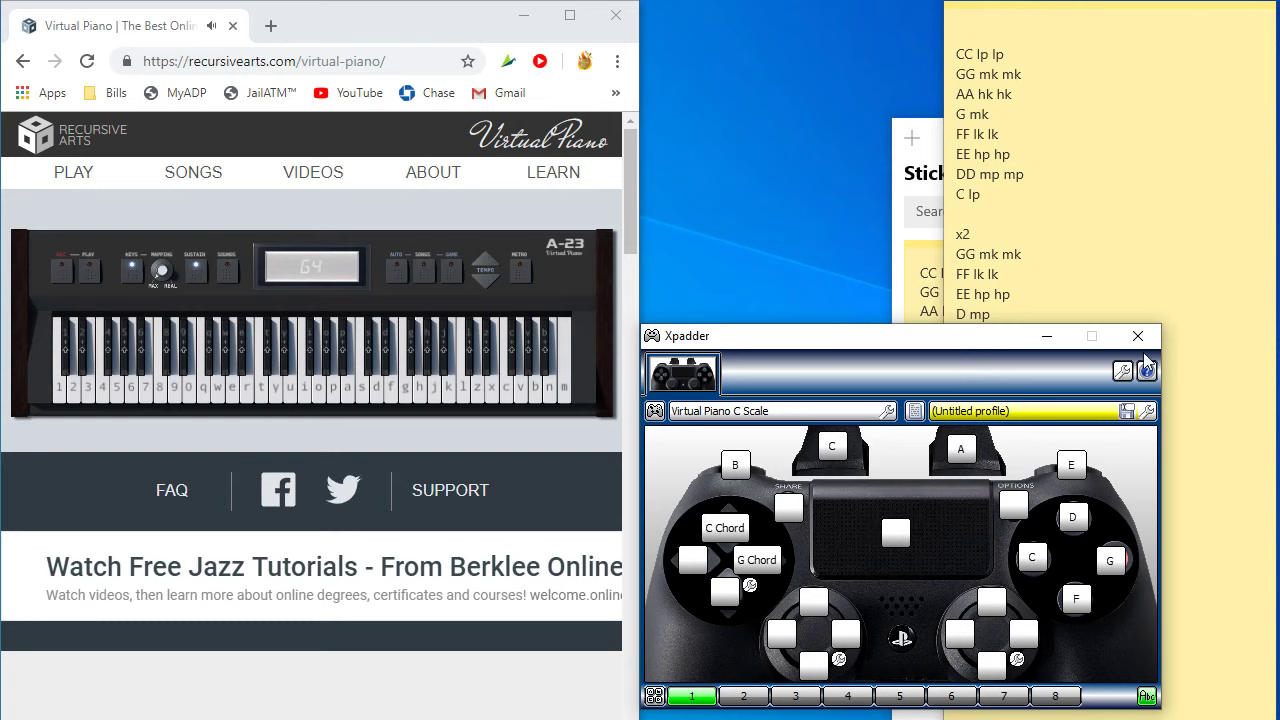
{"action": "mouse_move", "coordinate": [958, 405]}
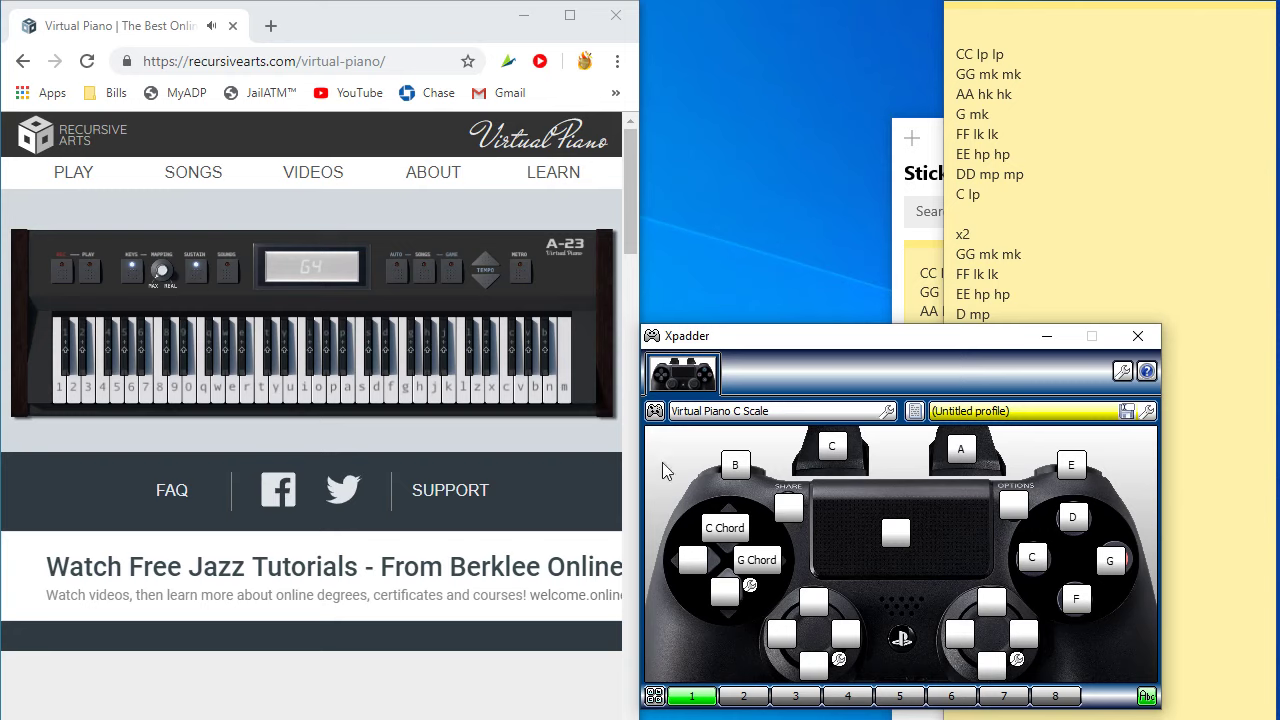
{"action": "mouse_move", "coordinate": [838, 547]}
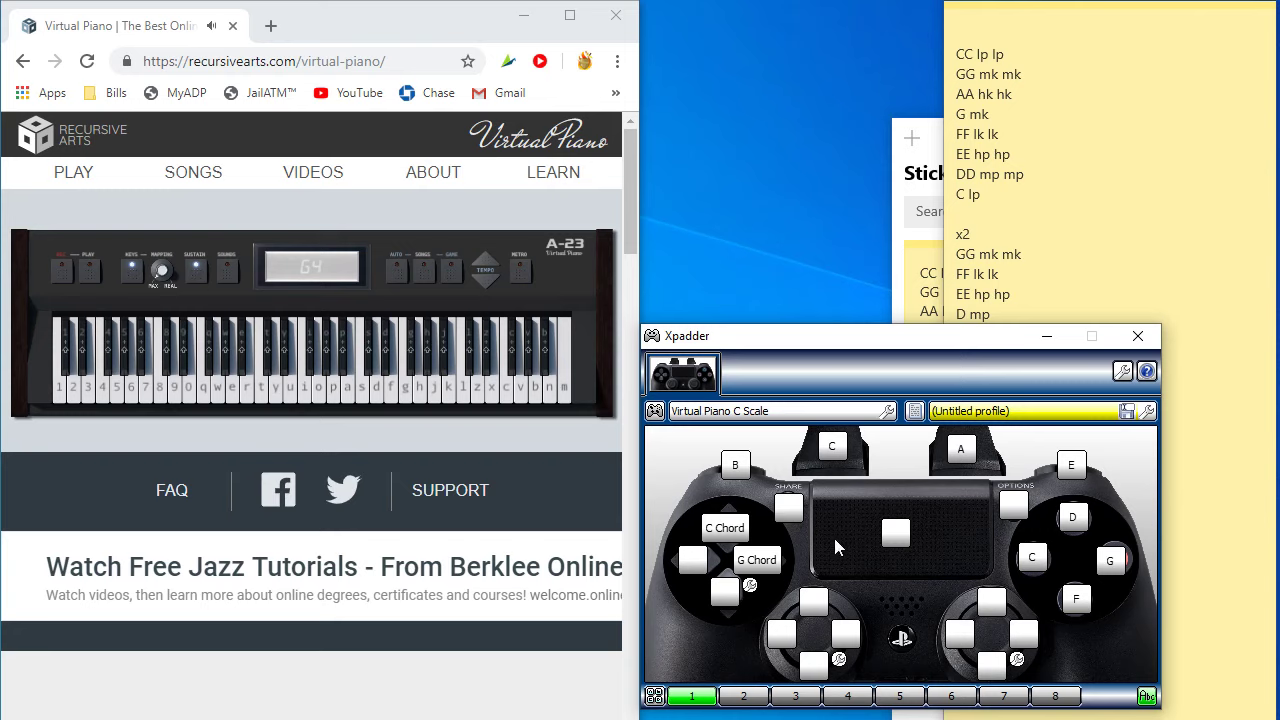
{"action": "mouse_move", "coordinate": [828, 538]}
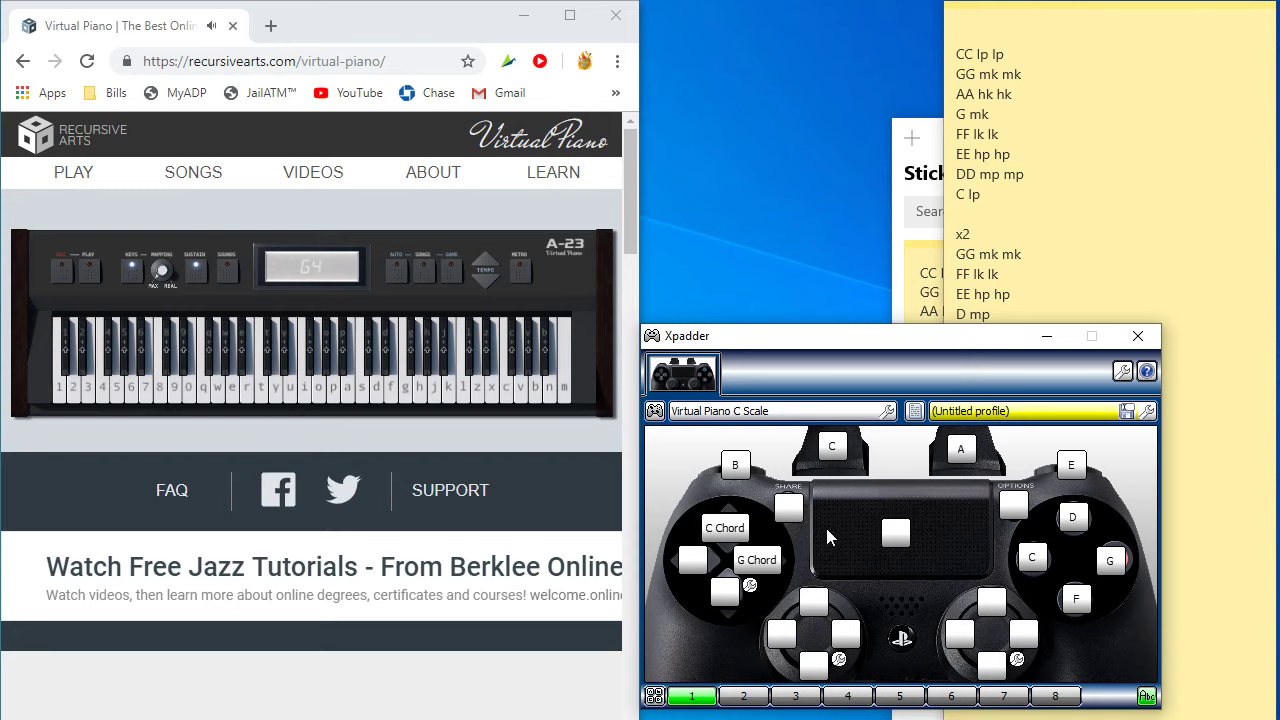
{"action": "mouse_move", "coordinate": [865, 447]}
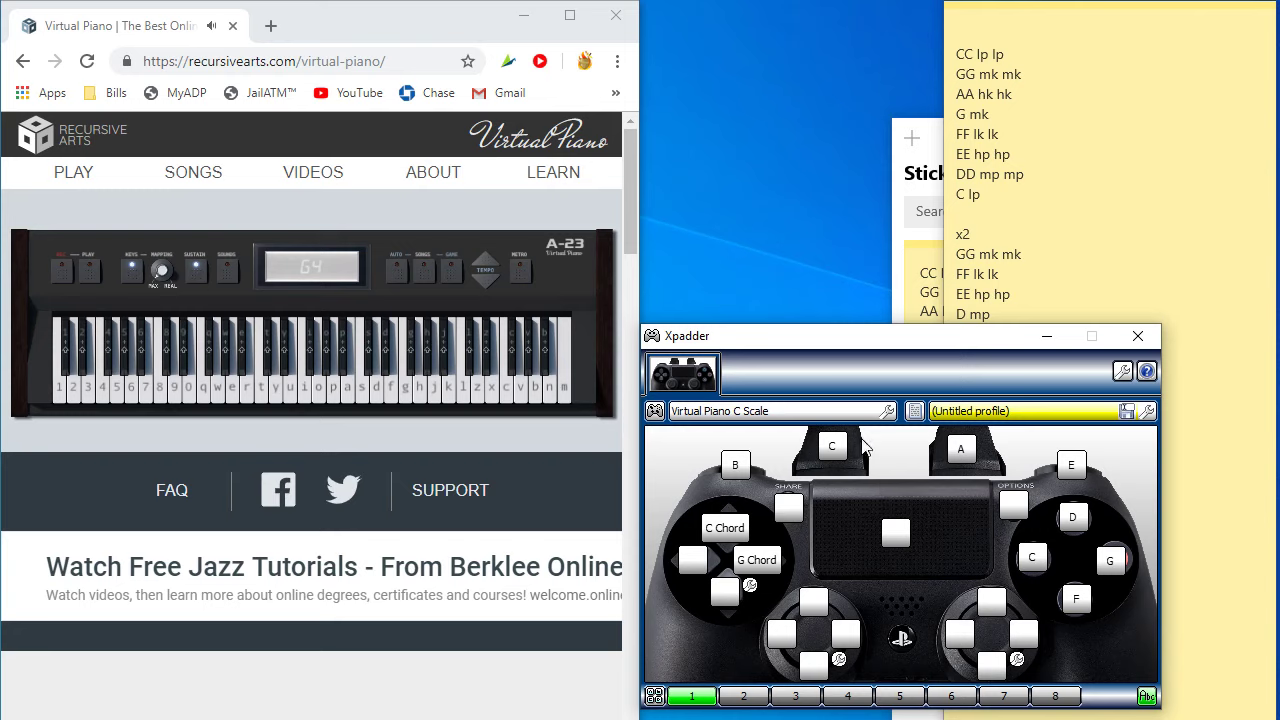
{"action": "mouse_move", "coordinate": [930, 592]}
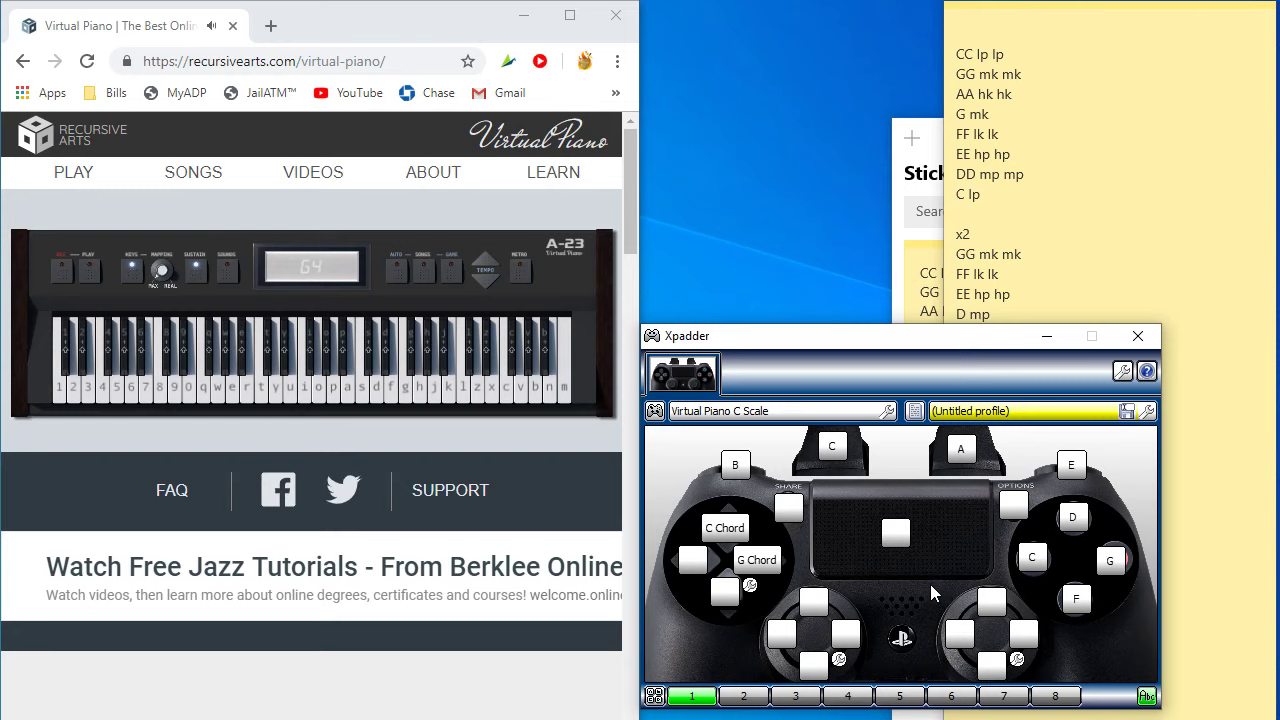
{"action": "mouse_move", "coordinate": [873, 500]}
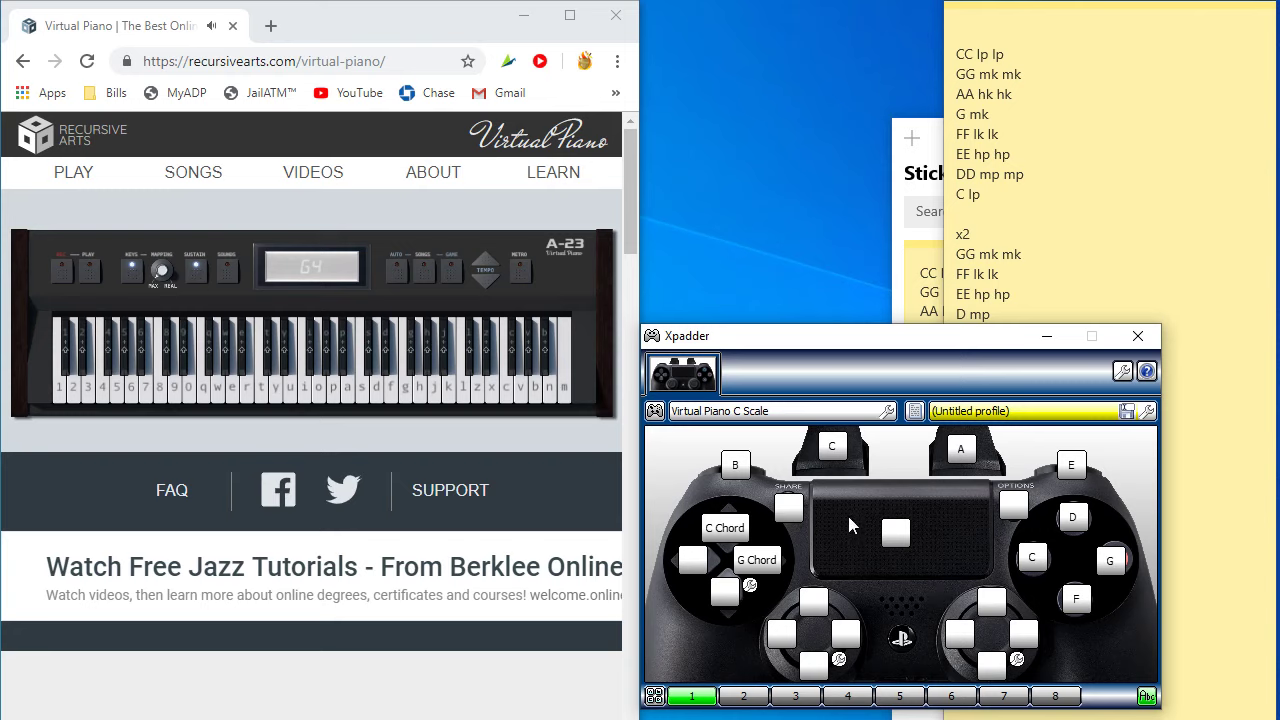
{"action": "mouse_move", "coordinate": [850, 495]}
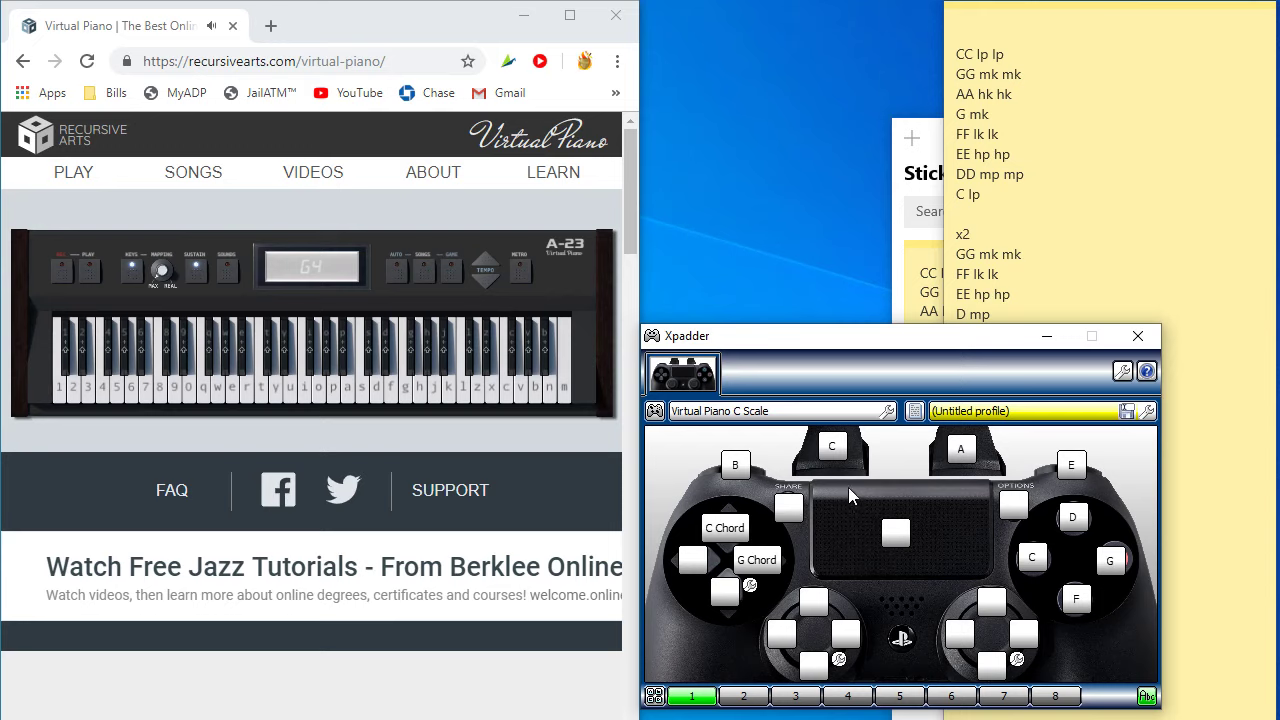
{"action": "mouse_move", "coordinate": [862, 532]}
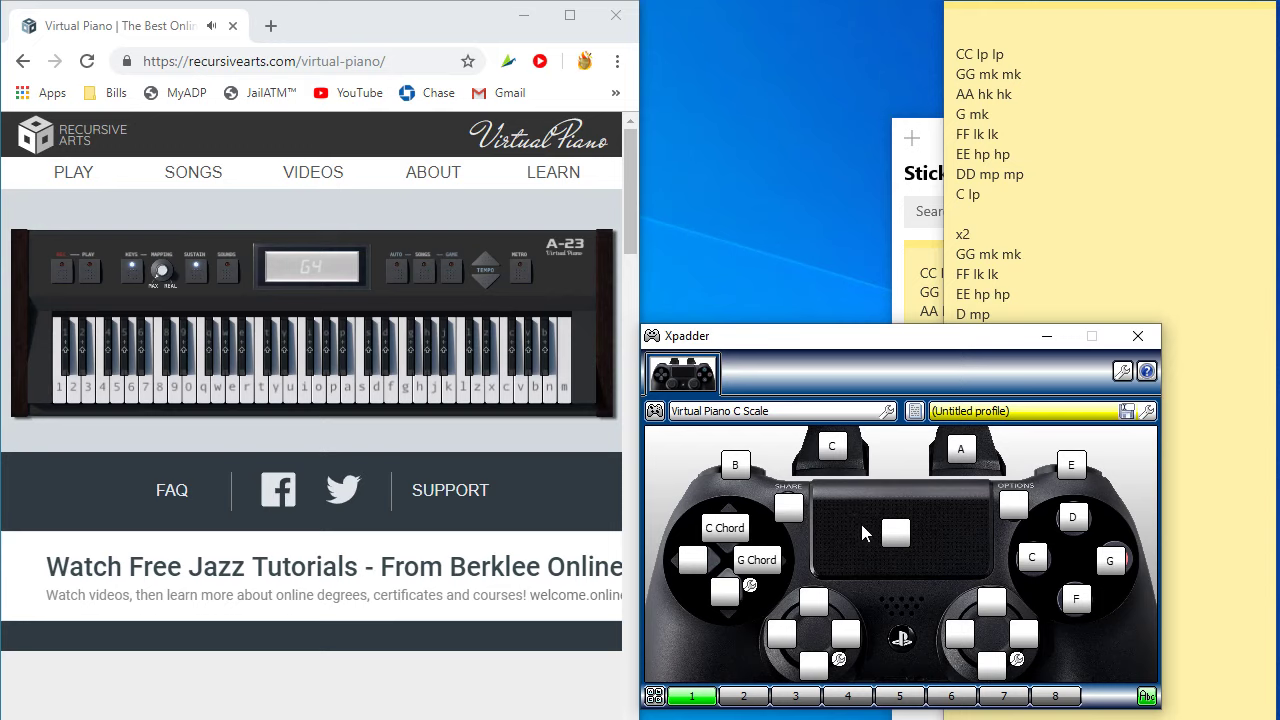
{"action": "mouse_move", "coordinate": [856, 547]}
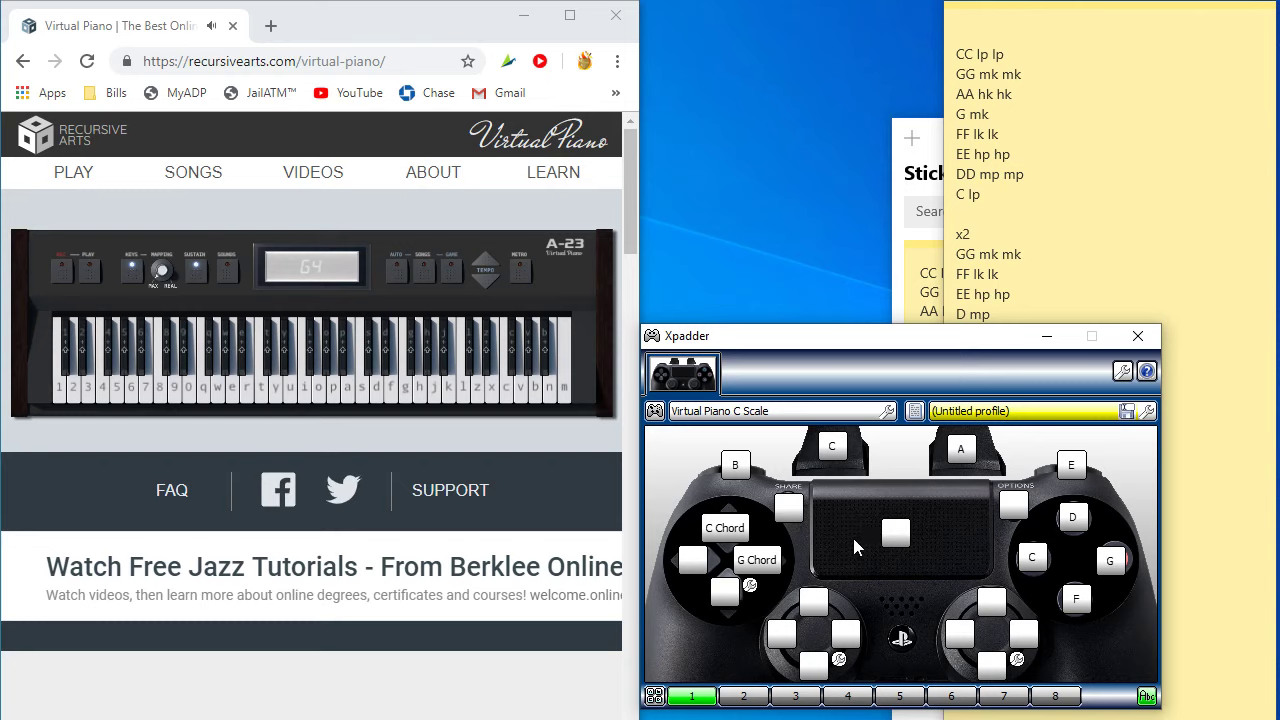
{"action": "mouse_move", "coordinate": [838, 513]}
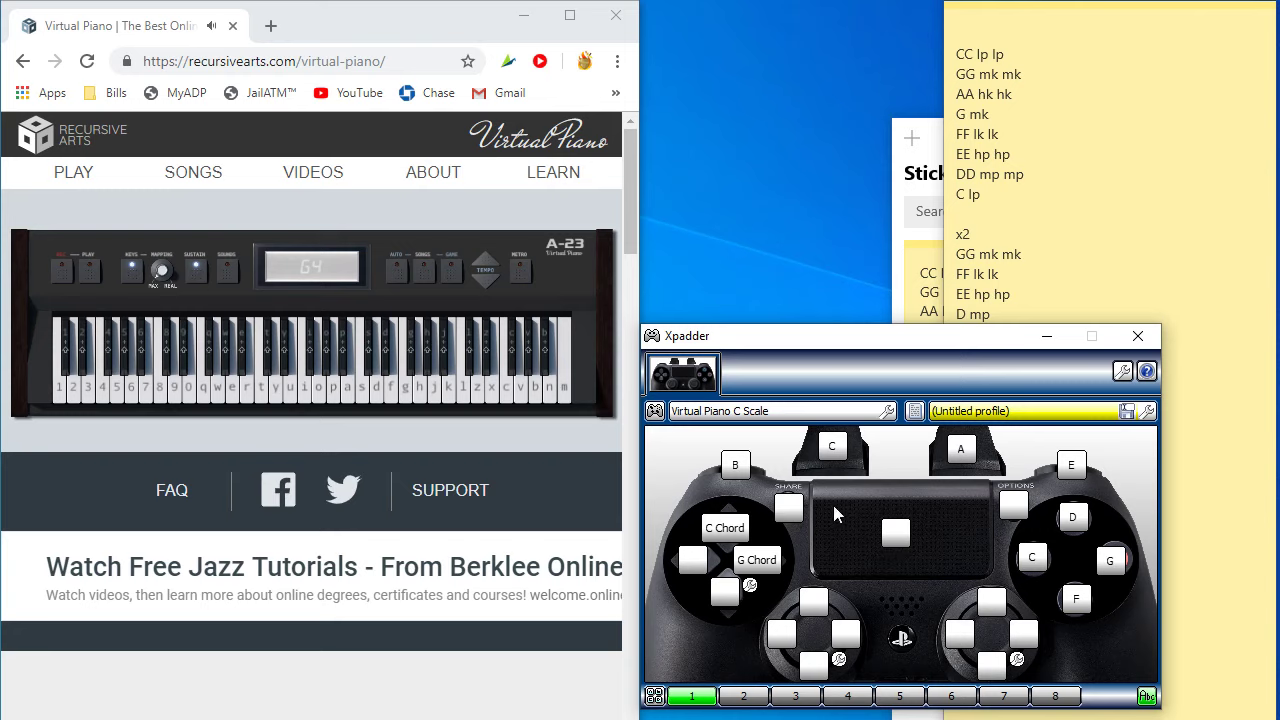
{"action": "mouse_move", "coordinate": [898, 576]}
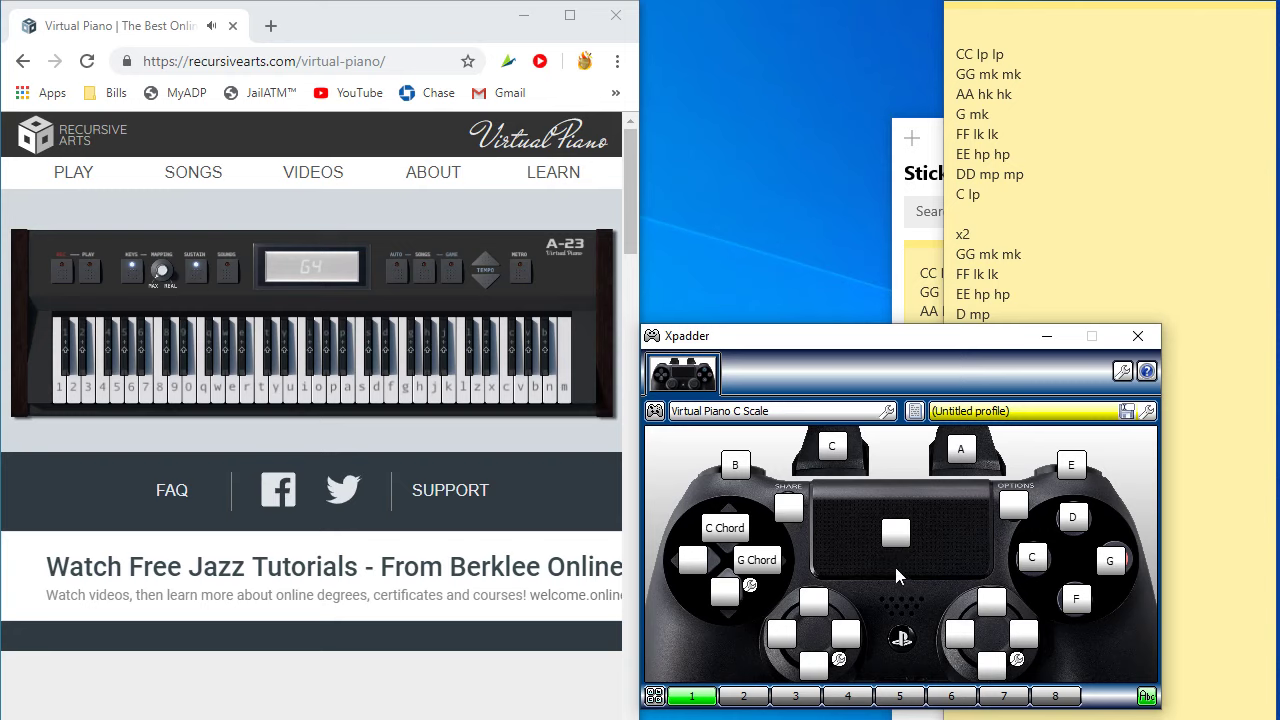
{"action": "mouse_move", "coordinate": [623, 313]}
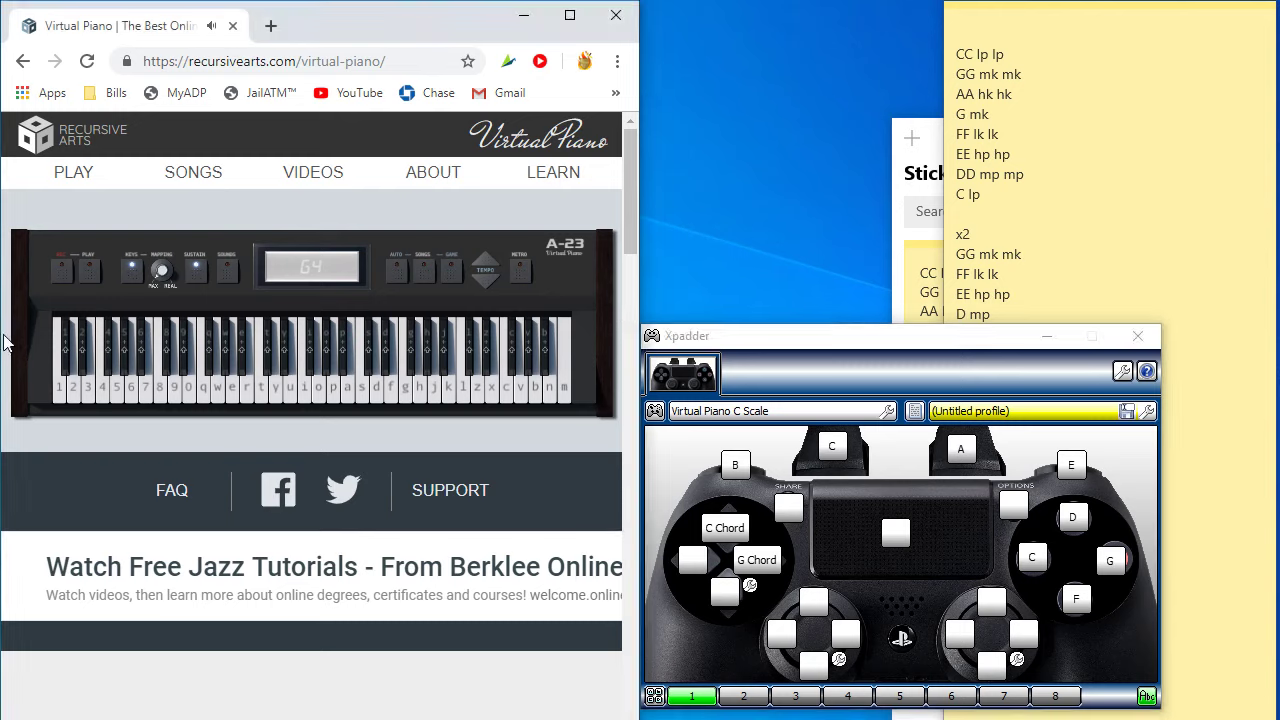
{"action": "mouse_move", "coordinate": [597, 190]}
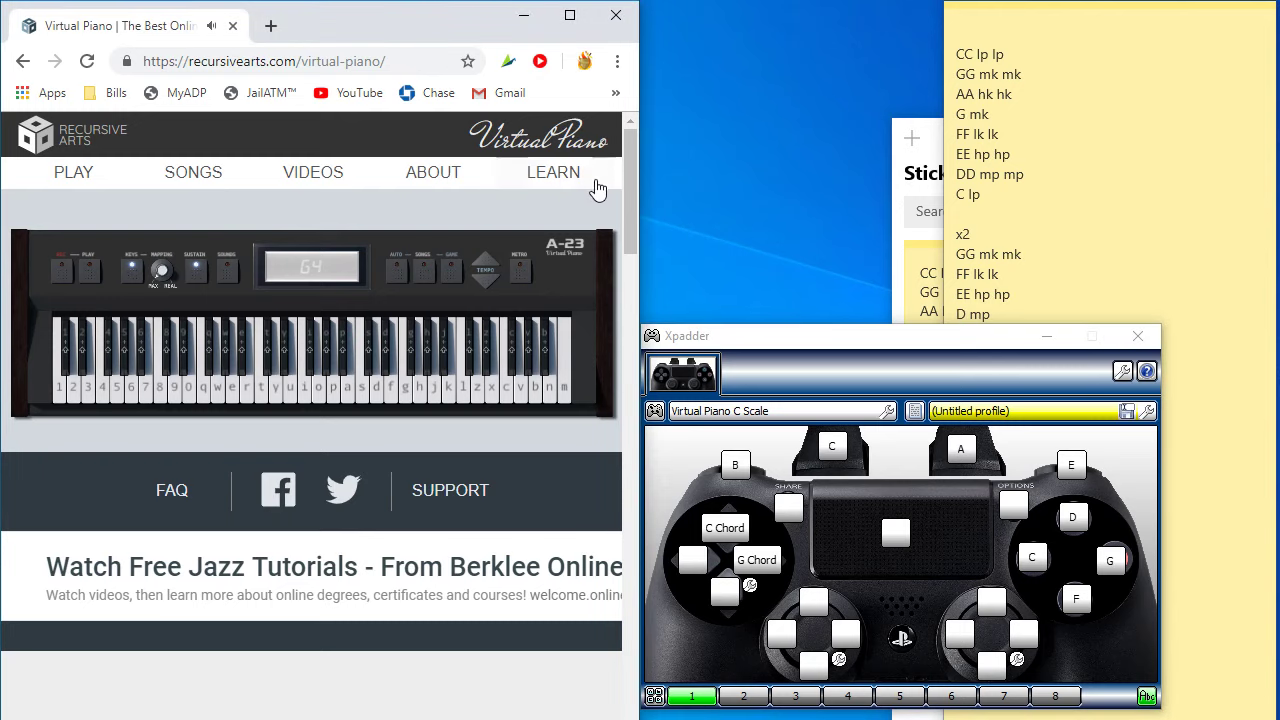
{"action": "mouse_move", "coordinate": [757, 353]}
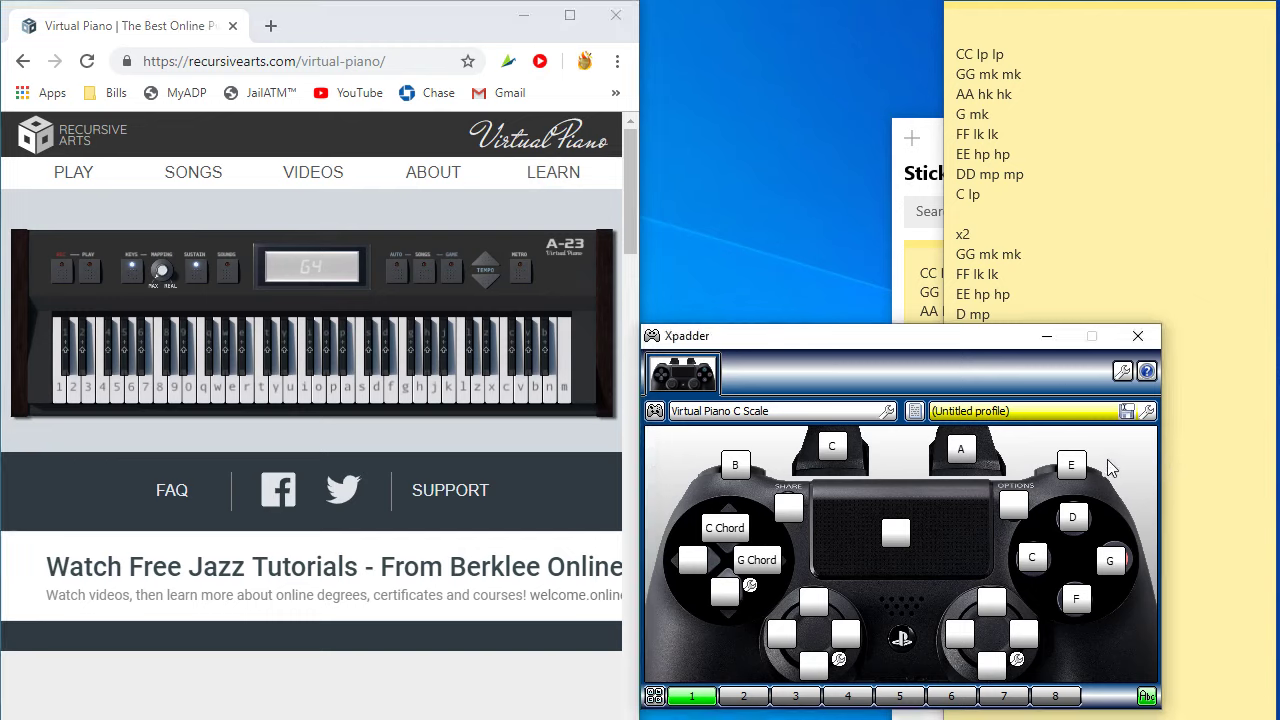
{"action": "mouse_move", "coordinate": [1031, 523]}
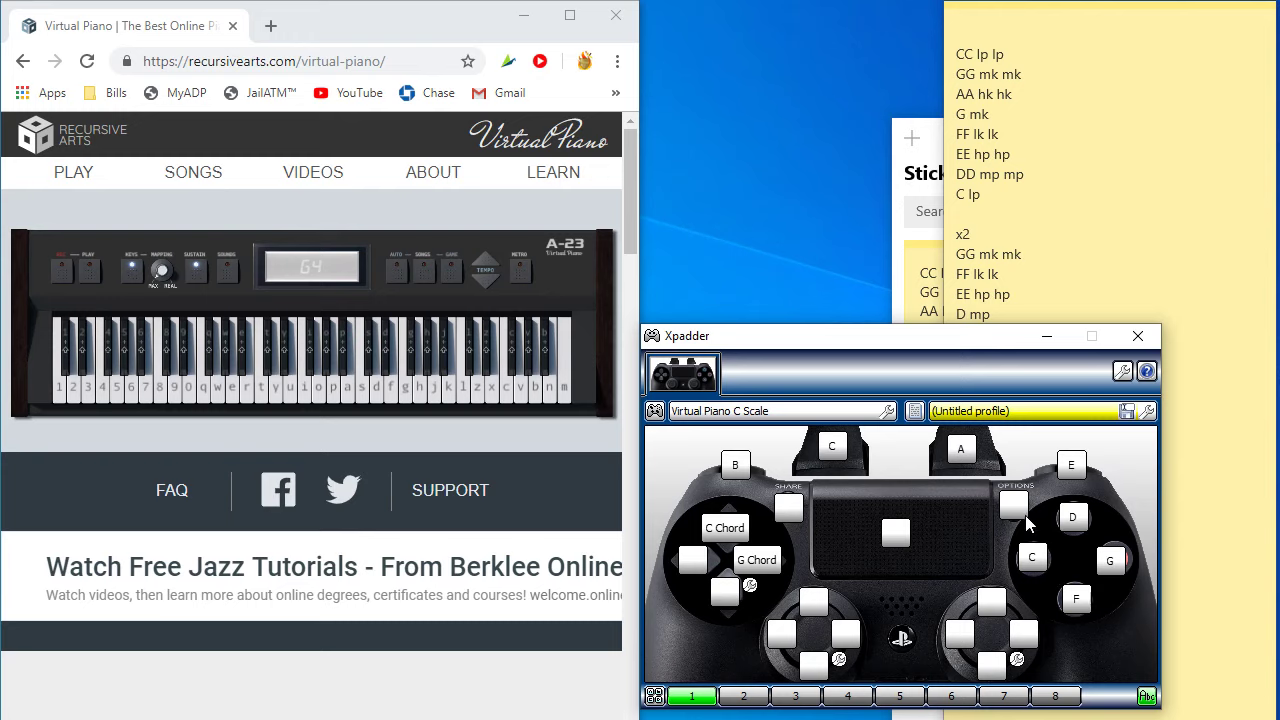
{"action": "mouse_move", "coordinate": [1030, 524]}
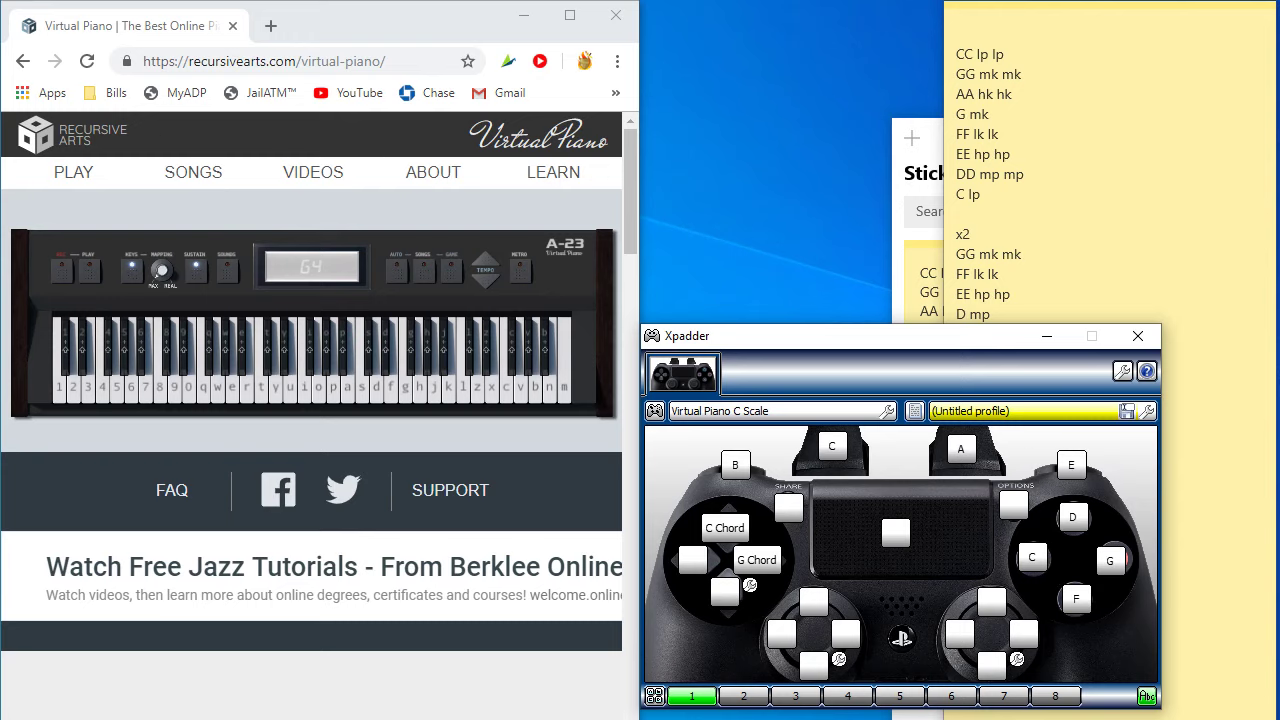